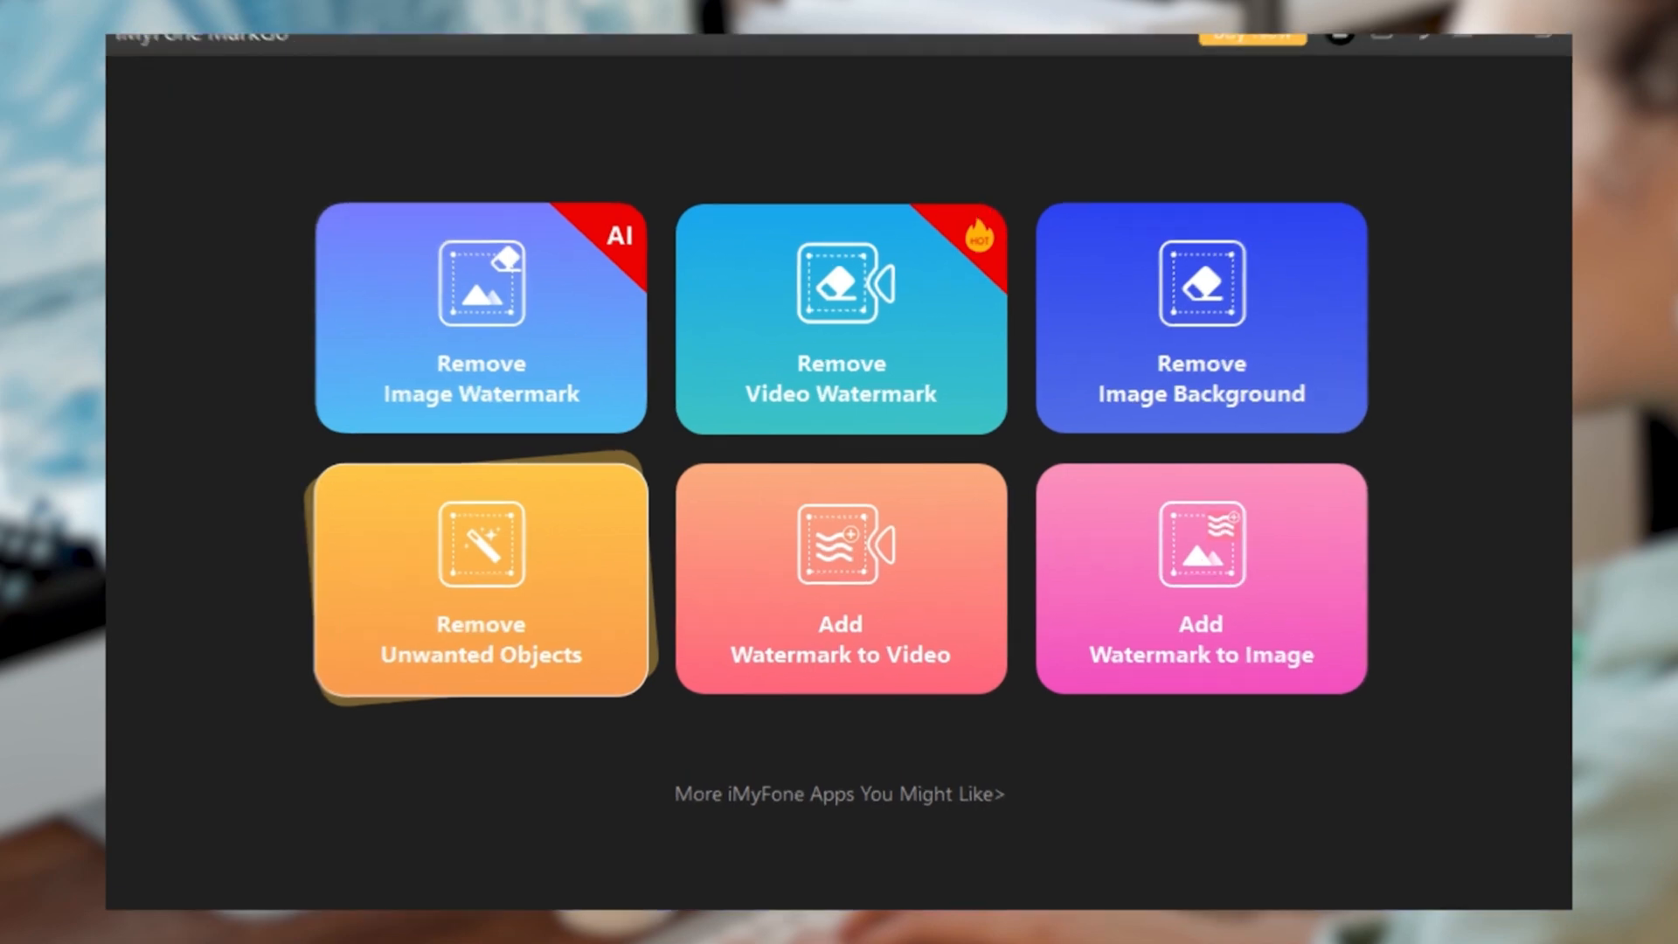
Load the beach photo of two women into the Remove Image Watermark tool.
{"action": "left_click", "coordinate": [480, 318]}
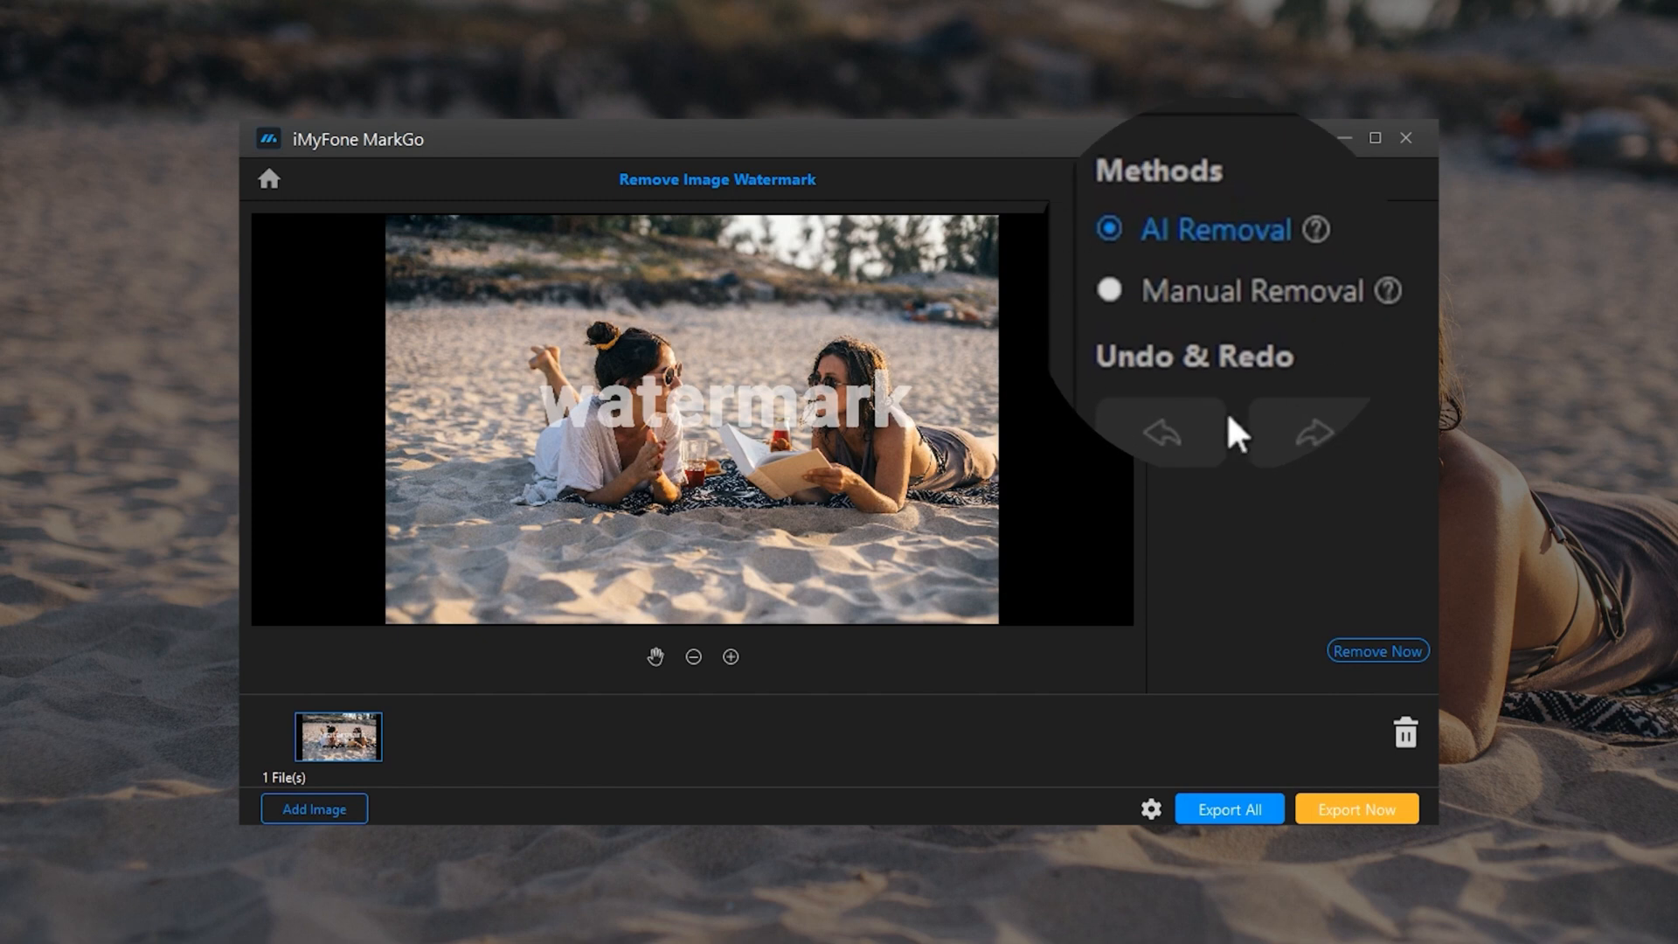
{"action": "mouse_move", "coordinate": [1205, 244]}
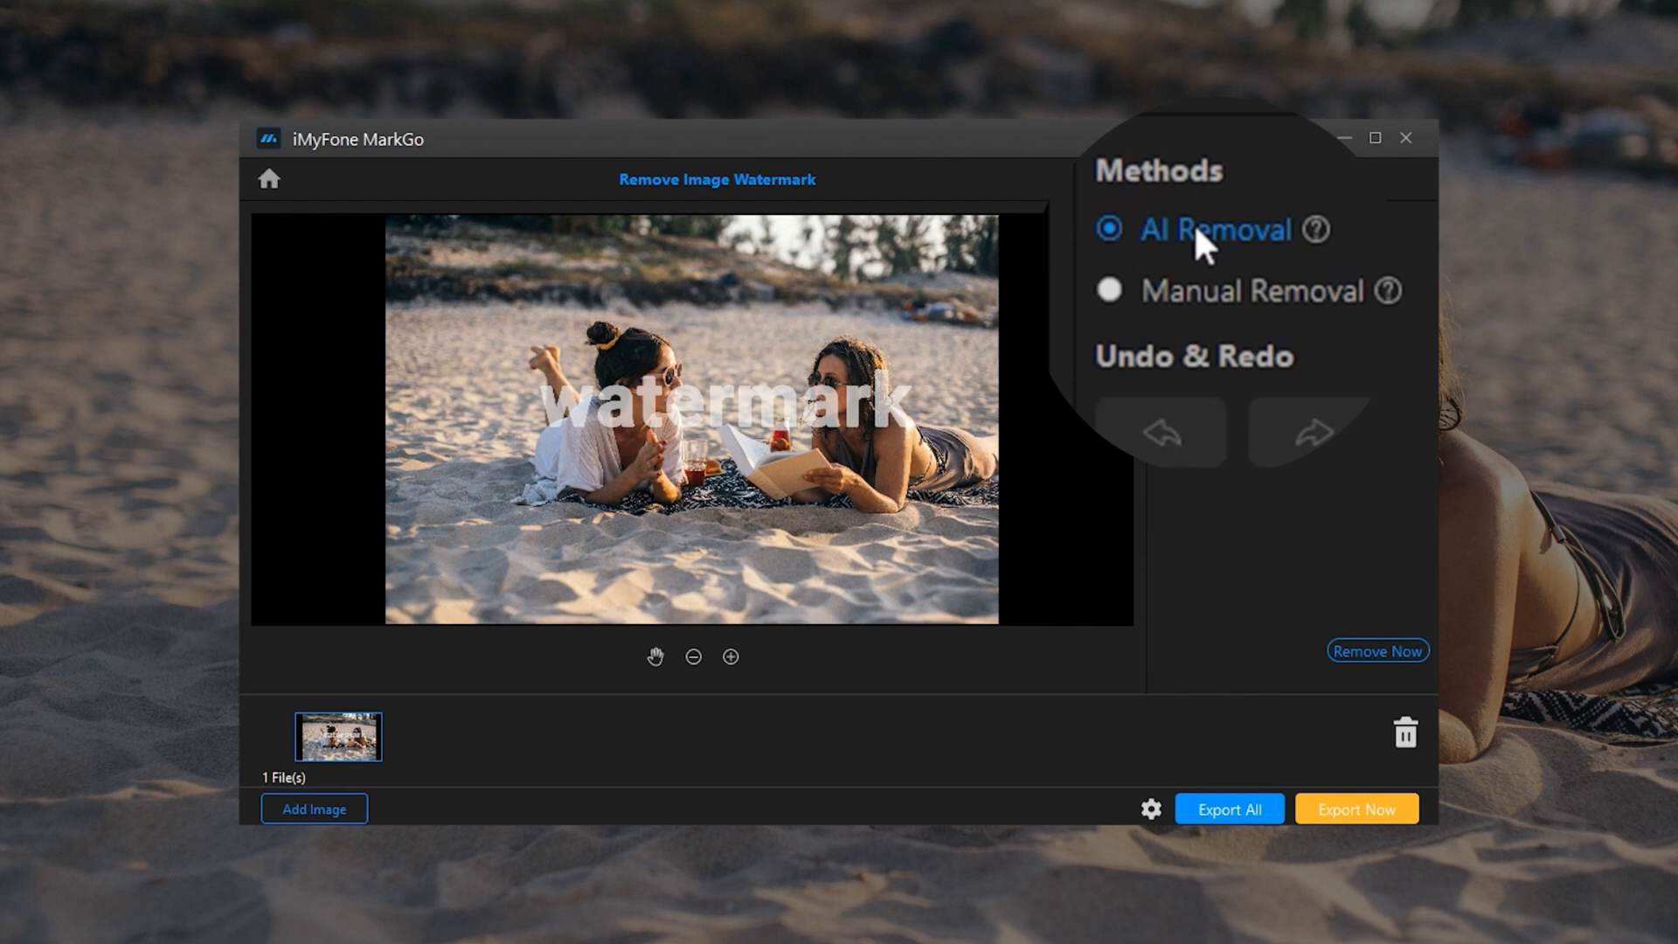
{"action": "mouse_move", "coordinate": [1267, 462]}
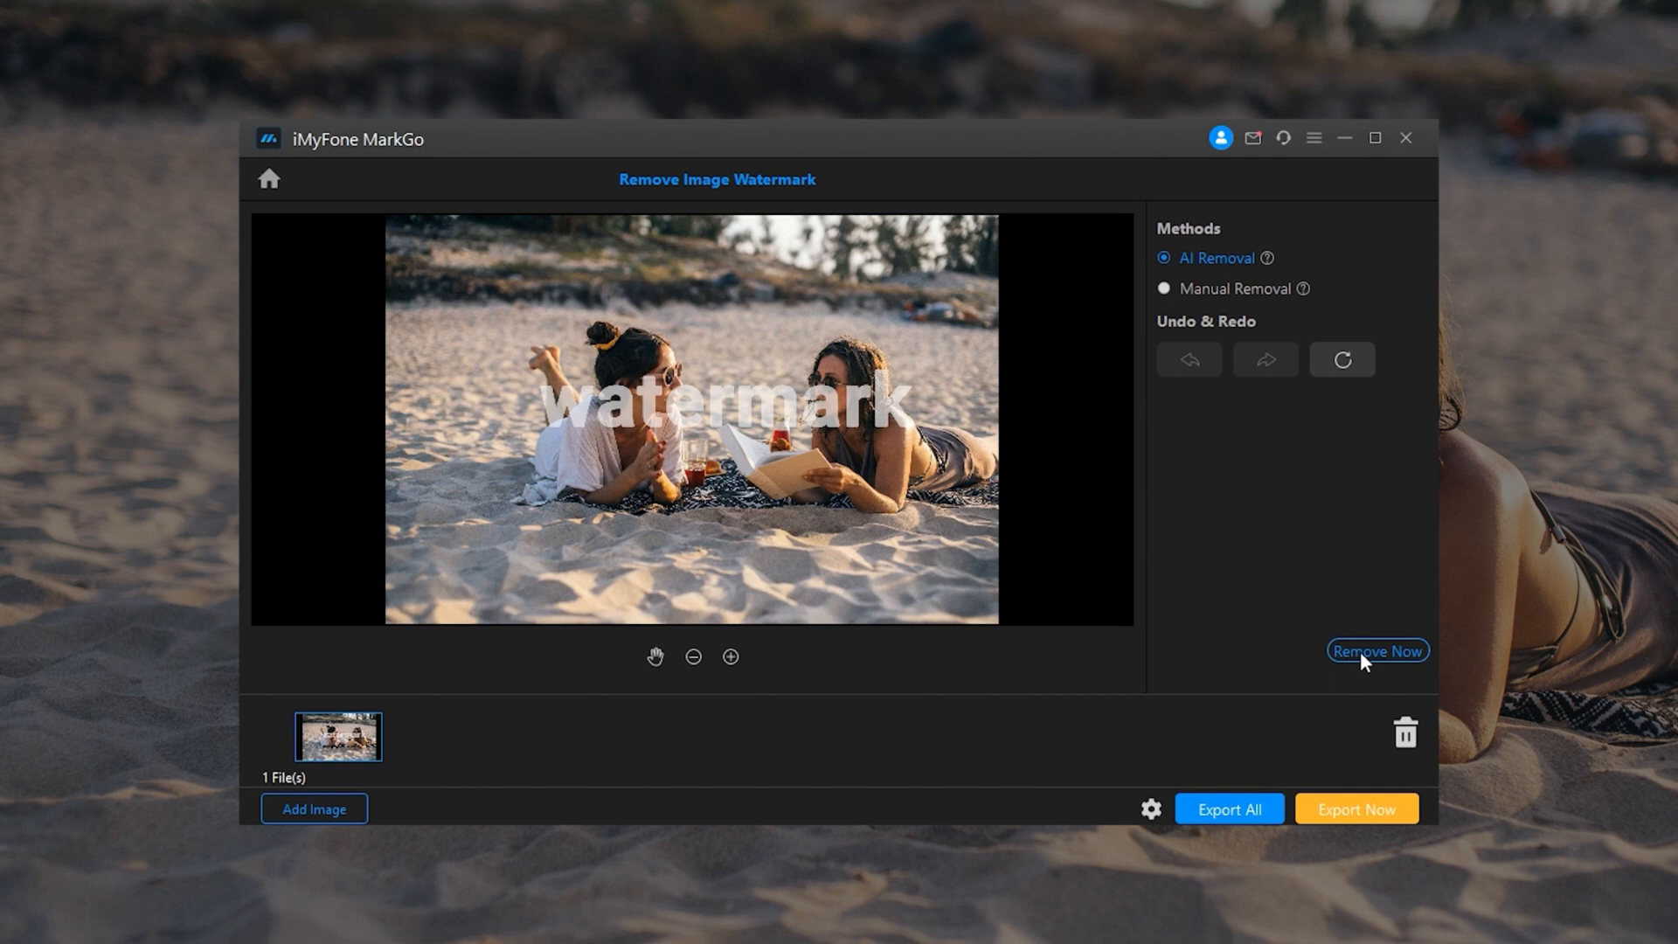
Run AI Removal on the 'watermark' text overlay of the beach photo.
{"action": "left_click", "coordinate": [1376, 650]}
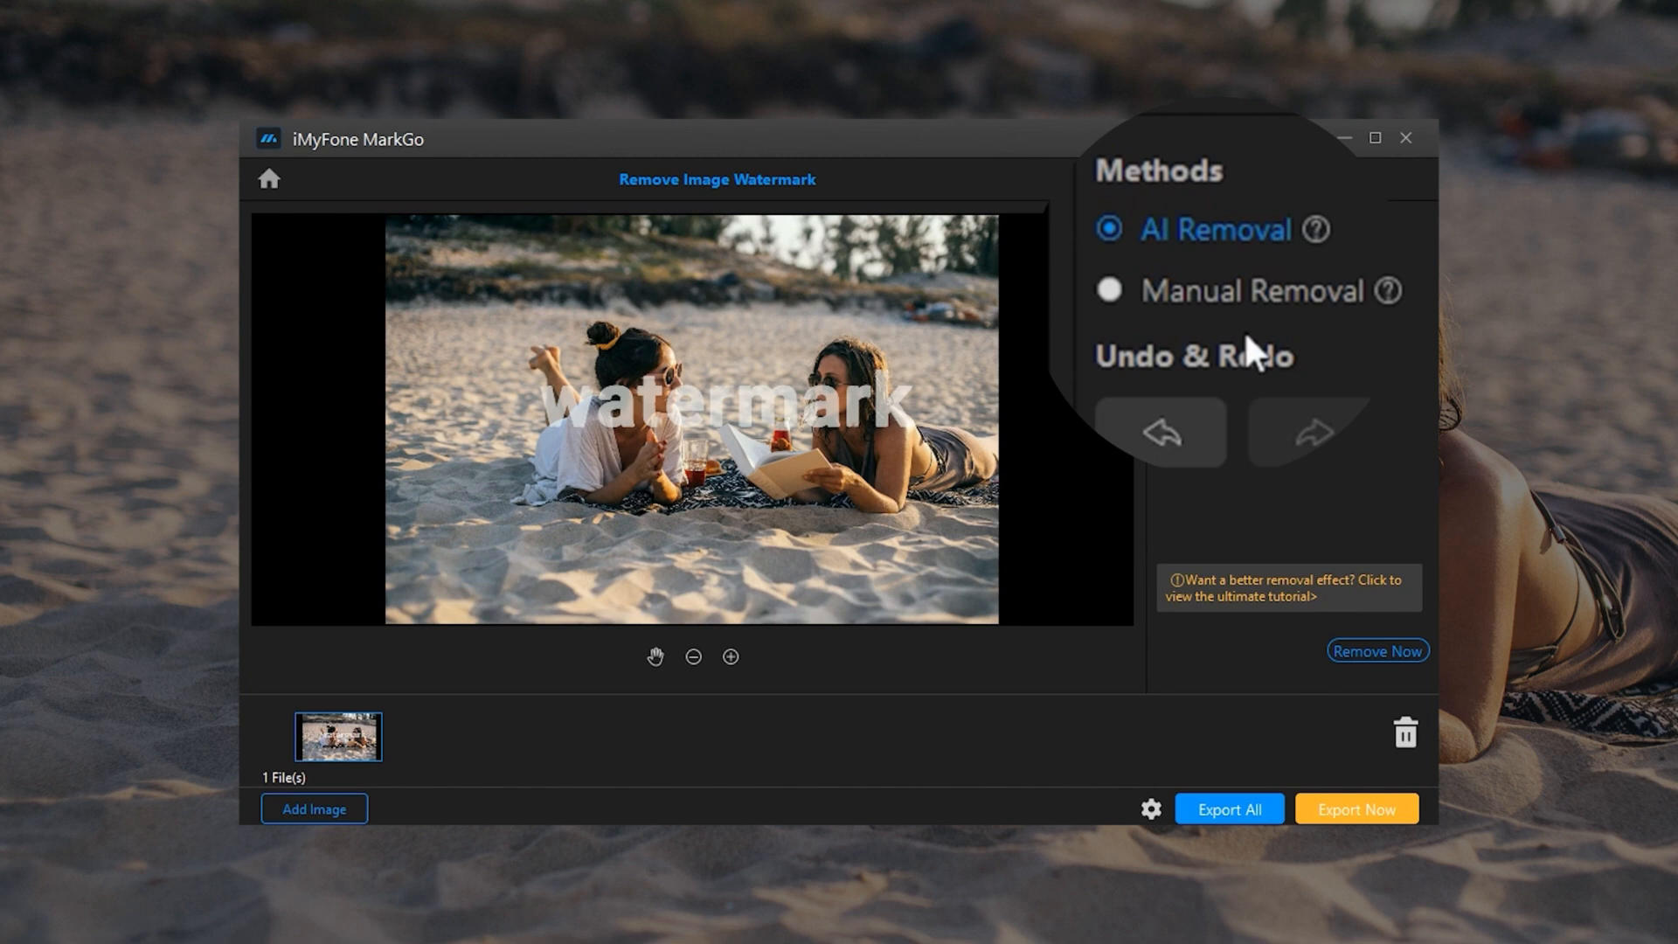
Use Manual Removal to mark the 'watermark' text and erase it.
{"action": "left_click", "coordinate": [1109, 291]}
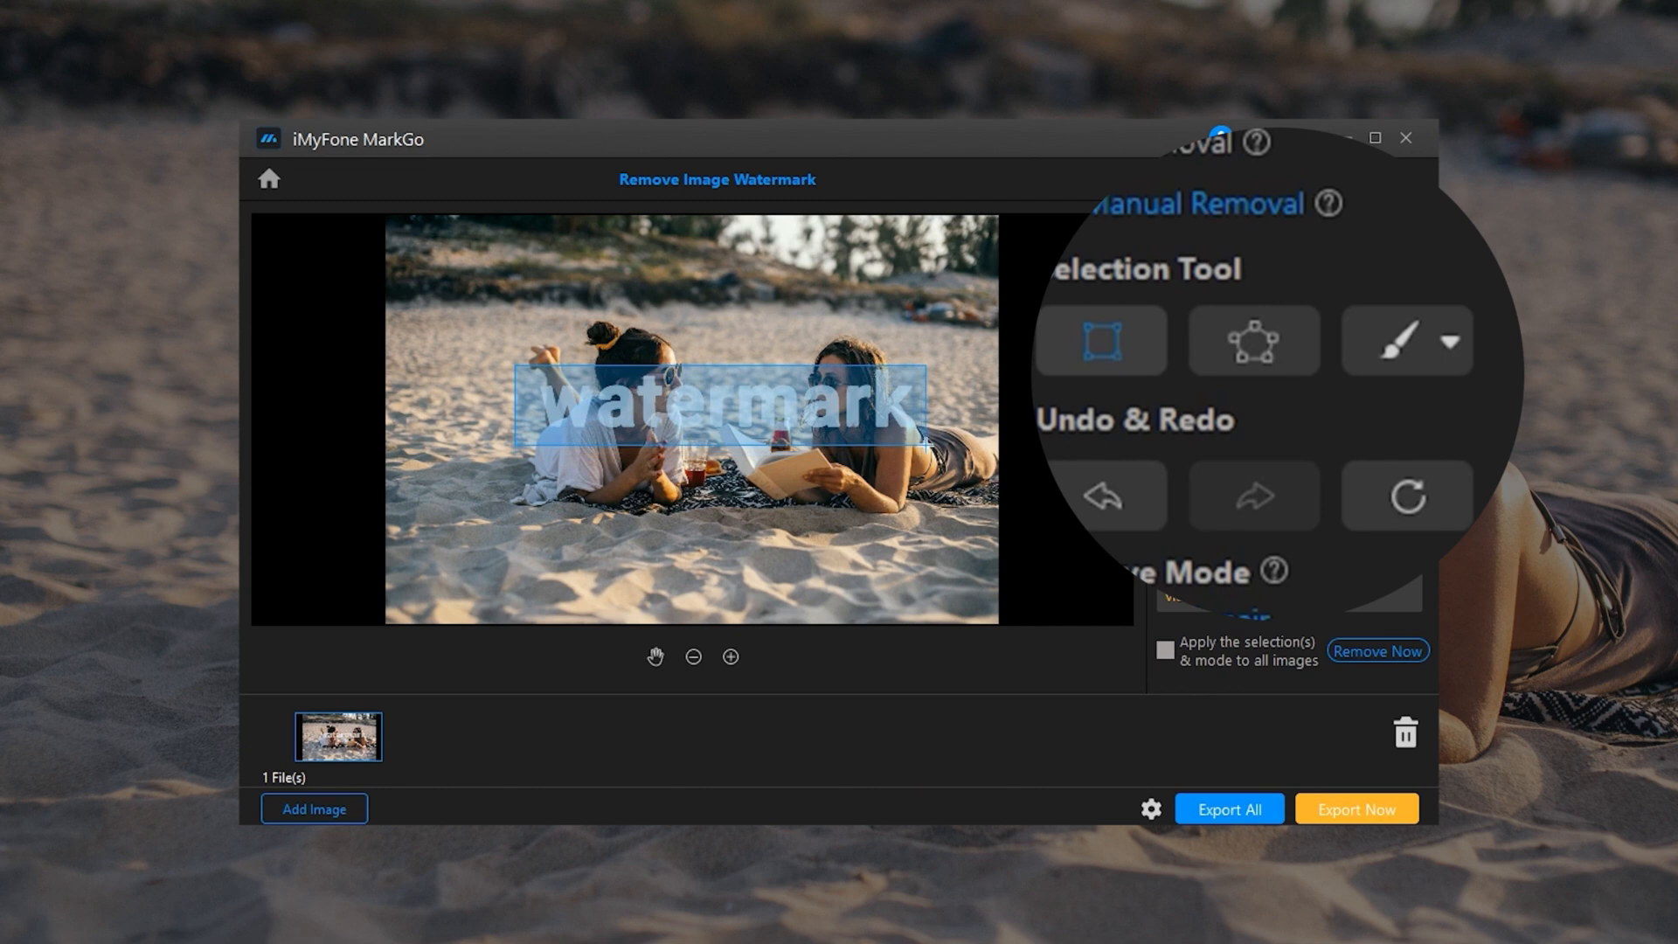
{"action": "mouse_move", "coordinate": [1303, 639]}
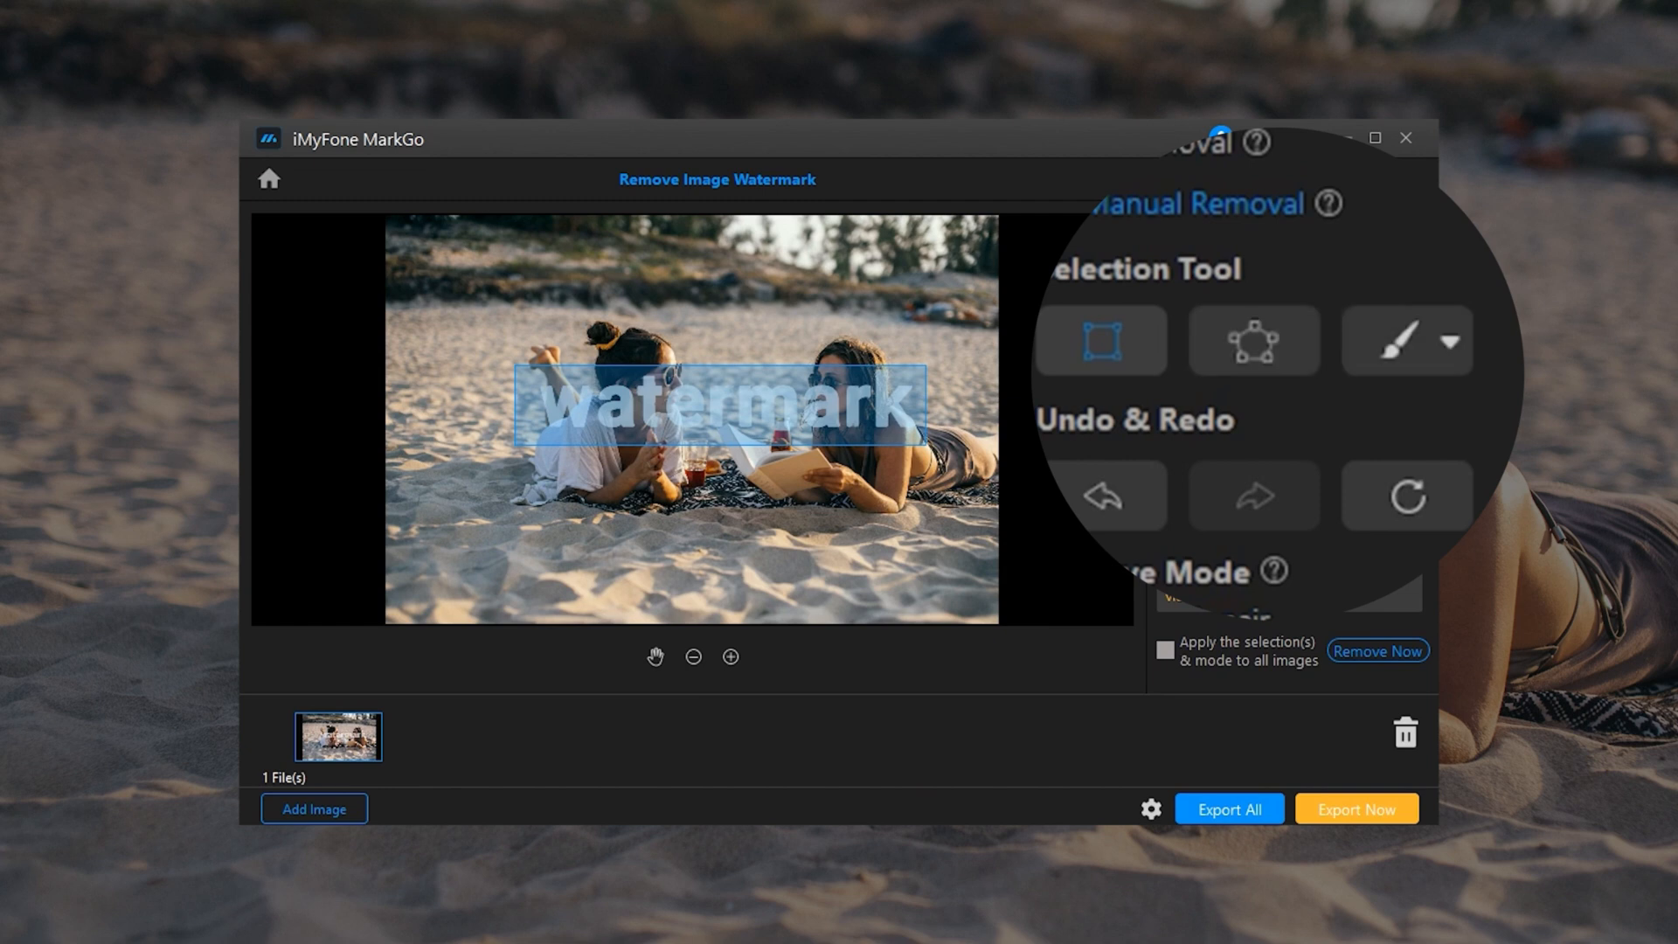
{"action": "mouse_move", "coordinate": [1386, 649]}
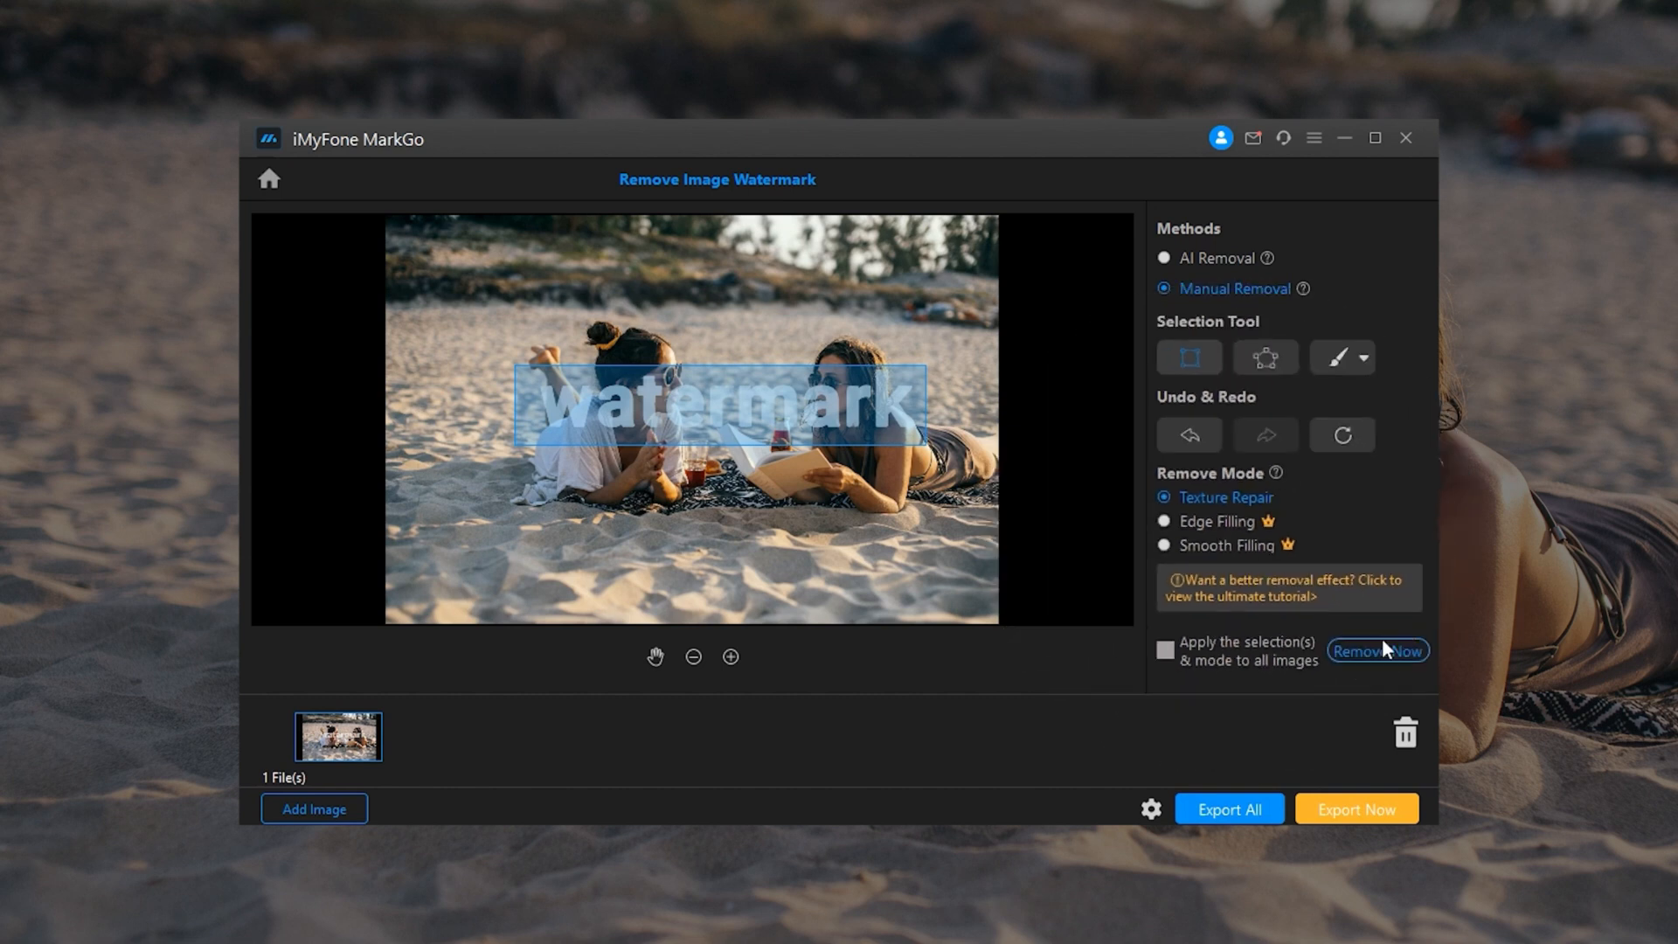
{"action": "left_click", "coordinate": [1377, 650]}
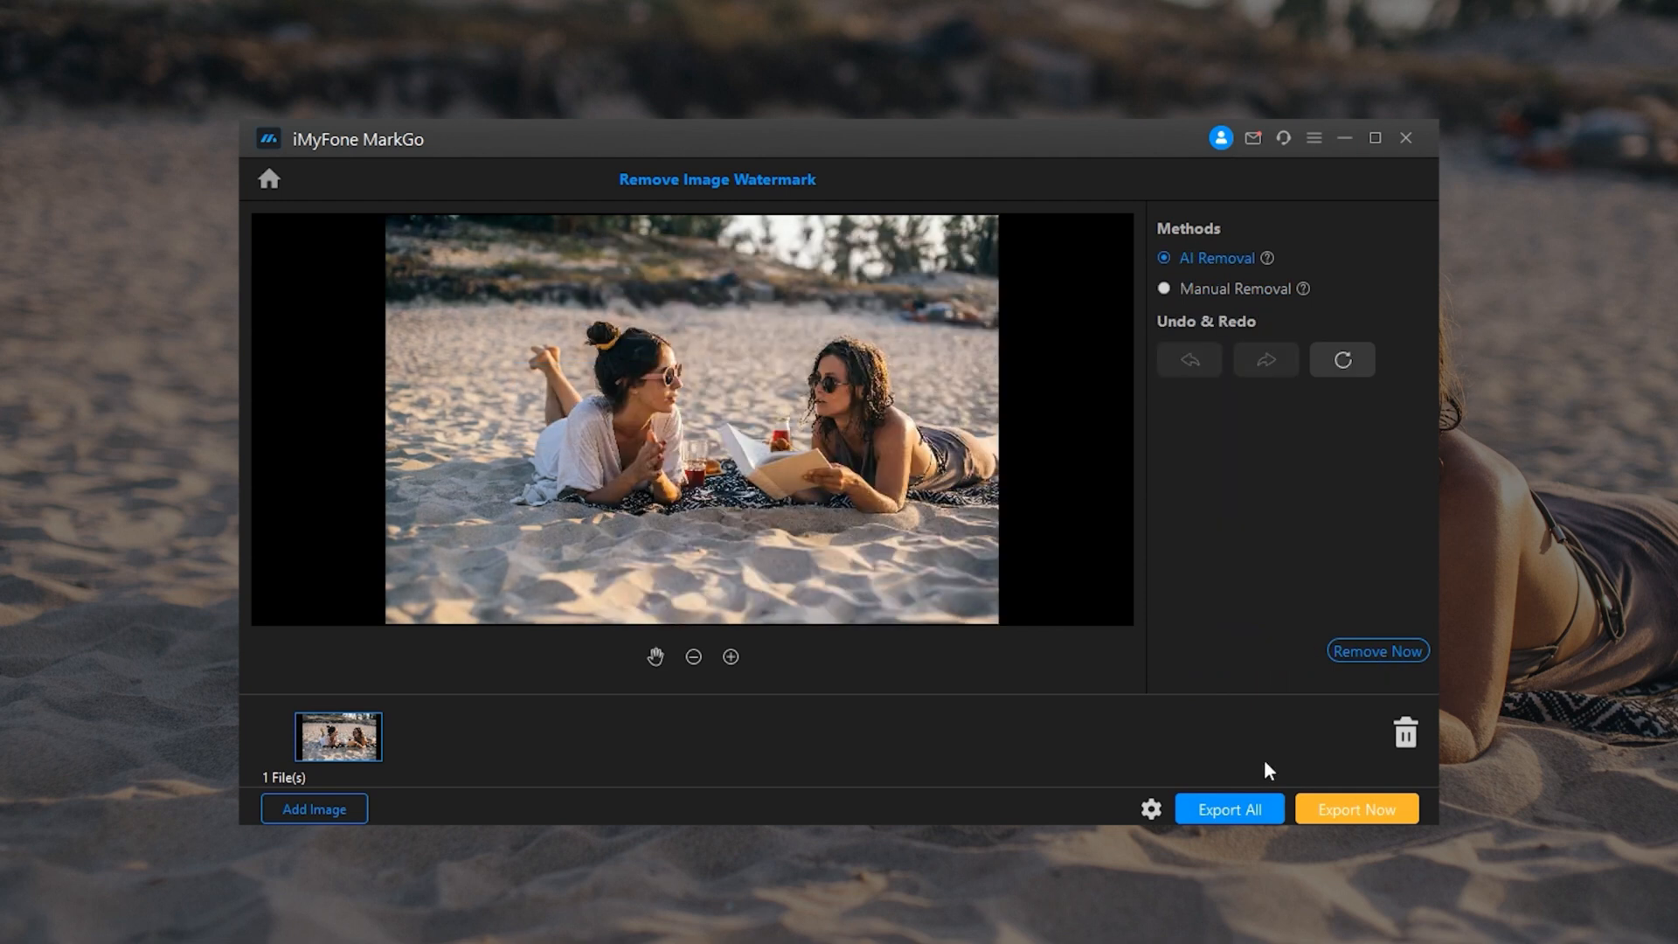
Mark the watermark manually and apply the selection and mode to all five images for removal.
{"action": "left_click", "coordinate": [1163, 288]}
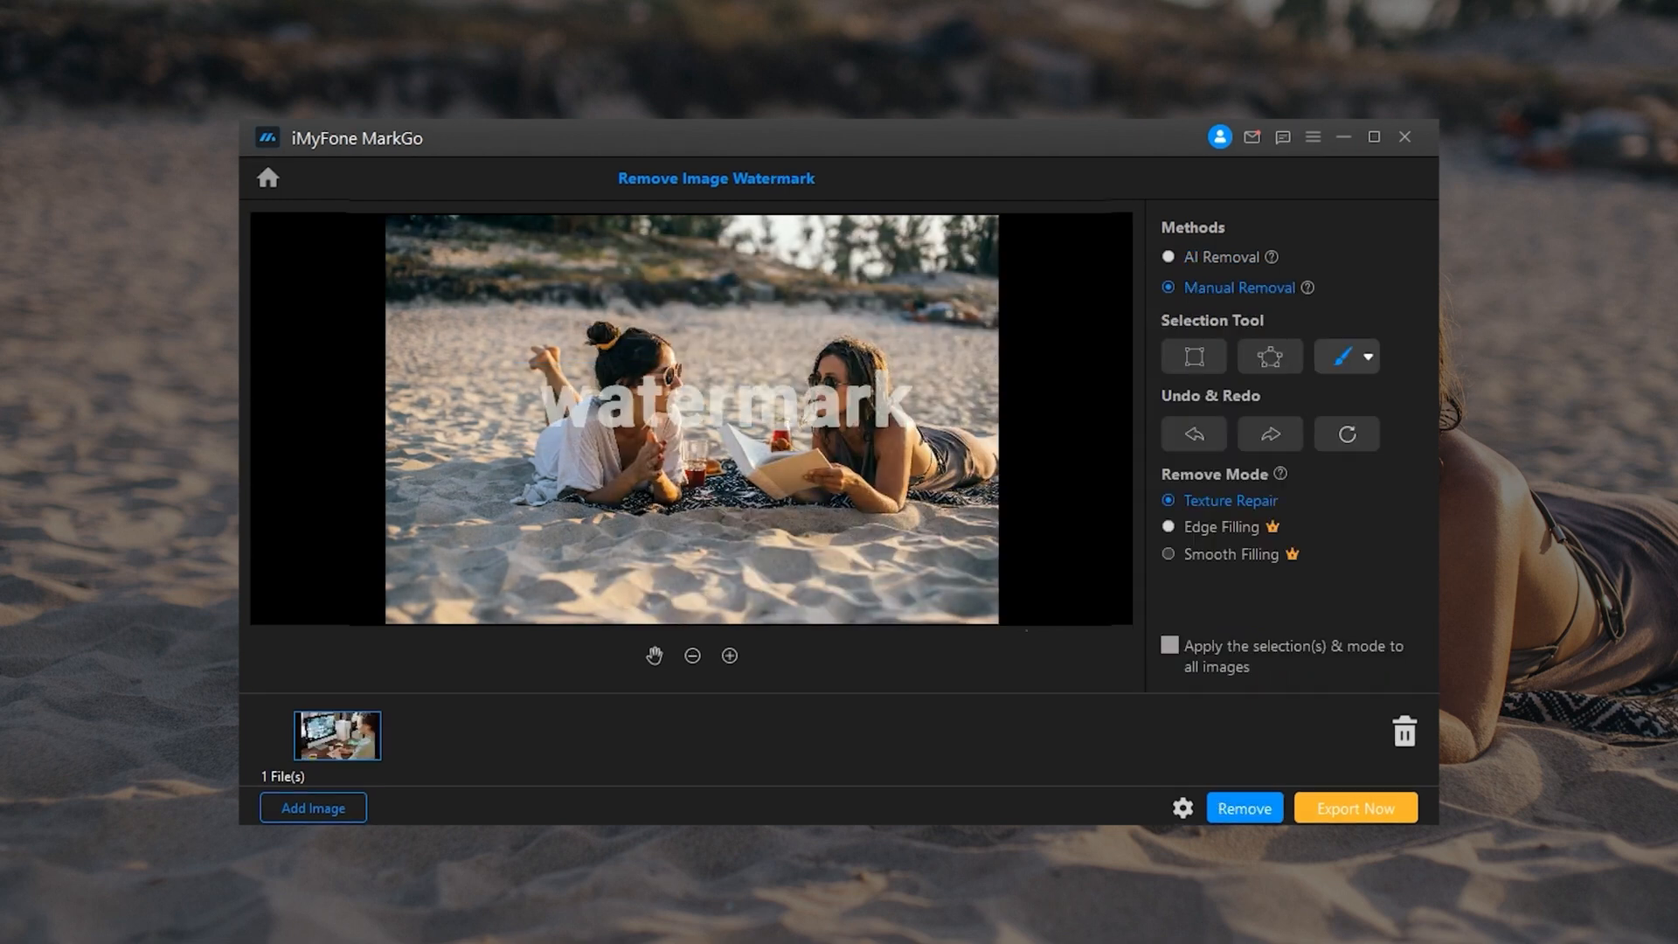
{"action": "left_click", "coordinate": [311, 806]}
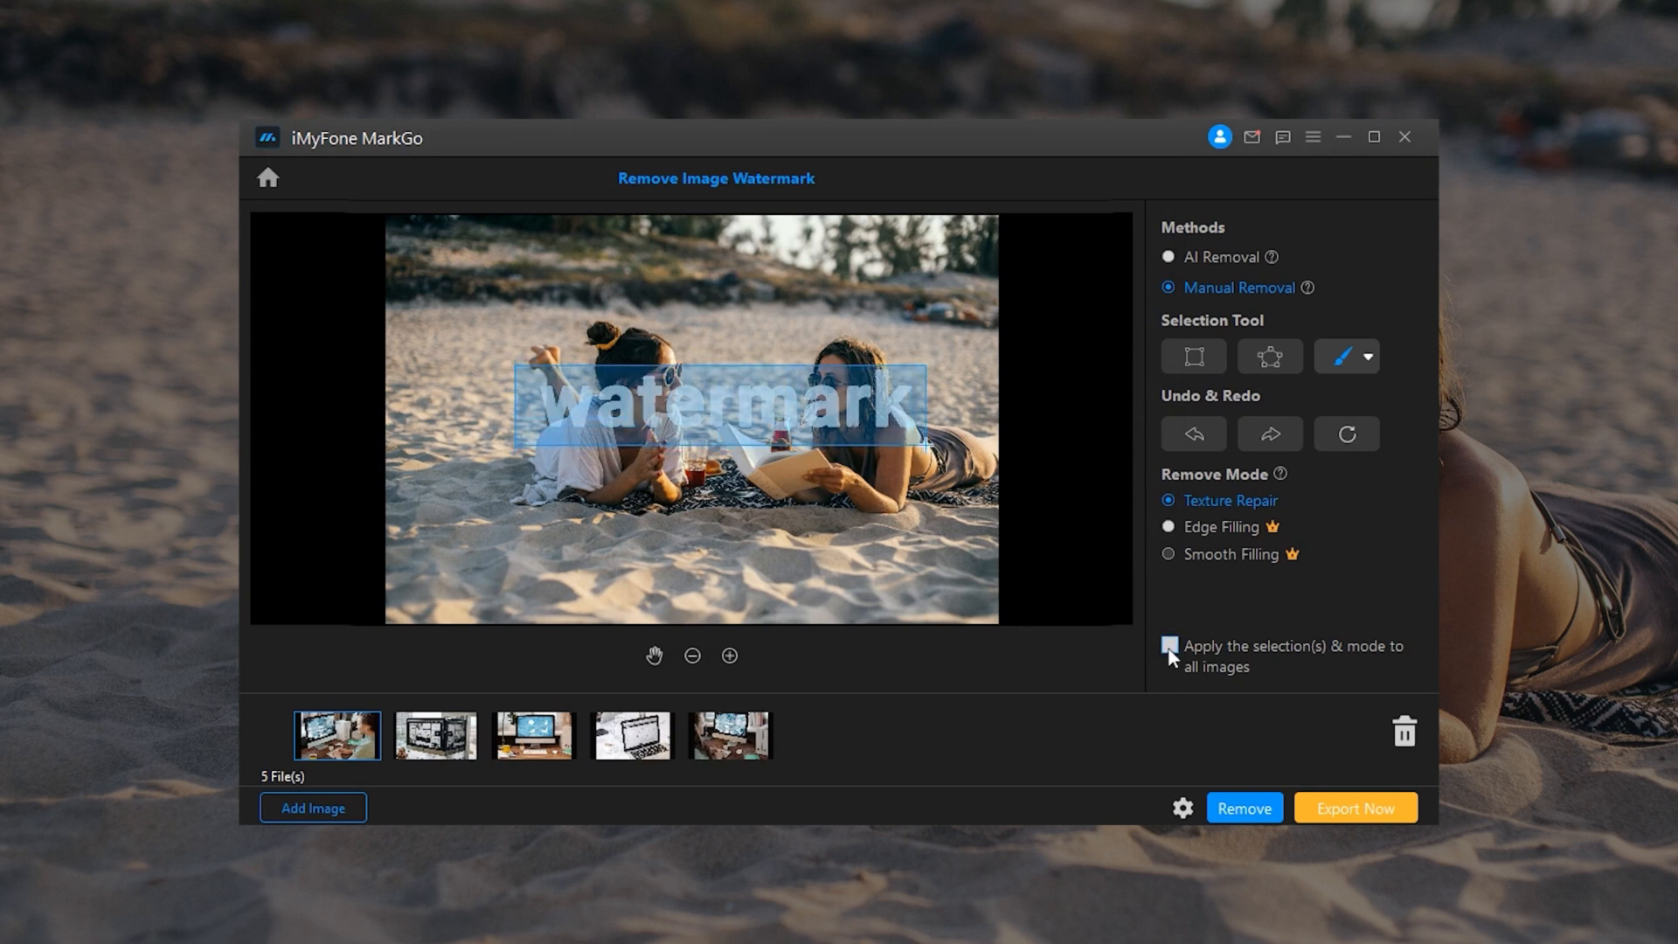
{"action": "left_click", "coordinate": [1168, 647]}
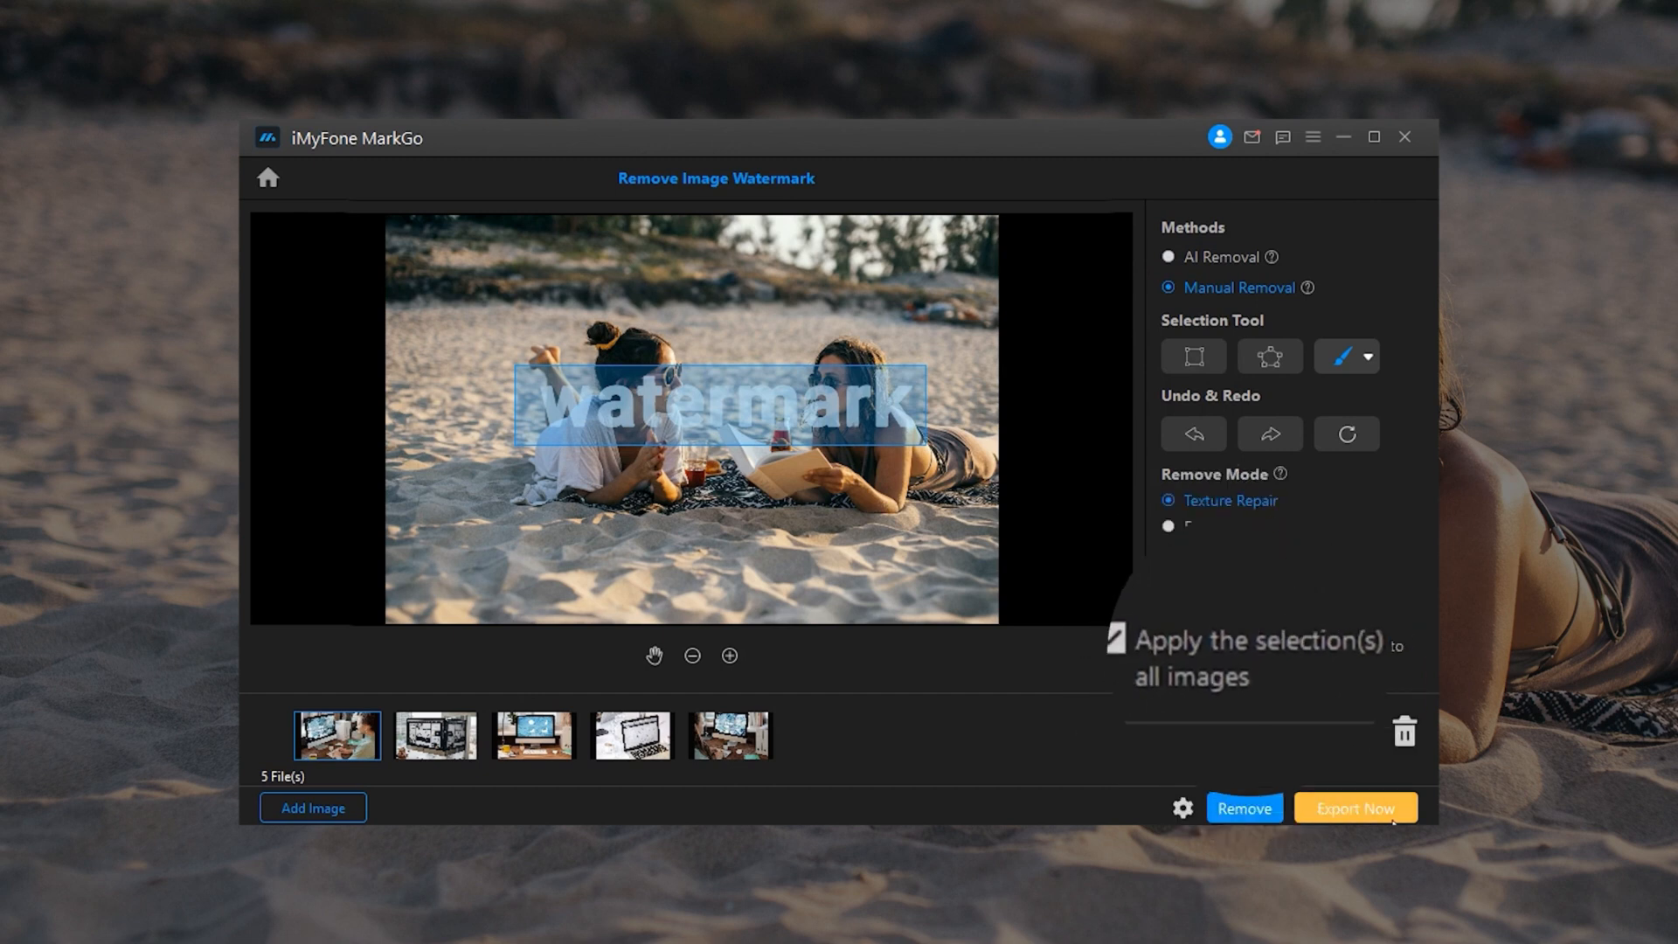
{"action": "left_click", "coordinate": [1243, 806]}
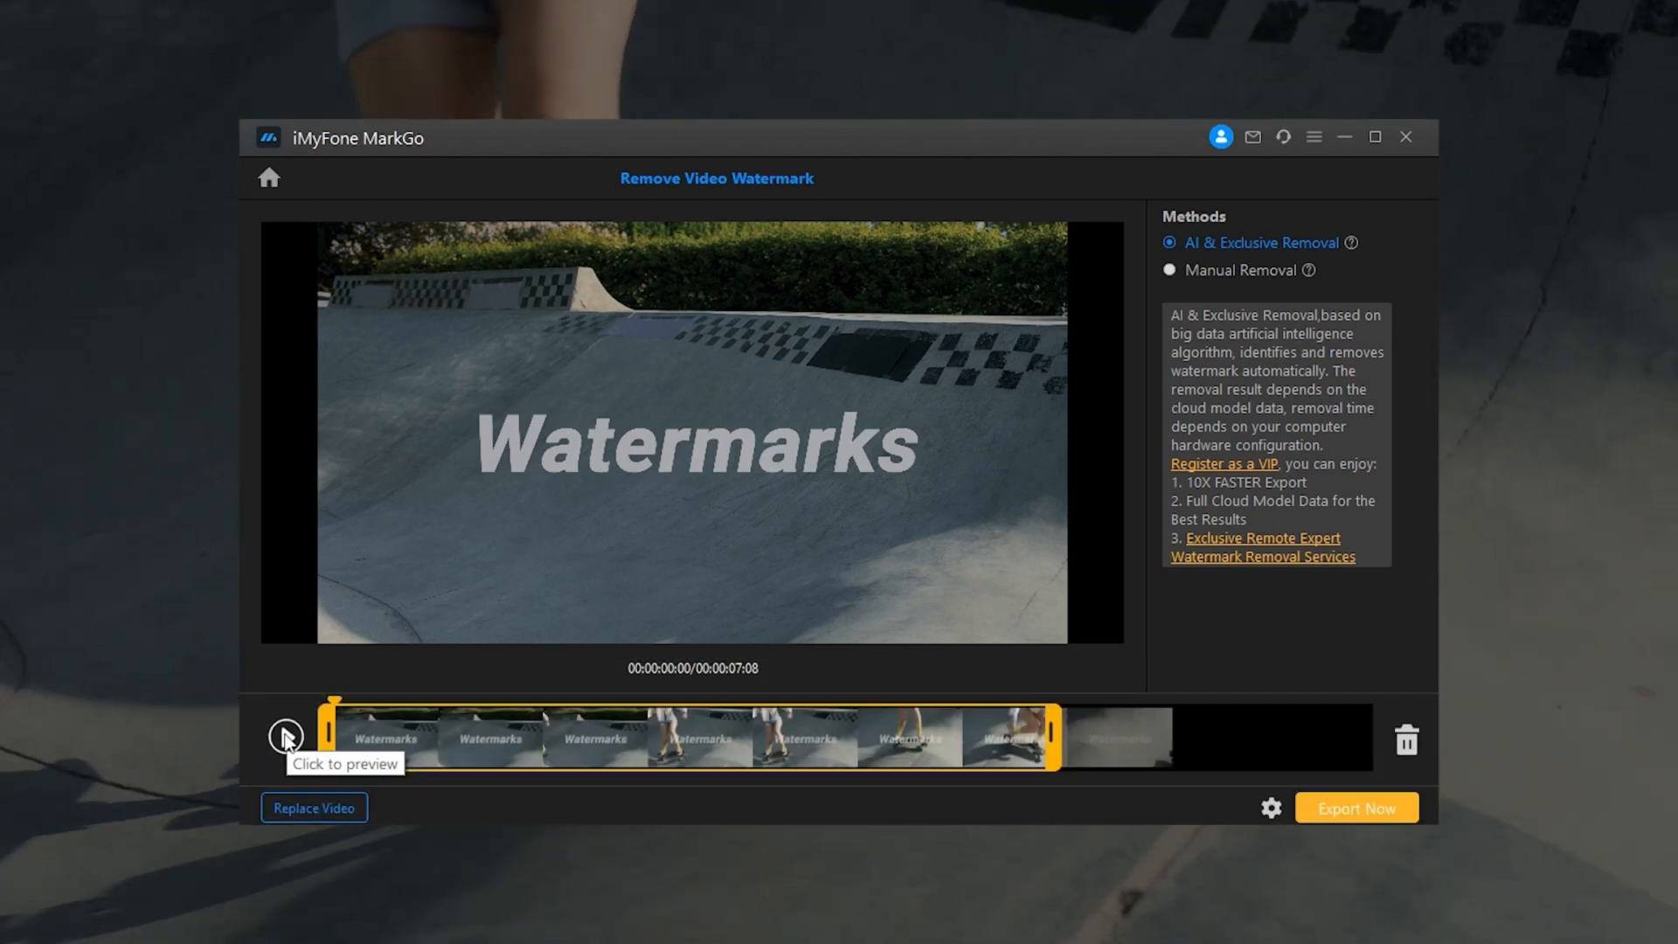
Preview the AI-processed skatepark clip without Watermarks text, then choose Manual Removal.
{"action": "left_click", "coordinate": [286, 737]}
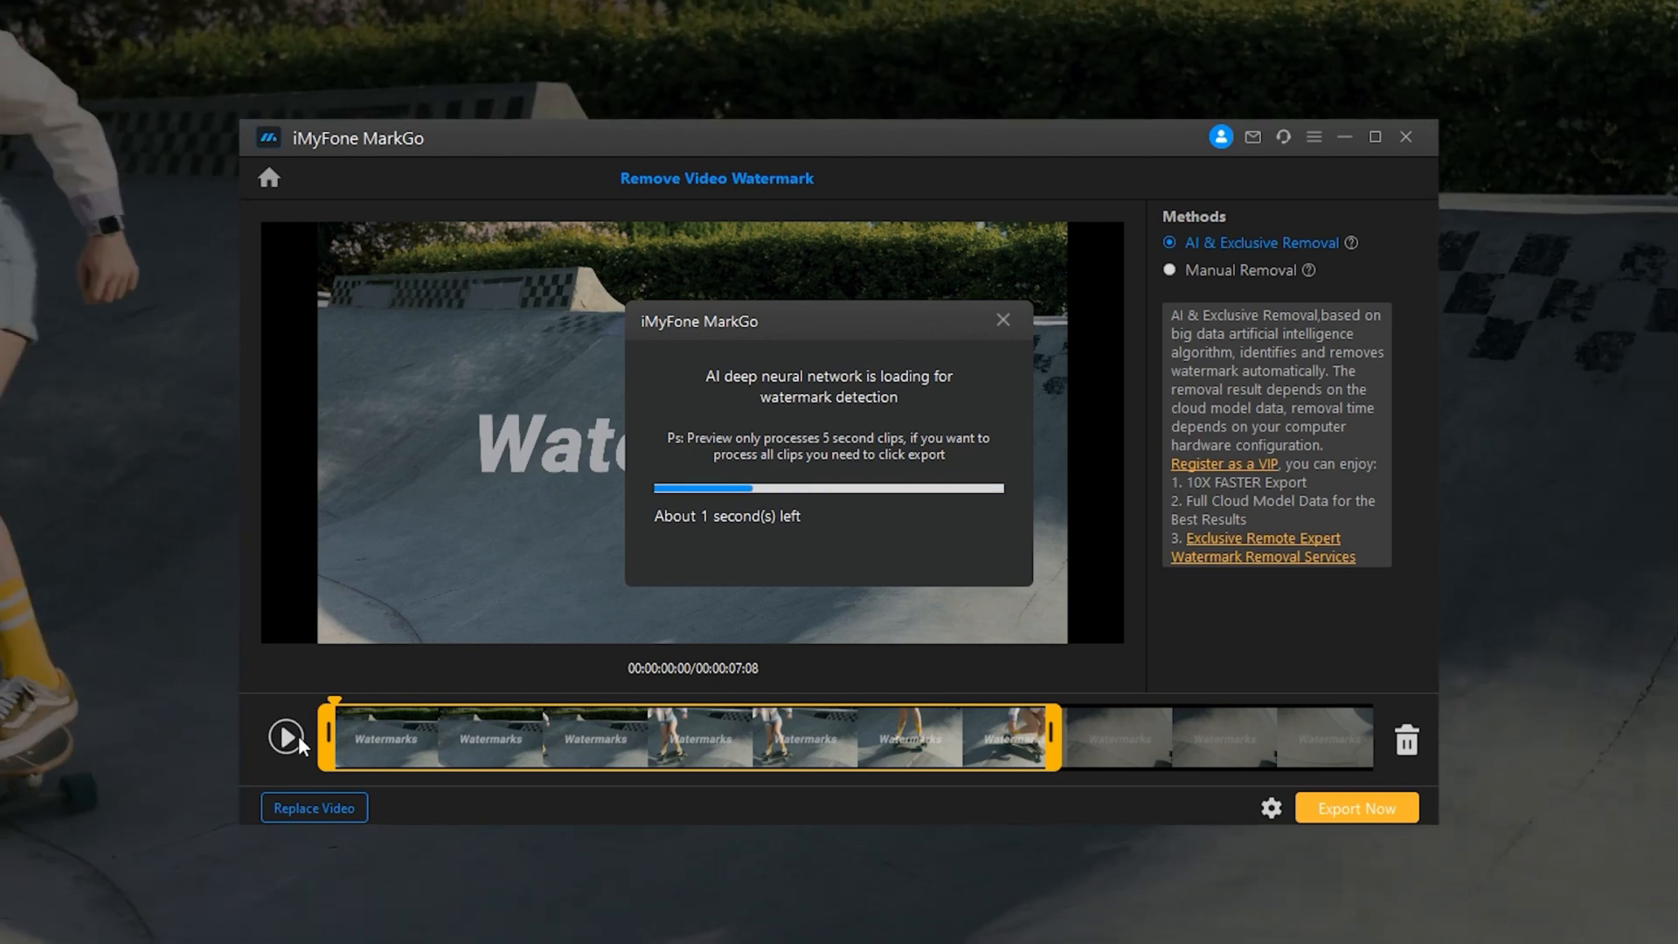
{"action": "left_click", "coordinate": [287, 738]}
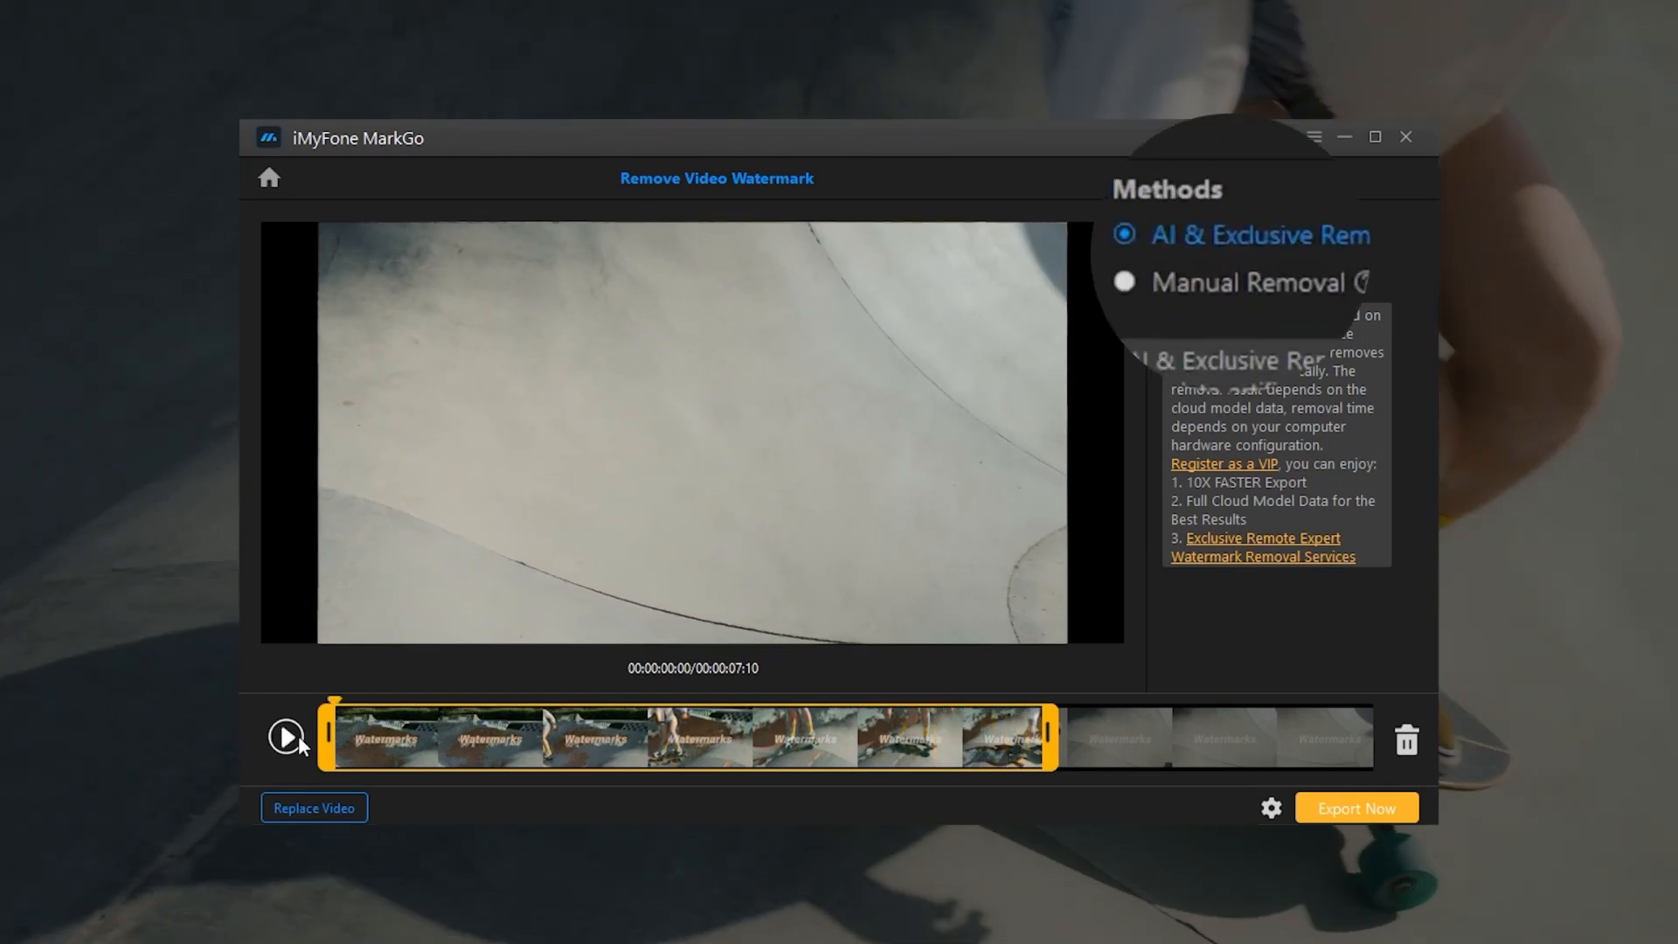
{"action": "left_click", "coordinate": [1124, 282]}
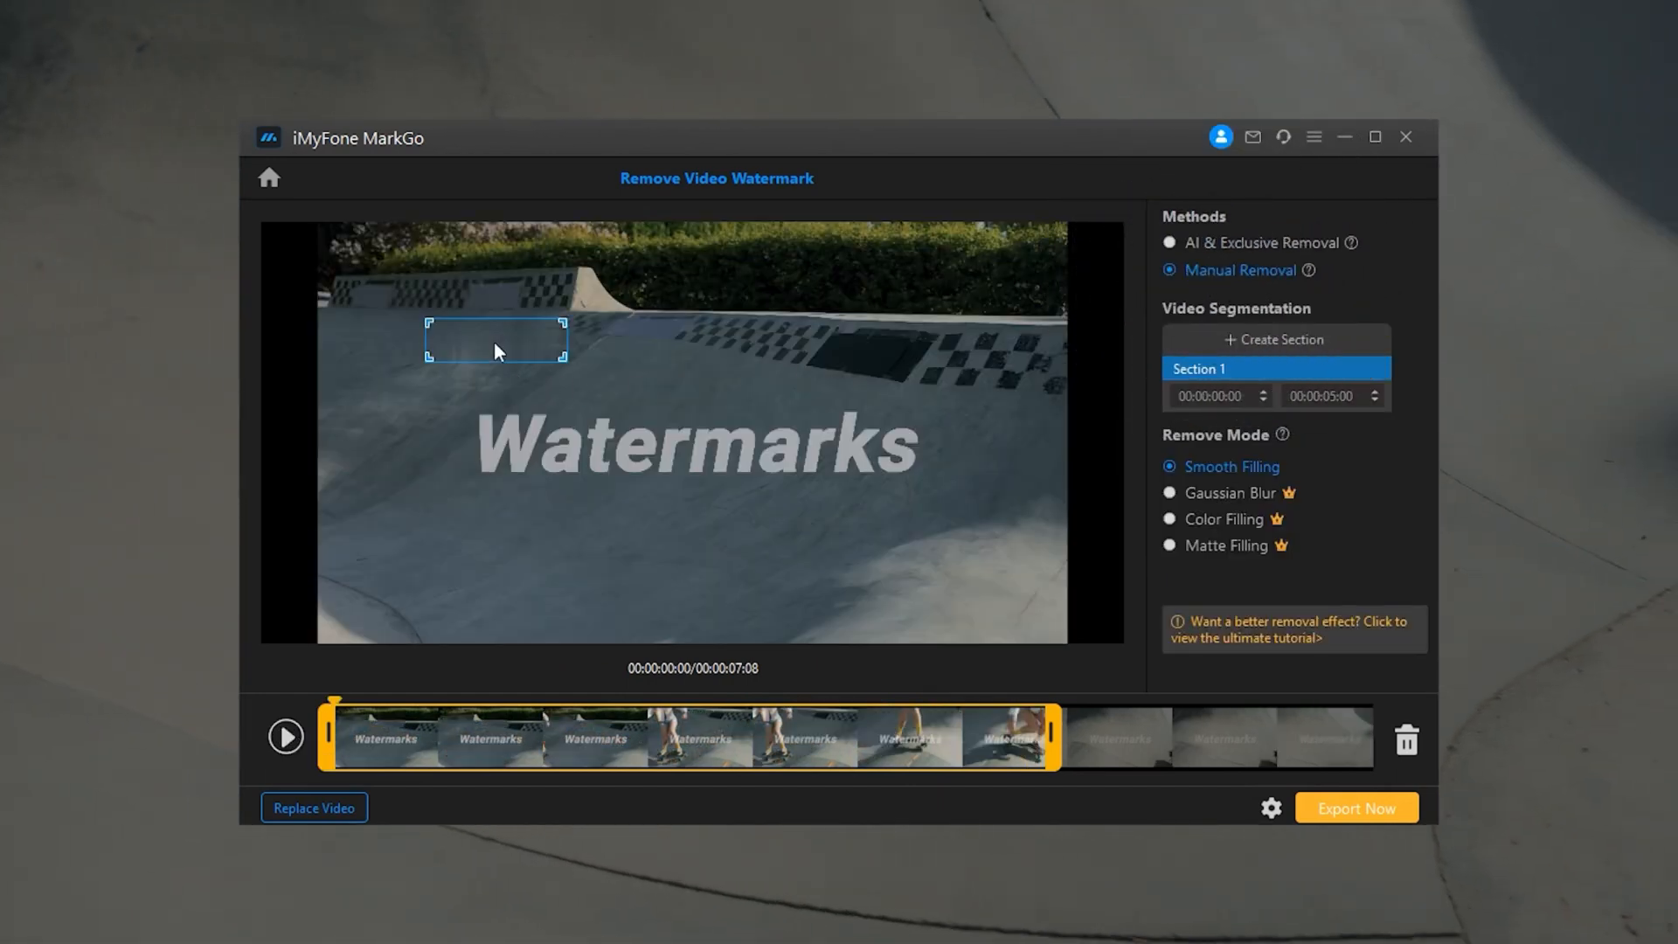
Box the Watermarks text and test Gaussian Blur, yellow and eyedropper Color Filling, and Matte Filling.
{"action": "left_click_drag", "start_coordinate": [495, 337], "coordinate": [530, 423]}
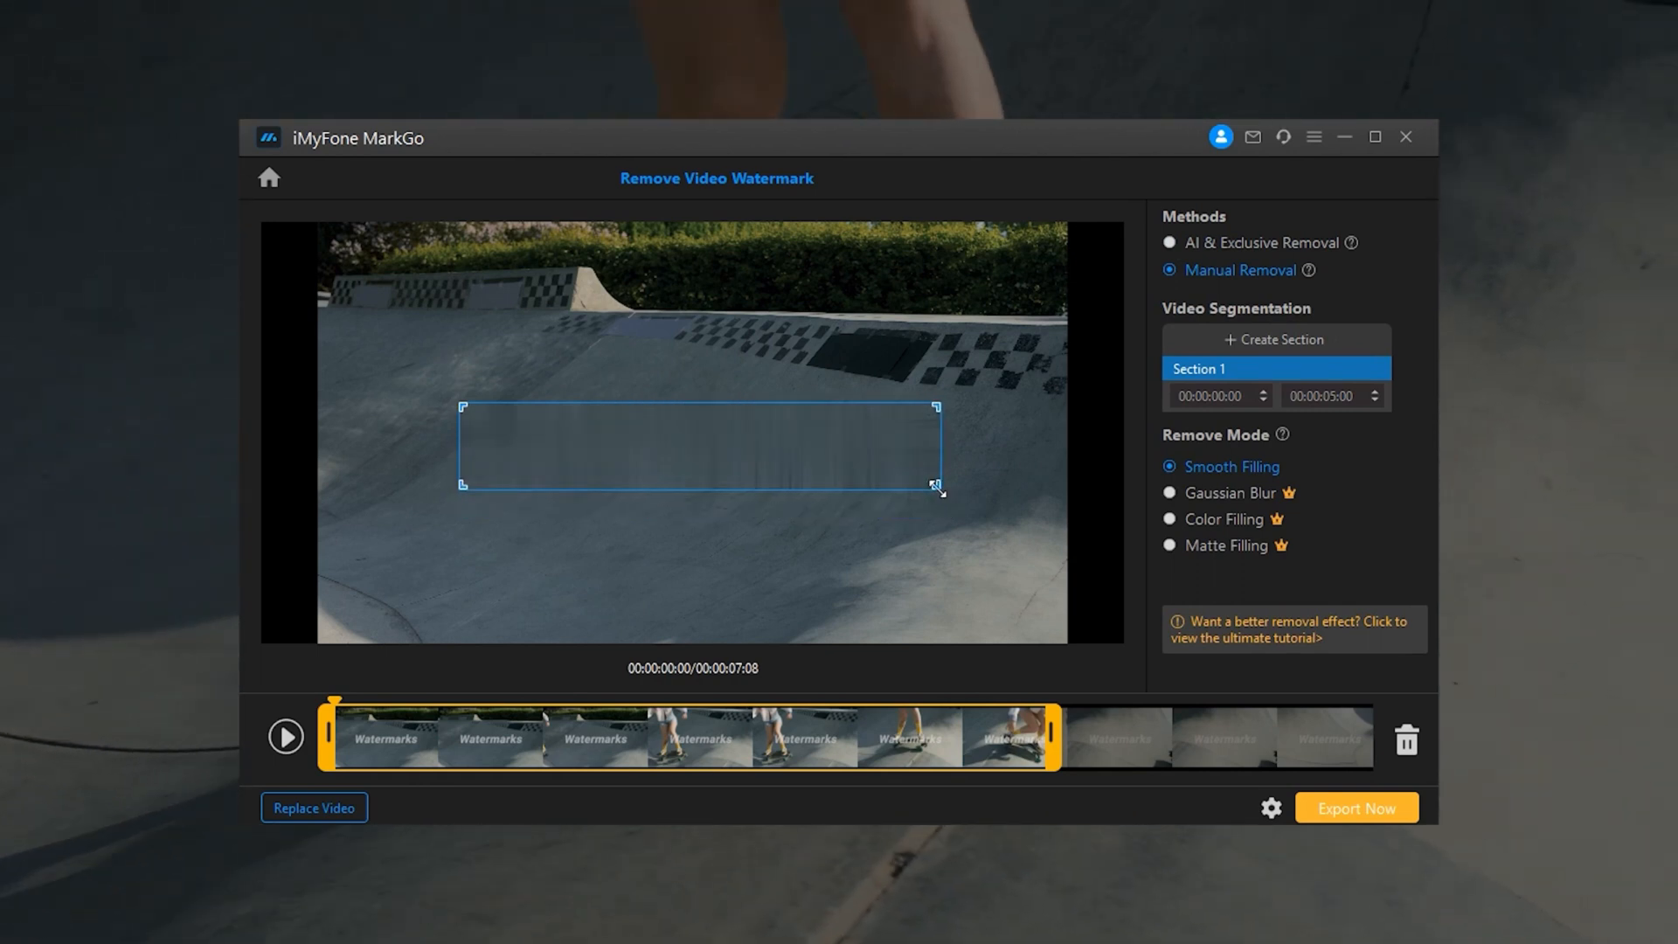
{"action": "left_click", "coordinate": [1168, 492]}
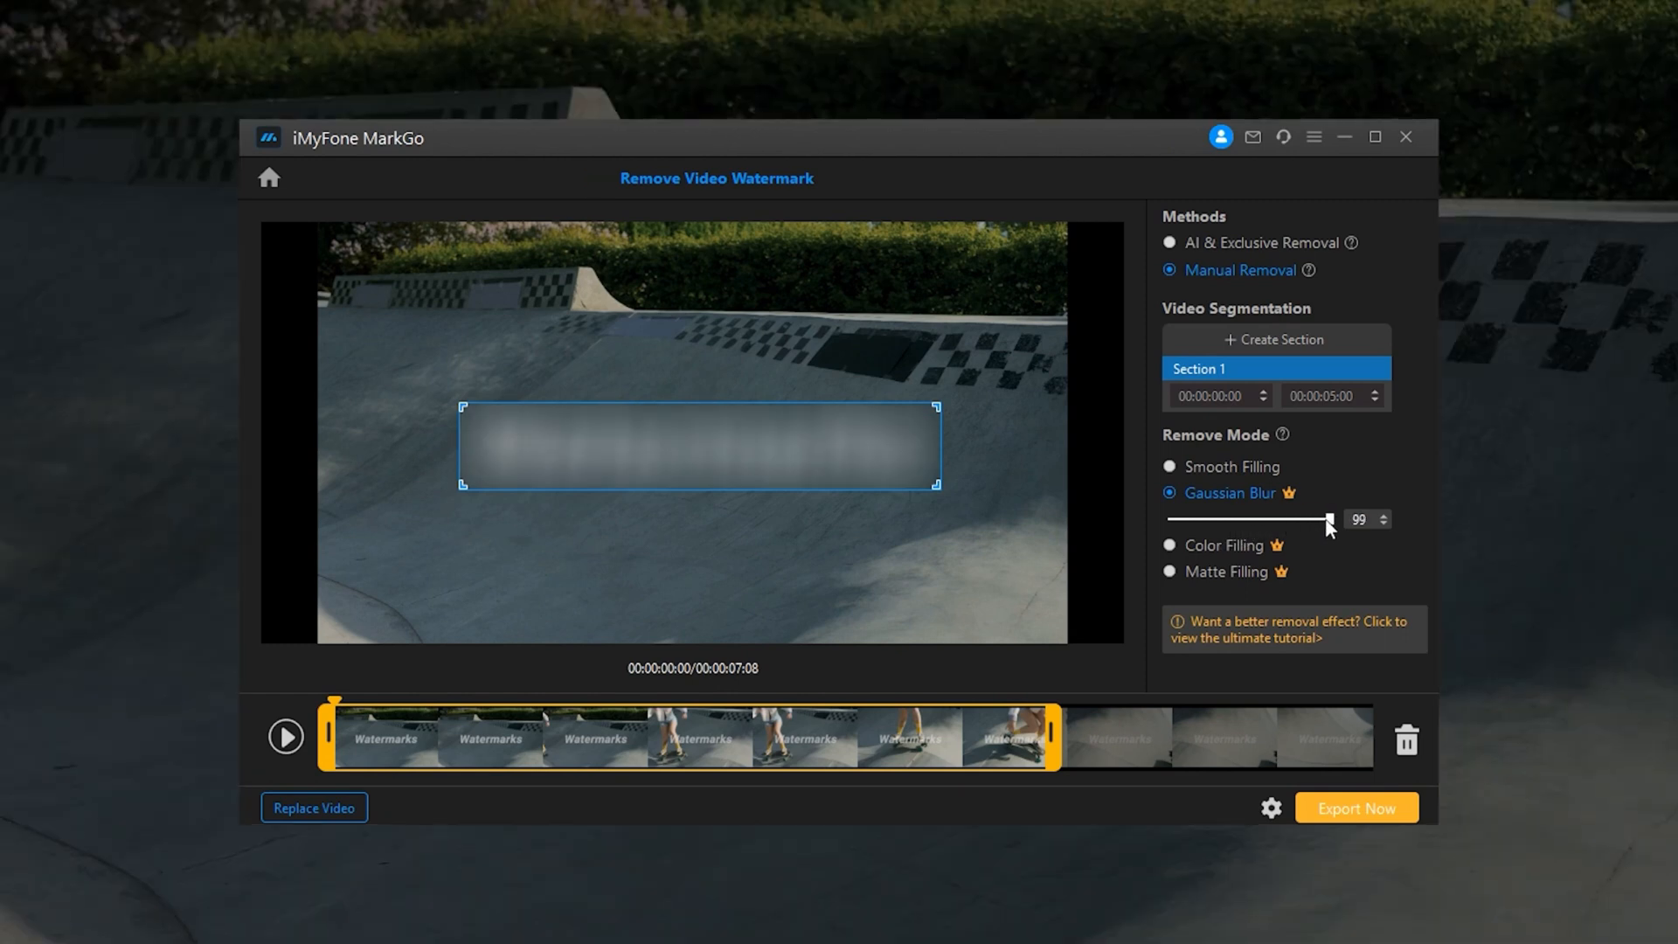
{"action": "left_click", "coordinate": [1168, 519]}
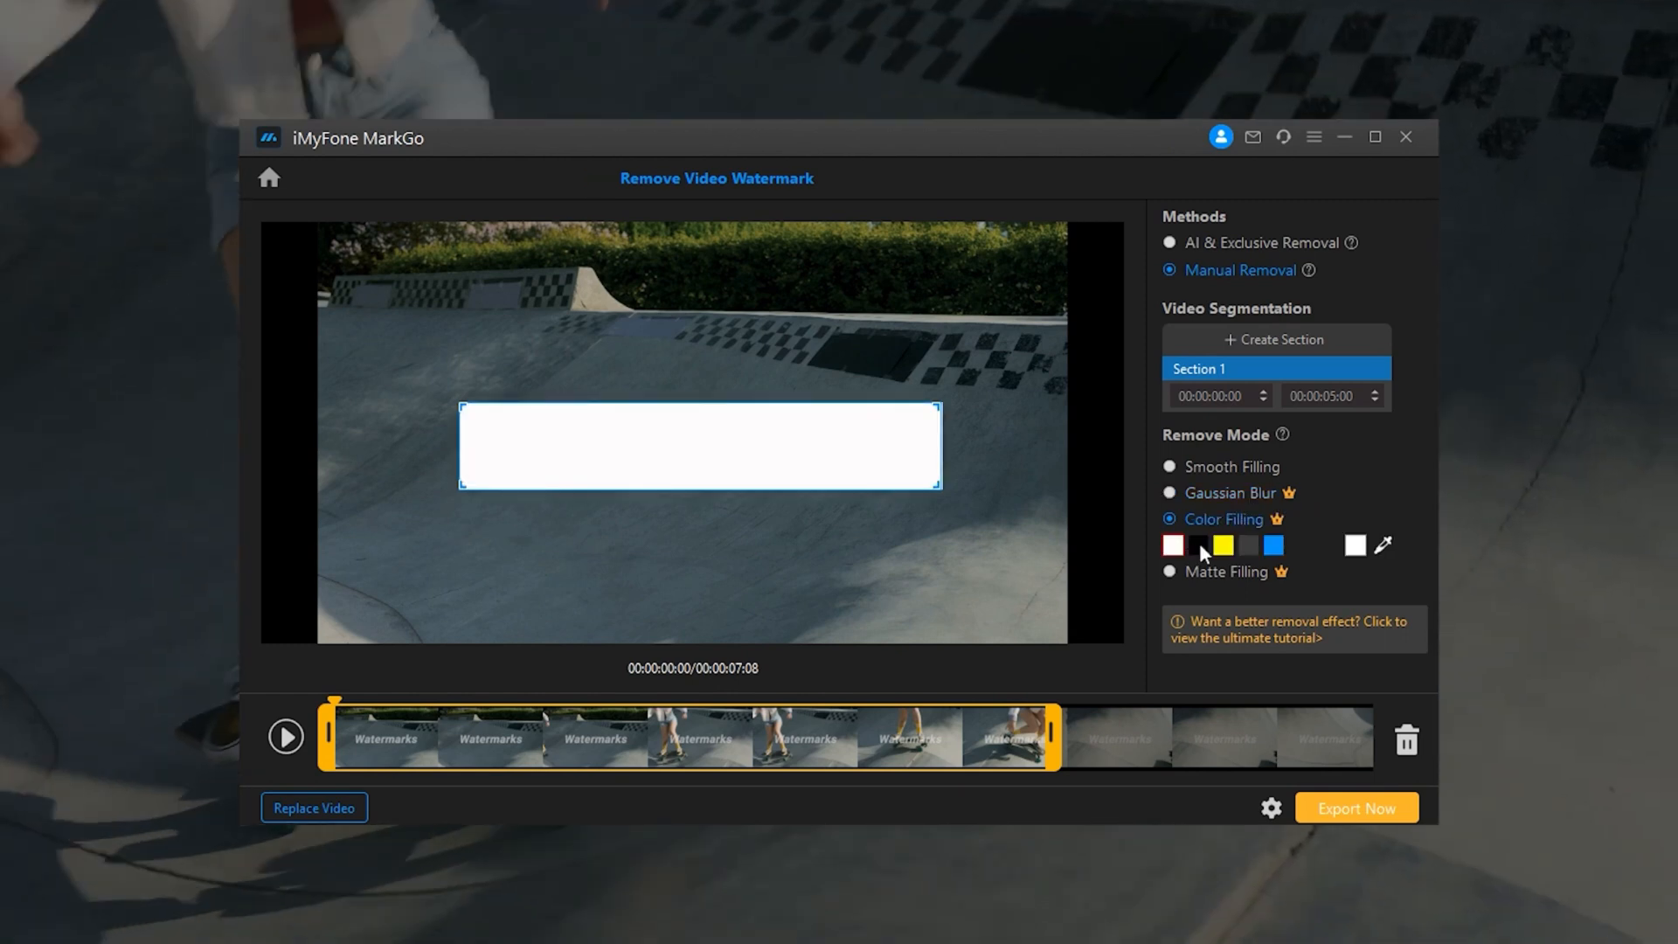
{"action": "left_click", "coordinate": [1220, 544]}
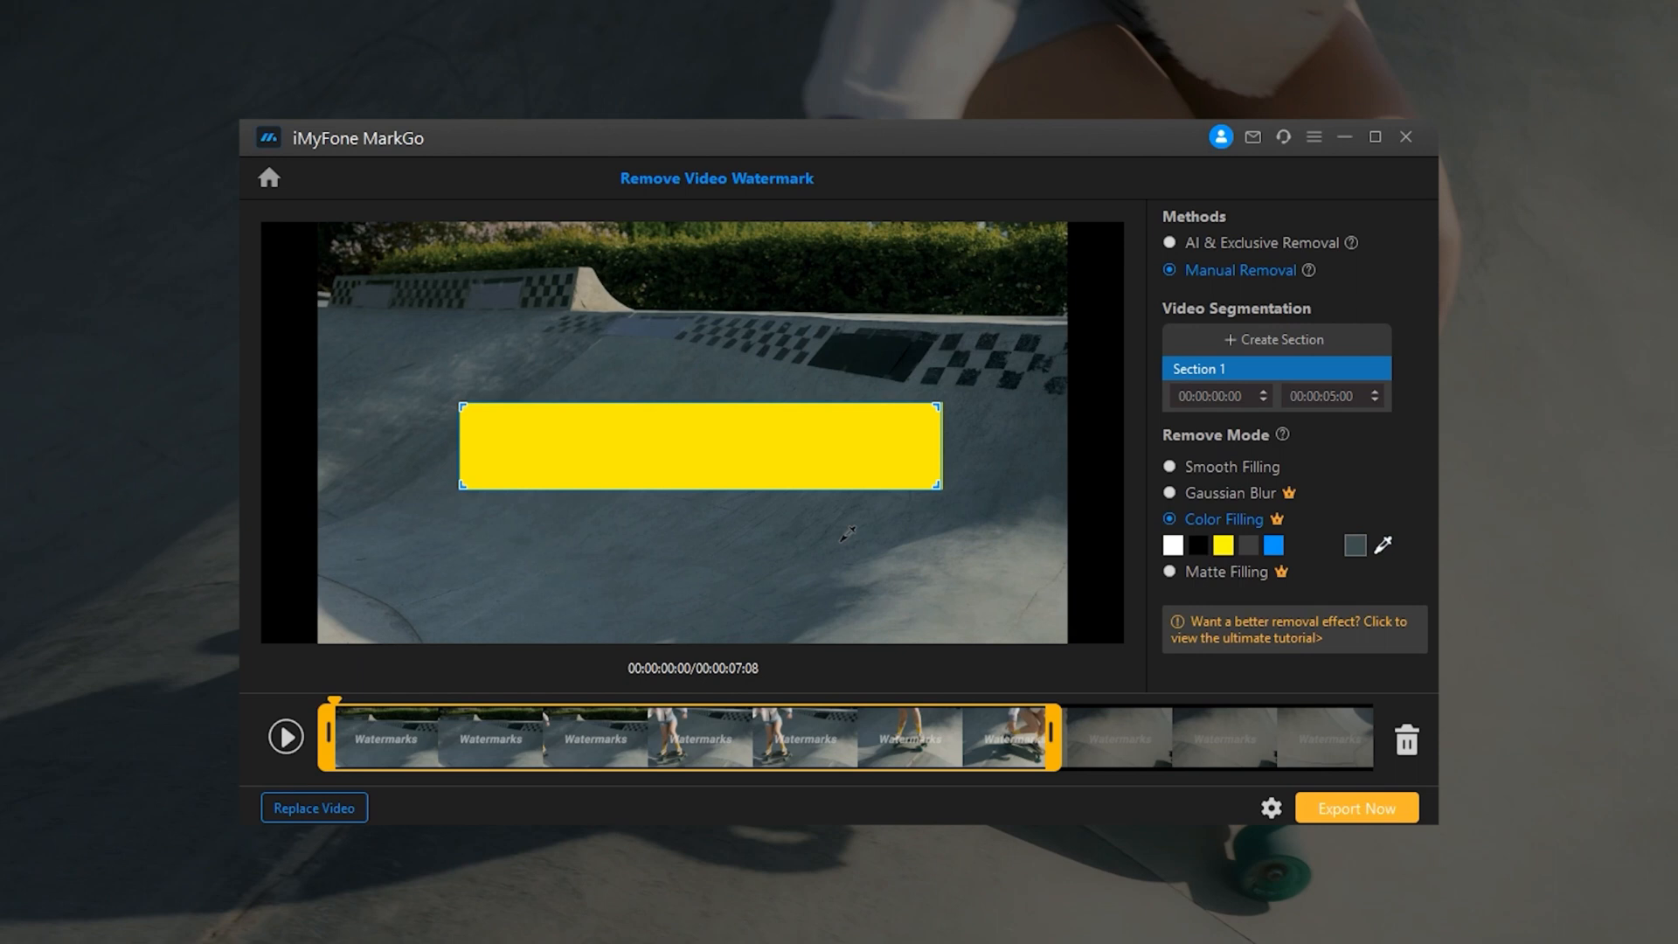
{"action": "left_click", "coordinate": [1168, 572]}
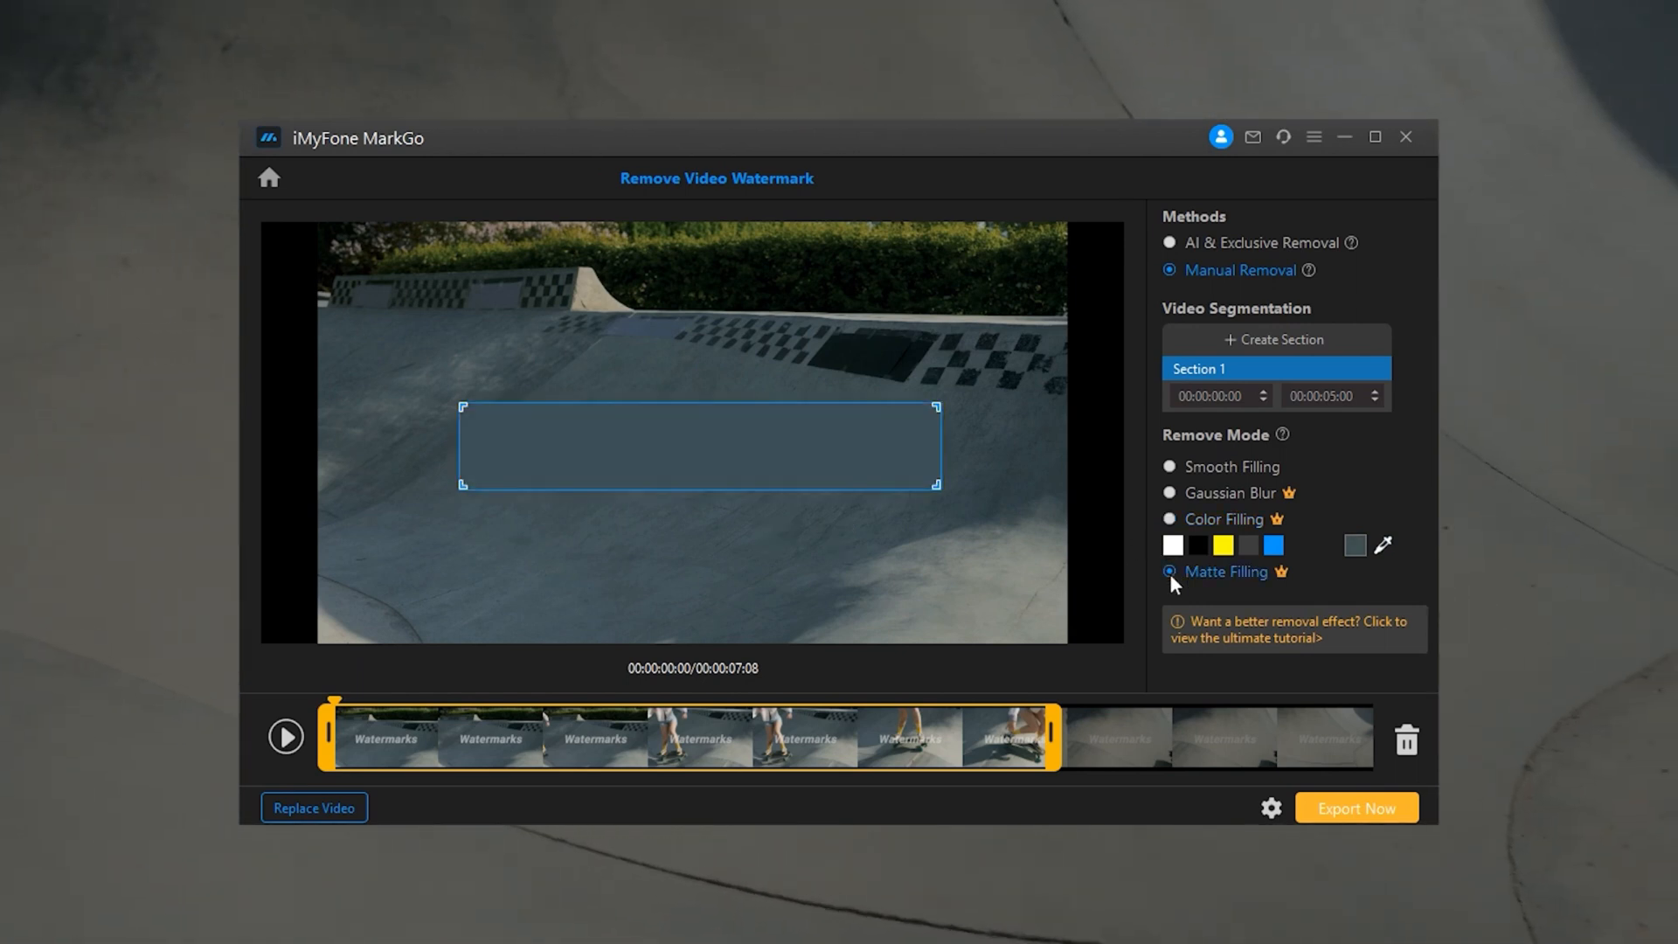
{"action": "left_click", "coordinate": [1168, 572]}
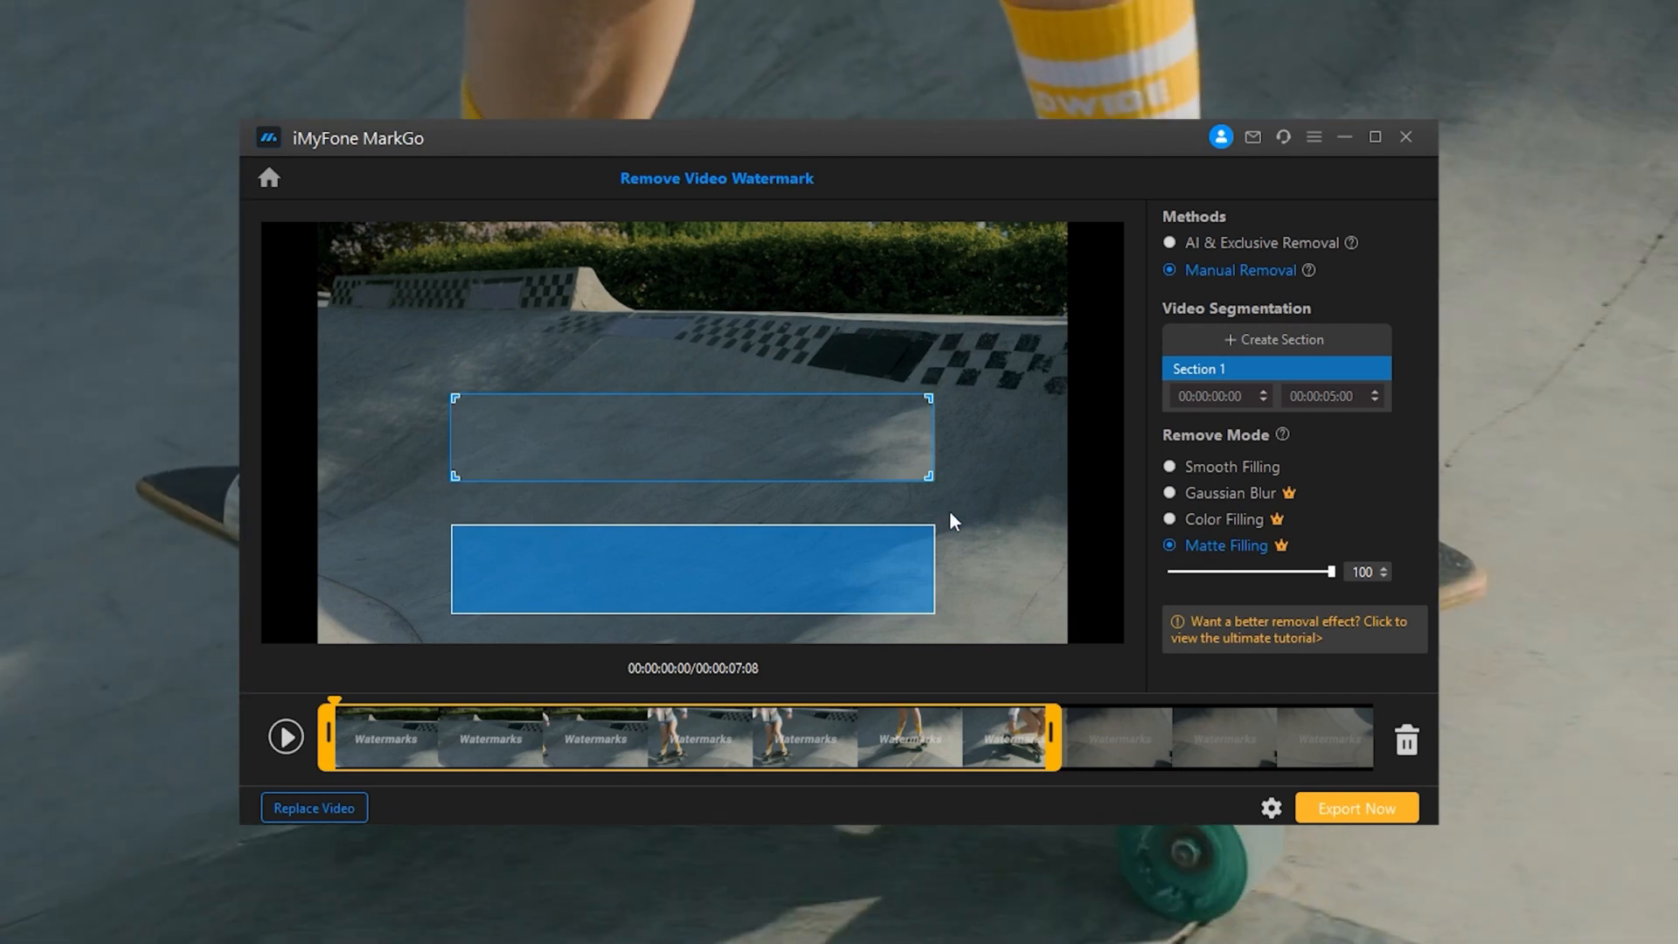
{"action": "left_click", "coordinate": [286, 736]}
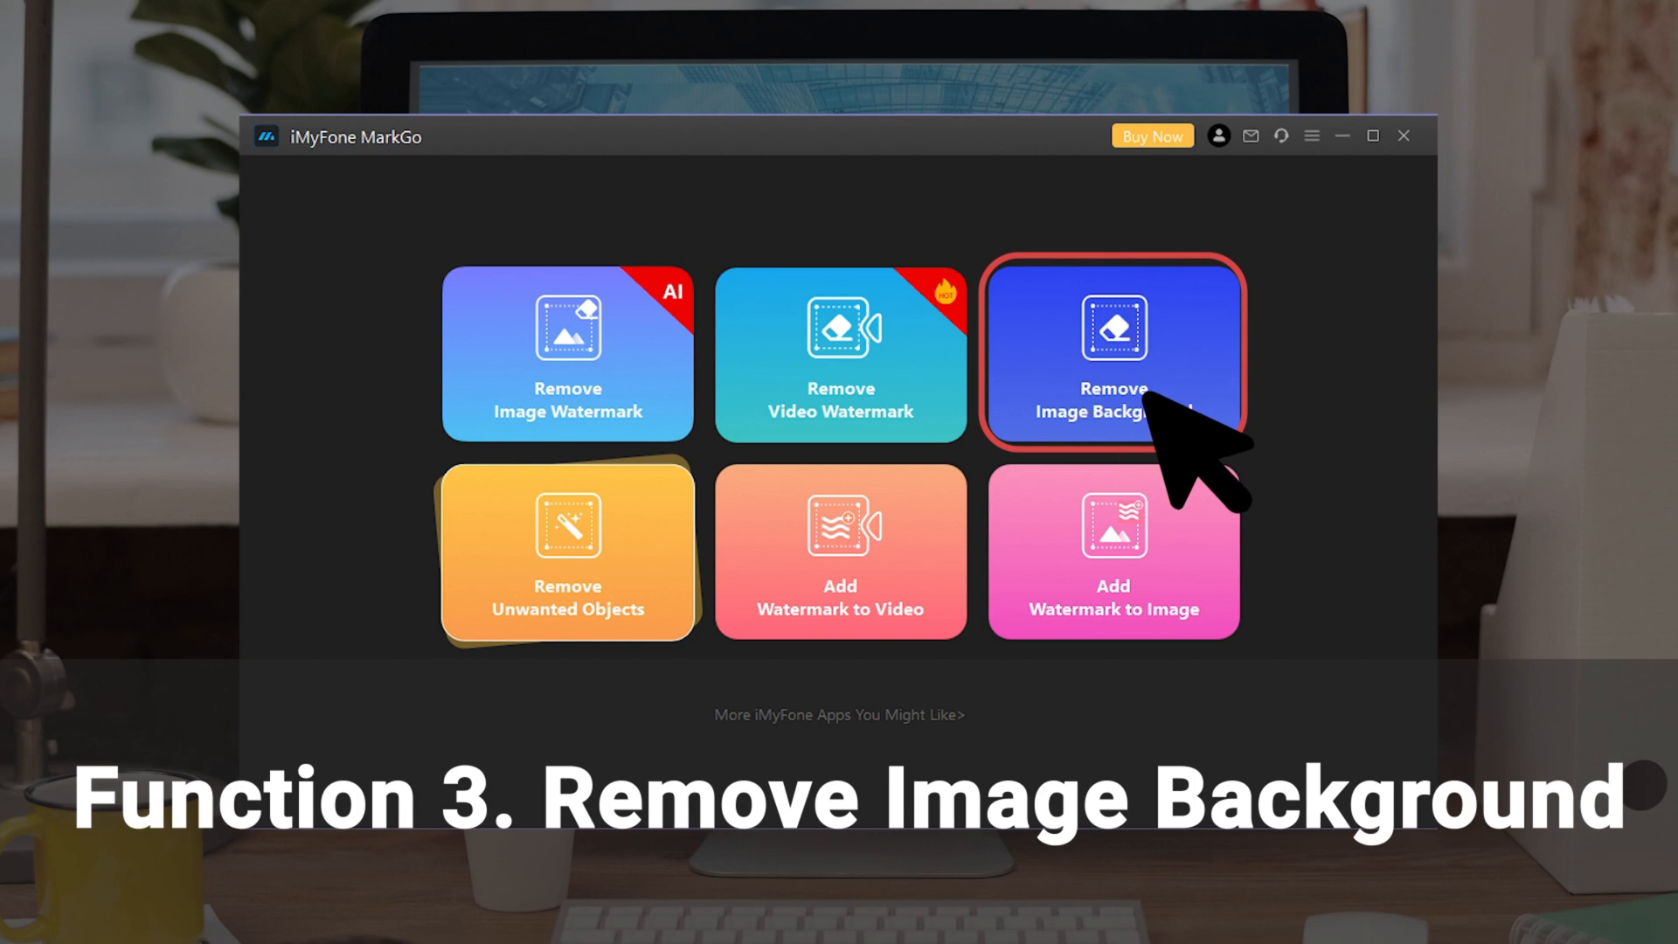
Load the portrait and flower glass photos and AI-remove both backgrounds.
{"action": "left_click", "coordinate": [1110, 353]}
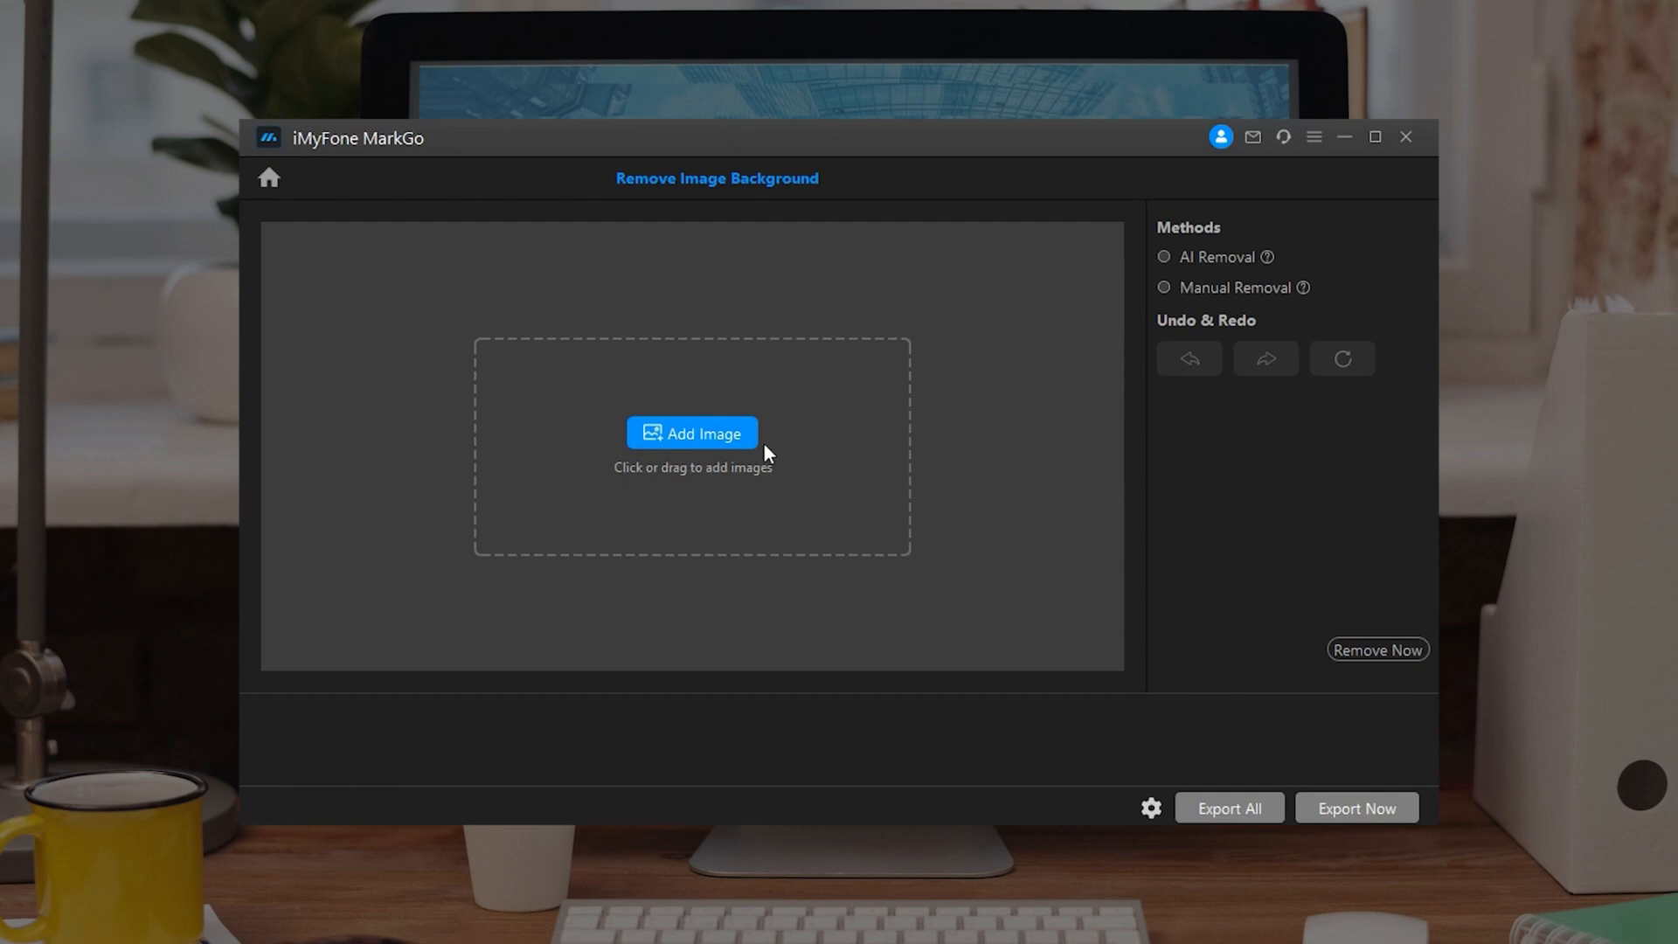
{"action": "mouse_move", "coordinate": [1013, 637]}
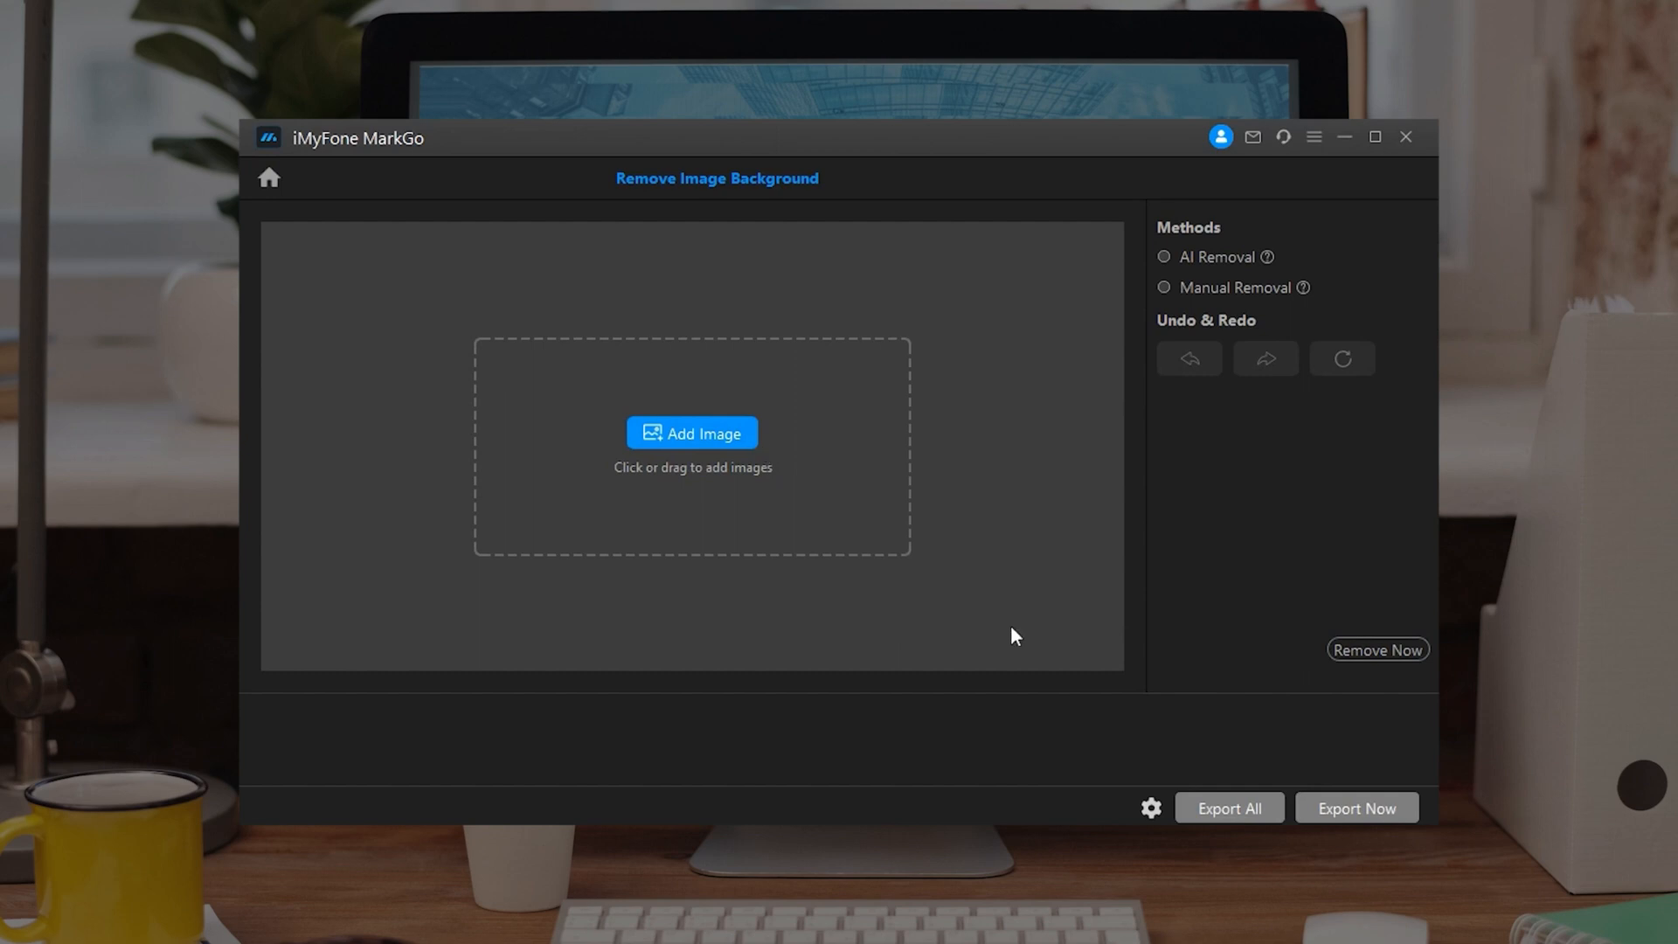
{"action": "left_click", "coordinate": [691, 433]}
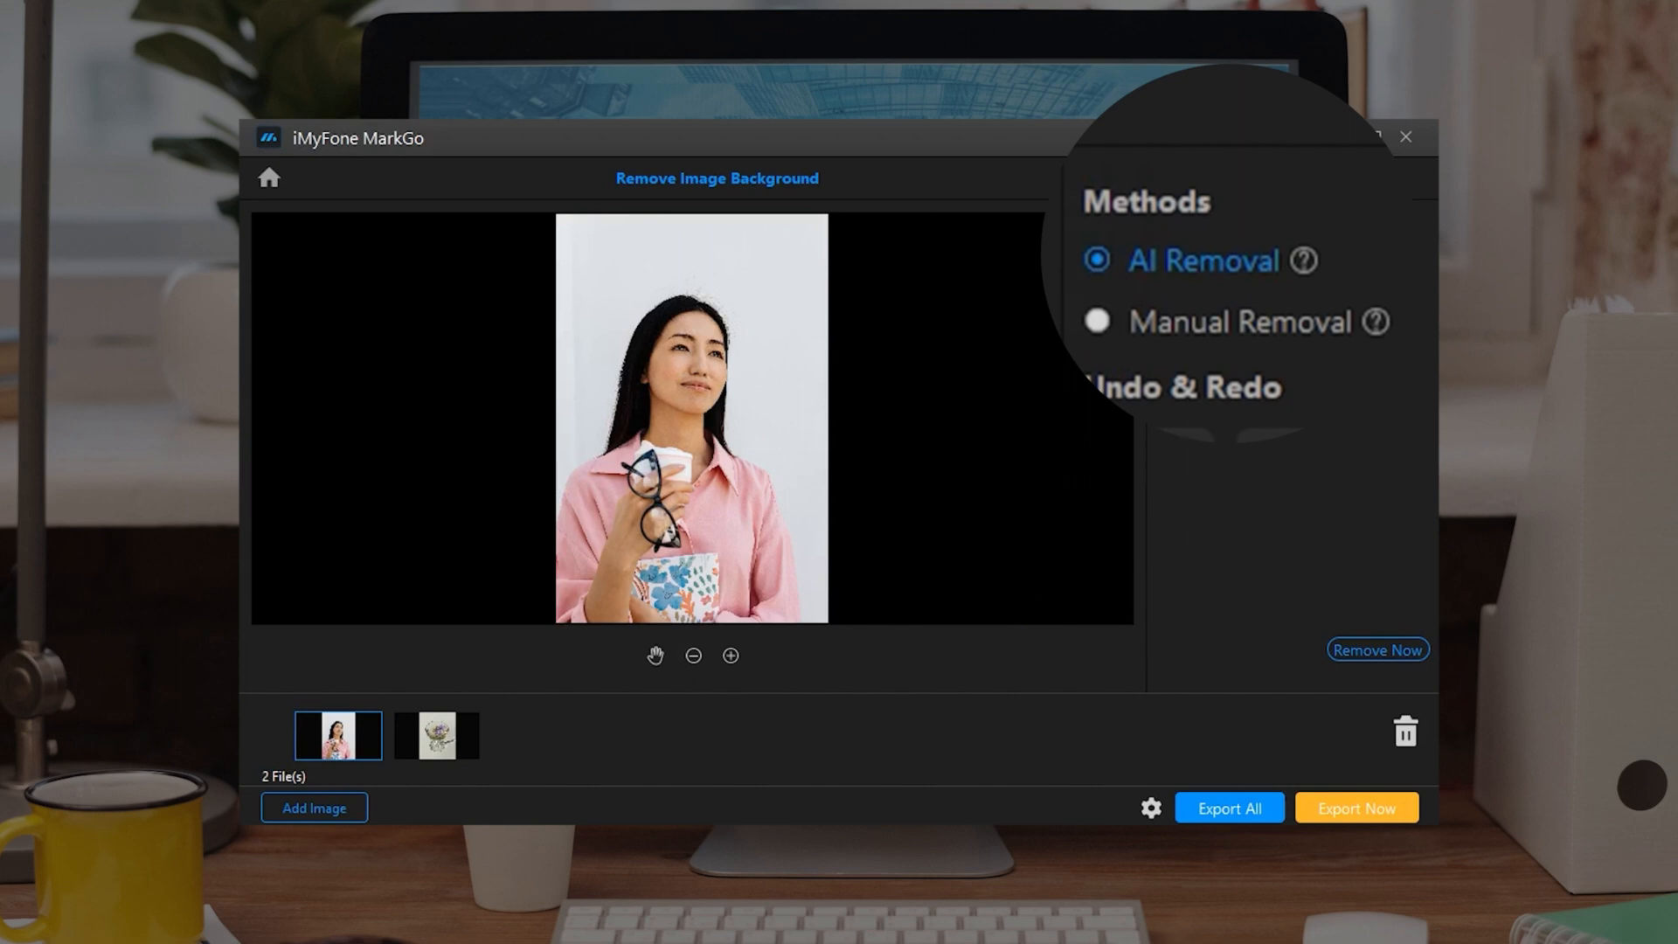
{"action": "mouse_move", "coordinate": [1124, 303]}
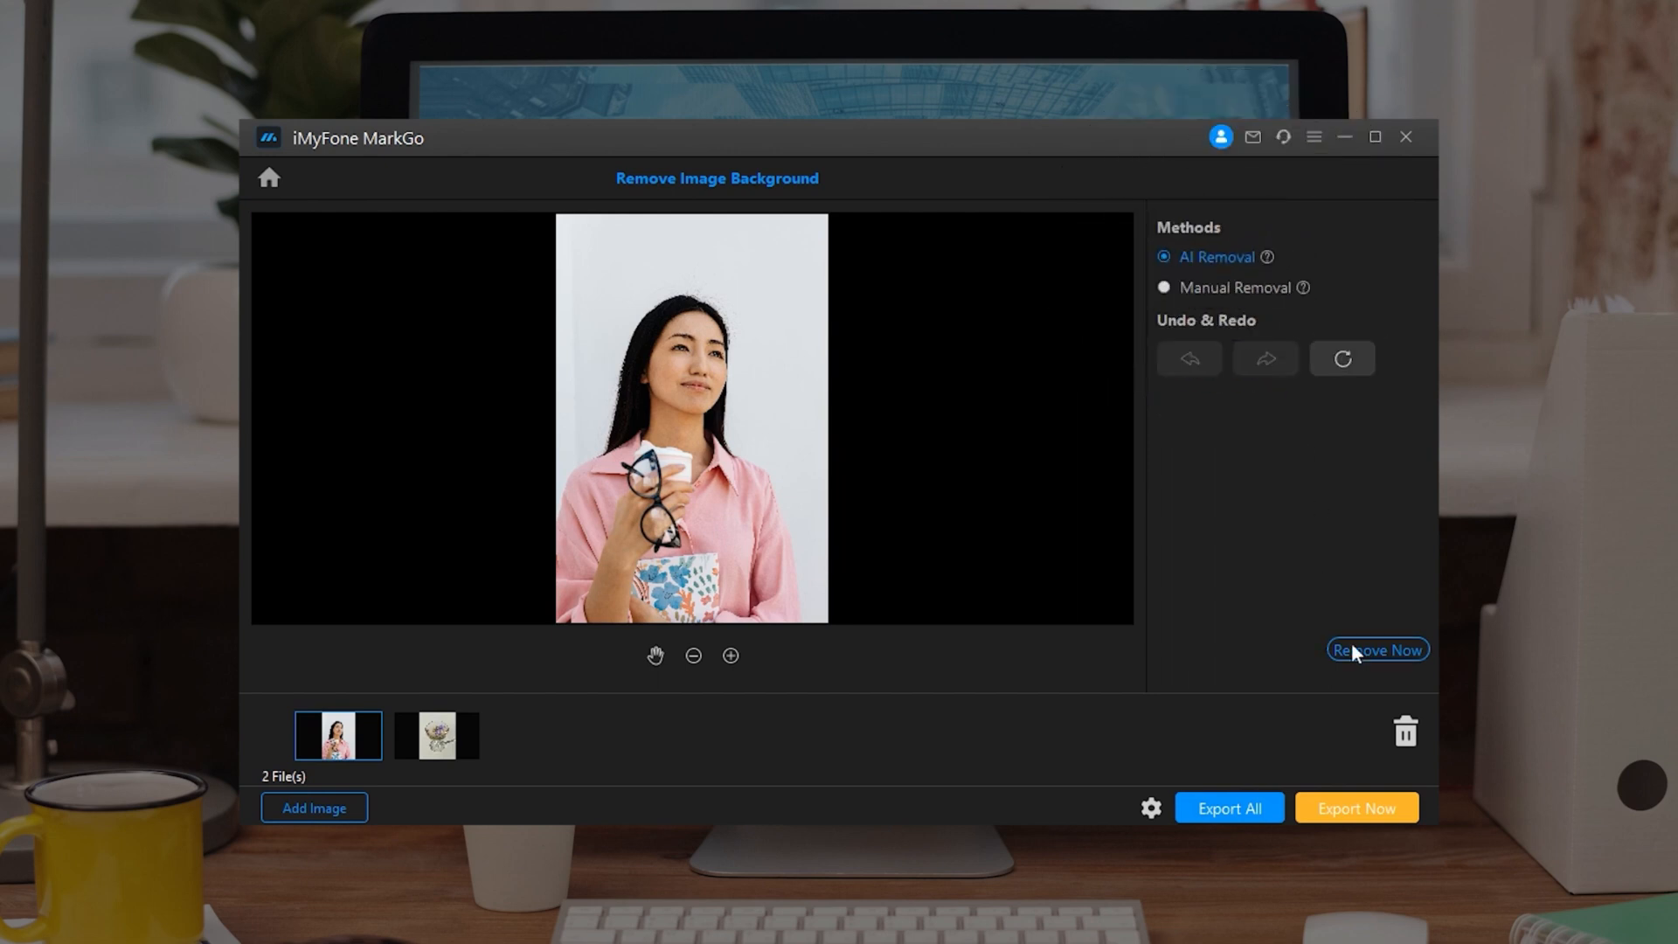
{"action": "left_click", "coordinate": [1376, 649]}
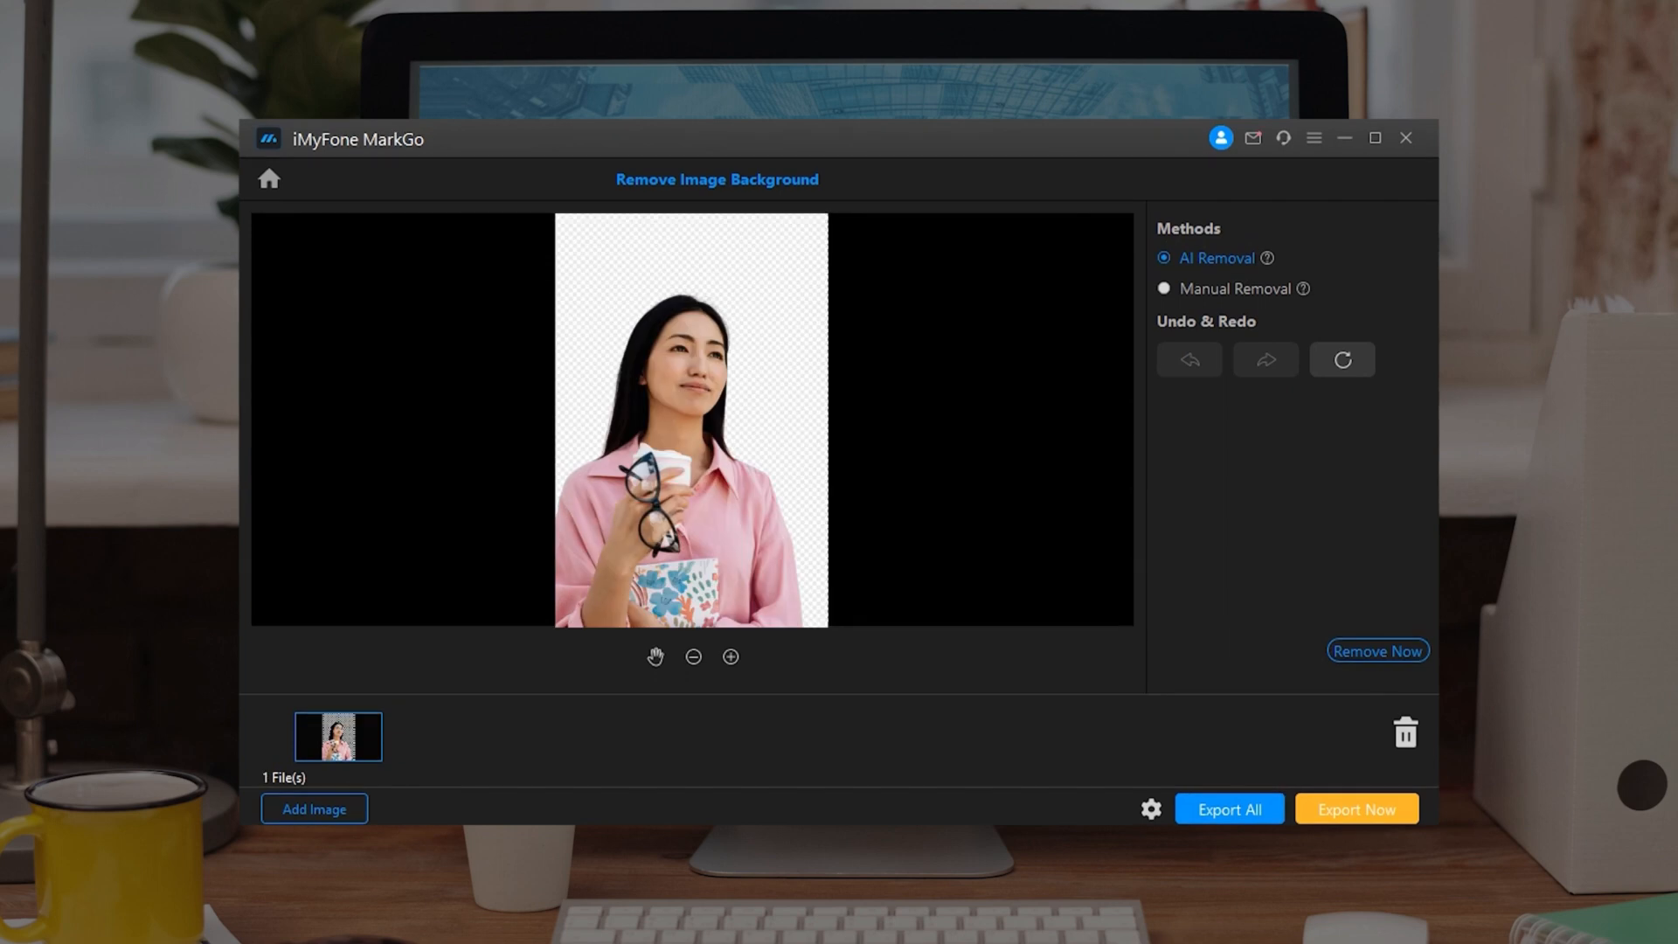
{"action": "left_click", "coordinate": [314, 807]}
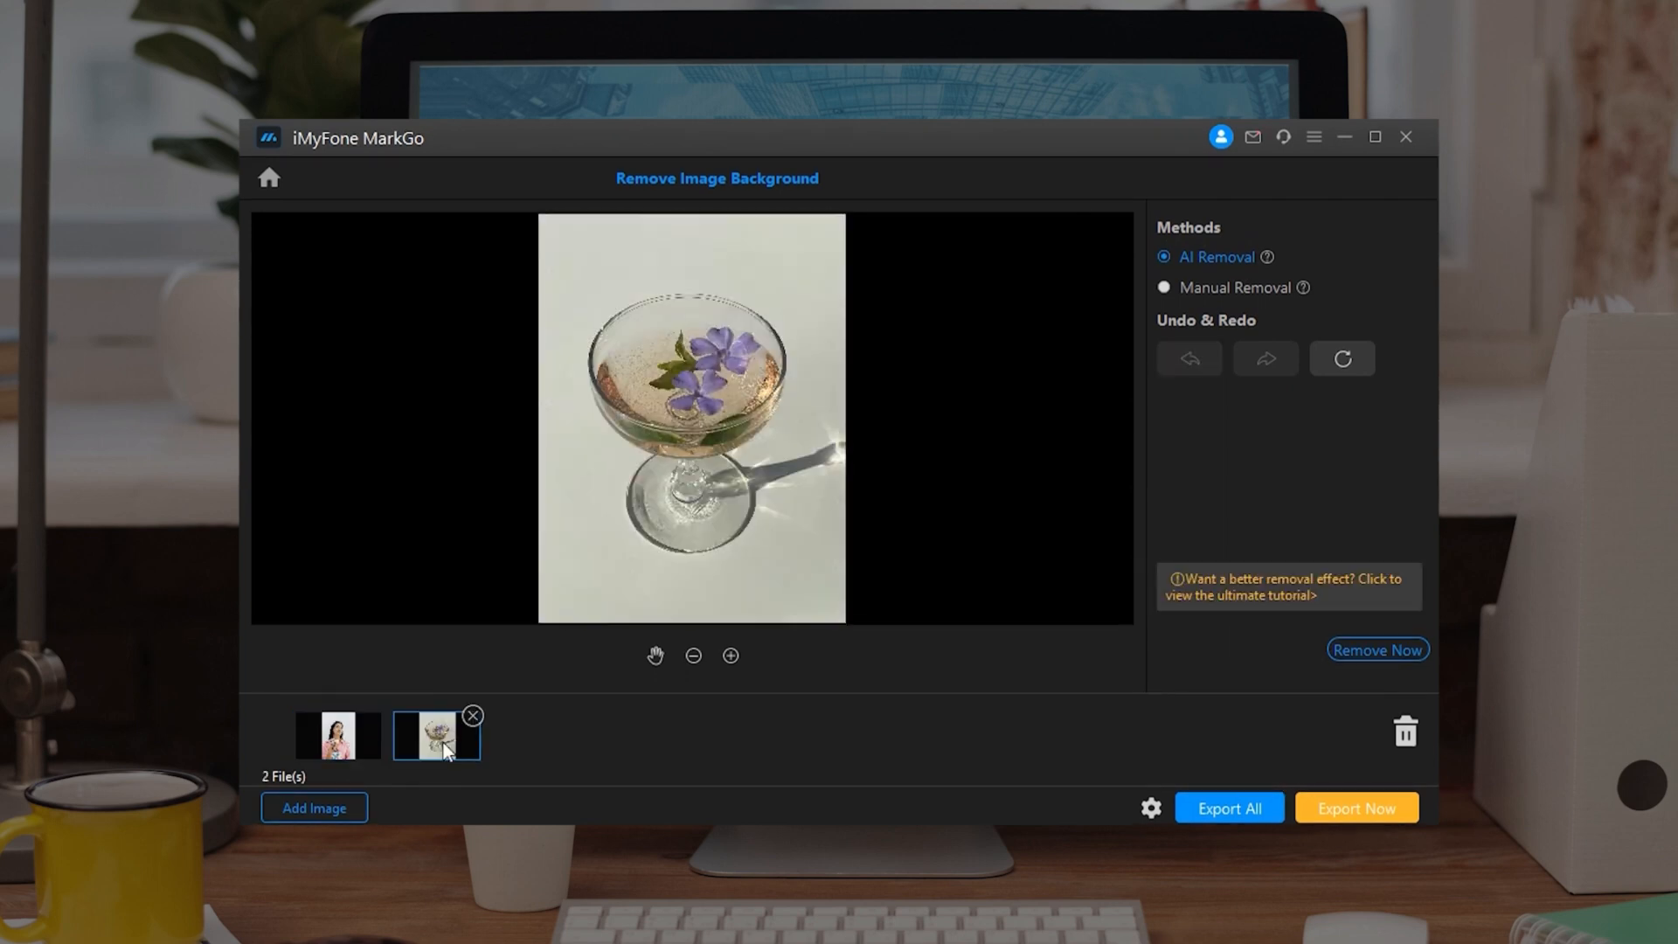
{"action": "left_click", "coordinate": [1377, 649]}
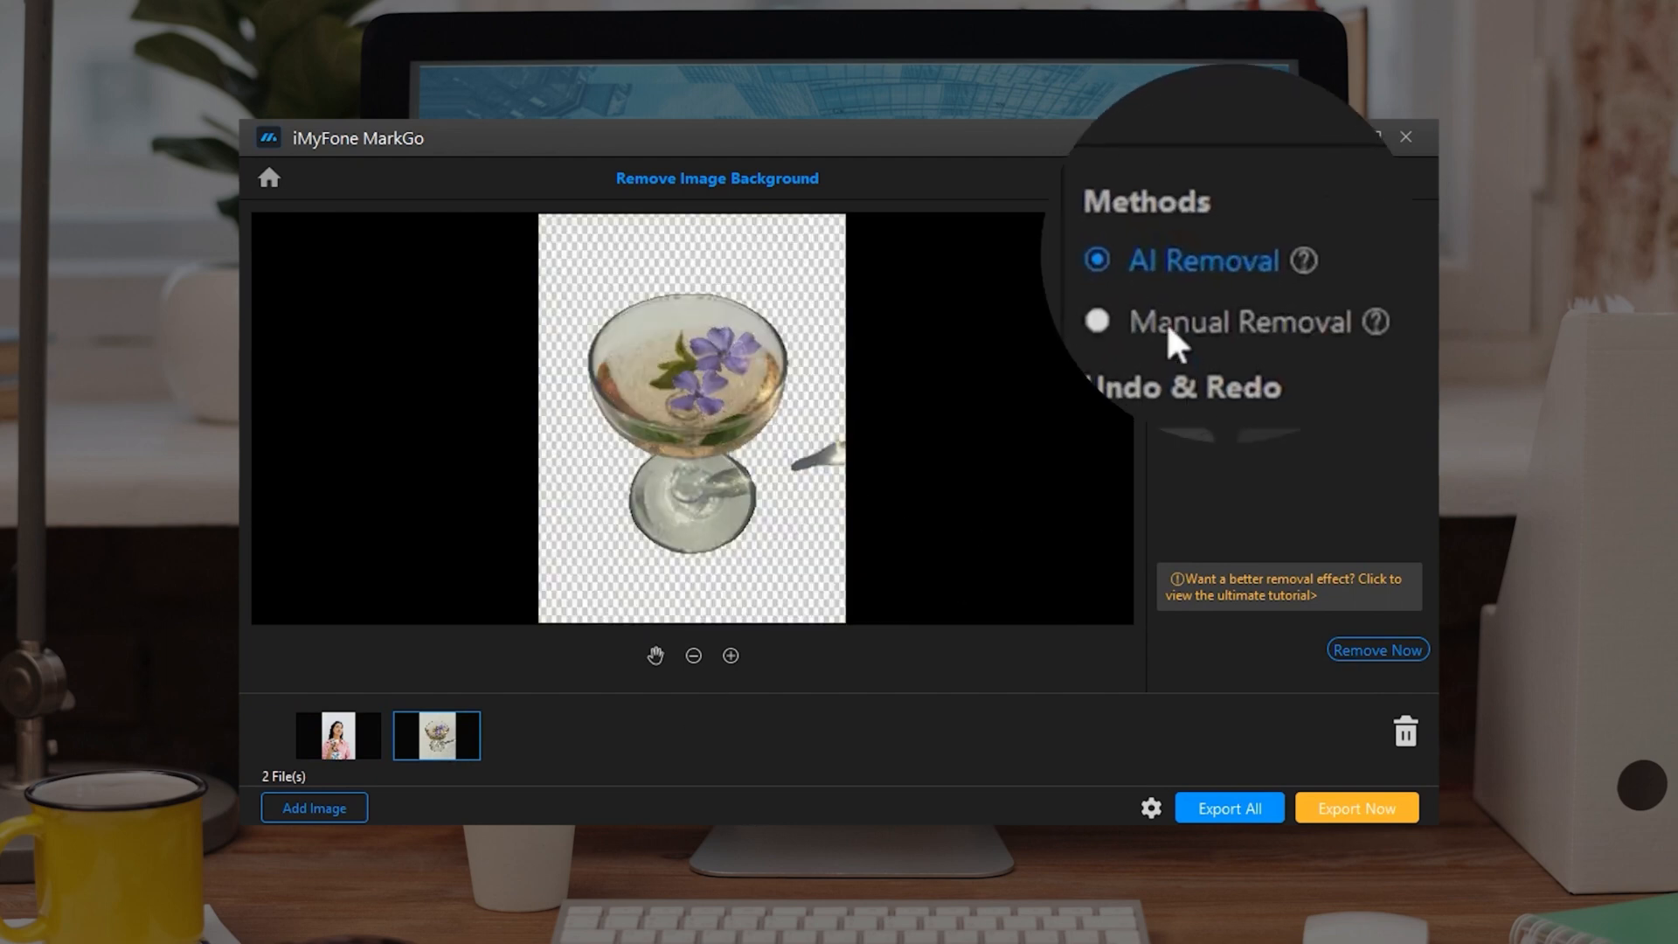
Manually erase the shadow fragment beside the glass and export both cutout images.
{"action": "left_click", "coordinate": [1096, 321]}
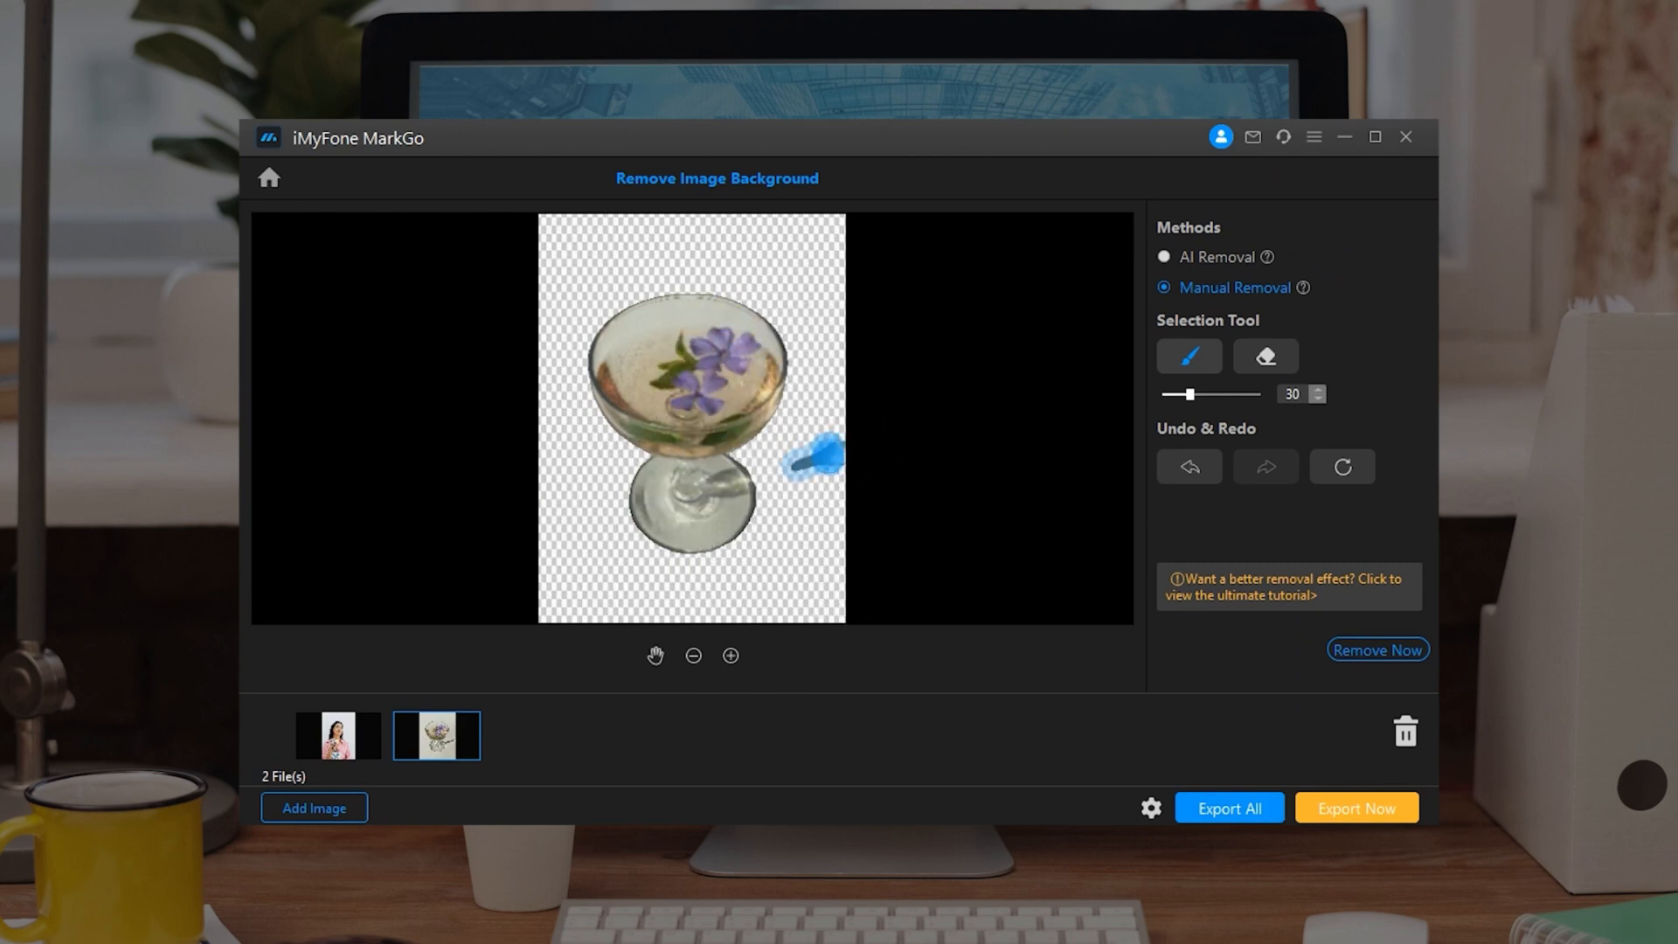
{"action": "left_click", "coordinate": [1377, 650]}
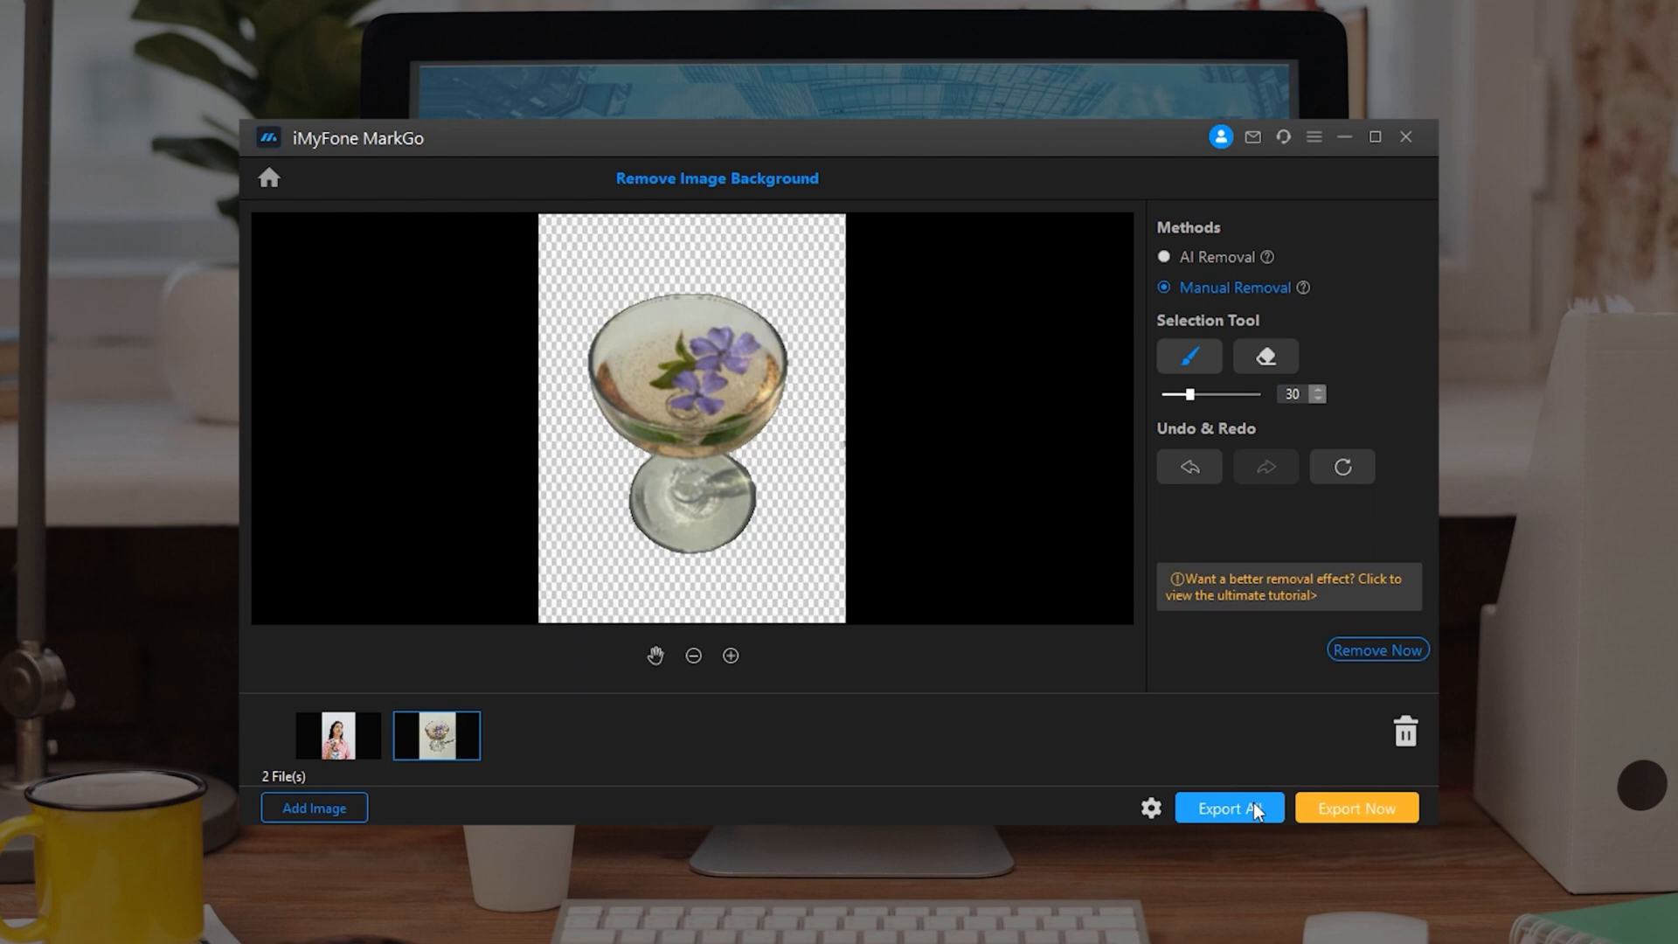
{"action": "left_click", "coordinate": [1226, 807]}
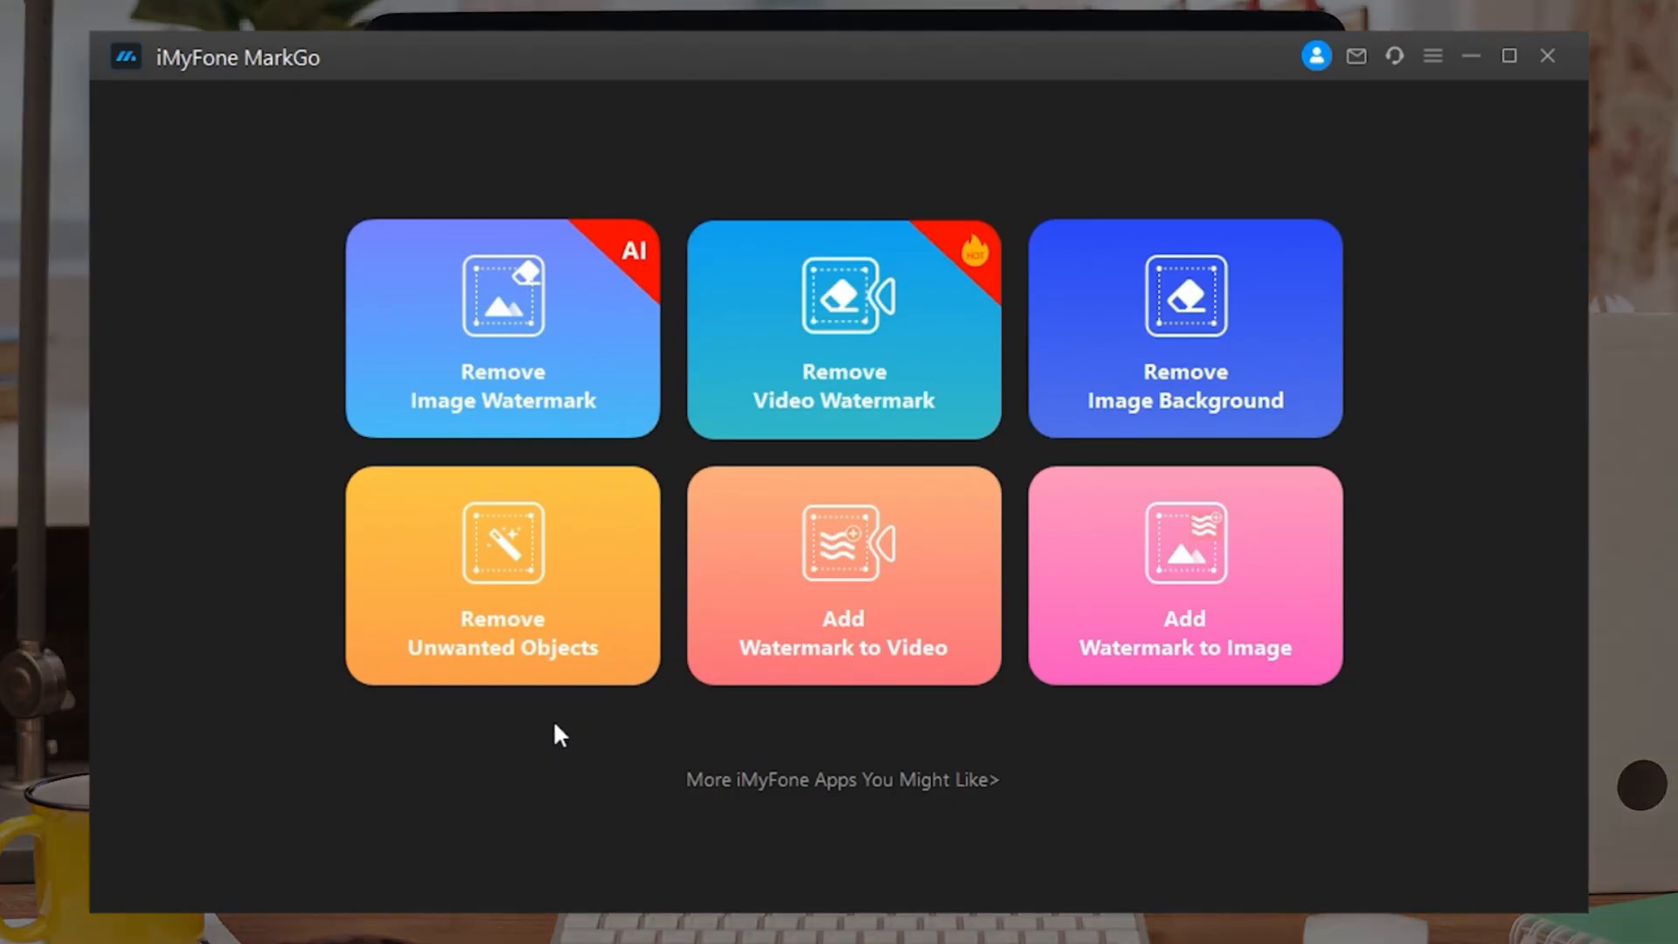
{"action": "mouse_move", "coordinate": [540, 654]}
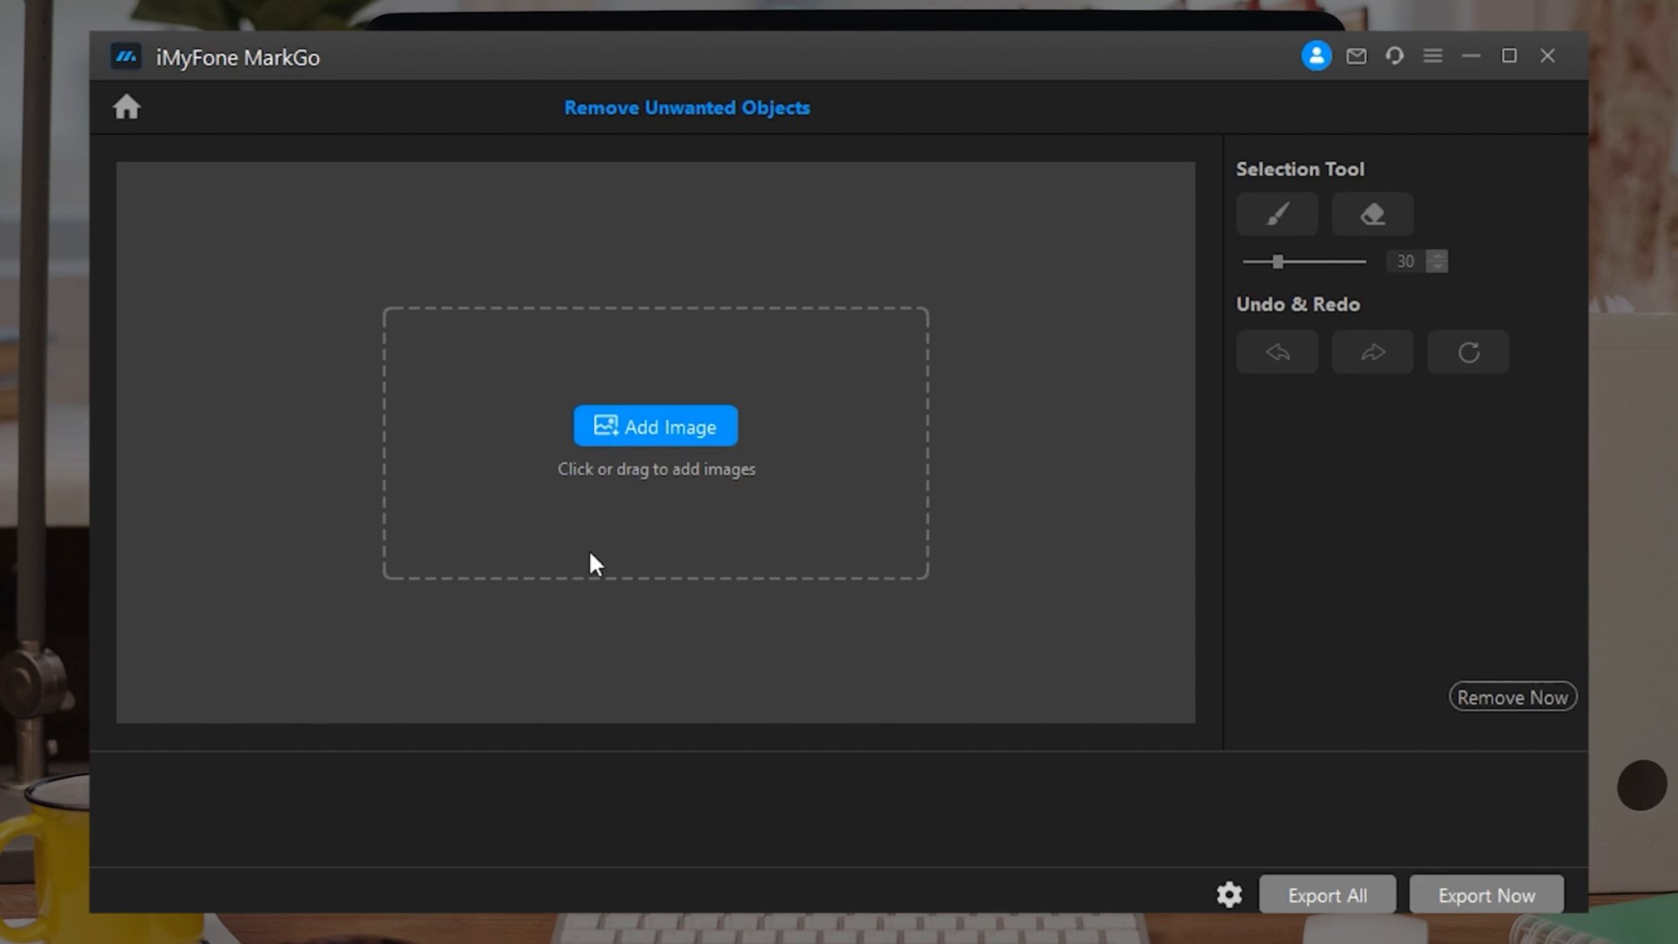
Load the cookie photos, erase the marked cookie from the tray, and export both.
{"action": "left_click", "coordinate": [653, 425]}
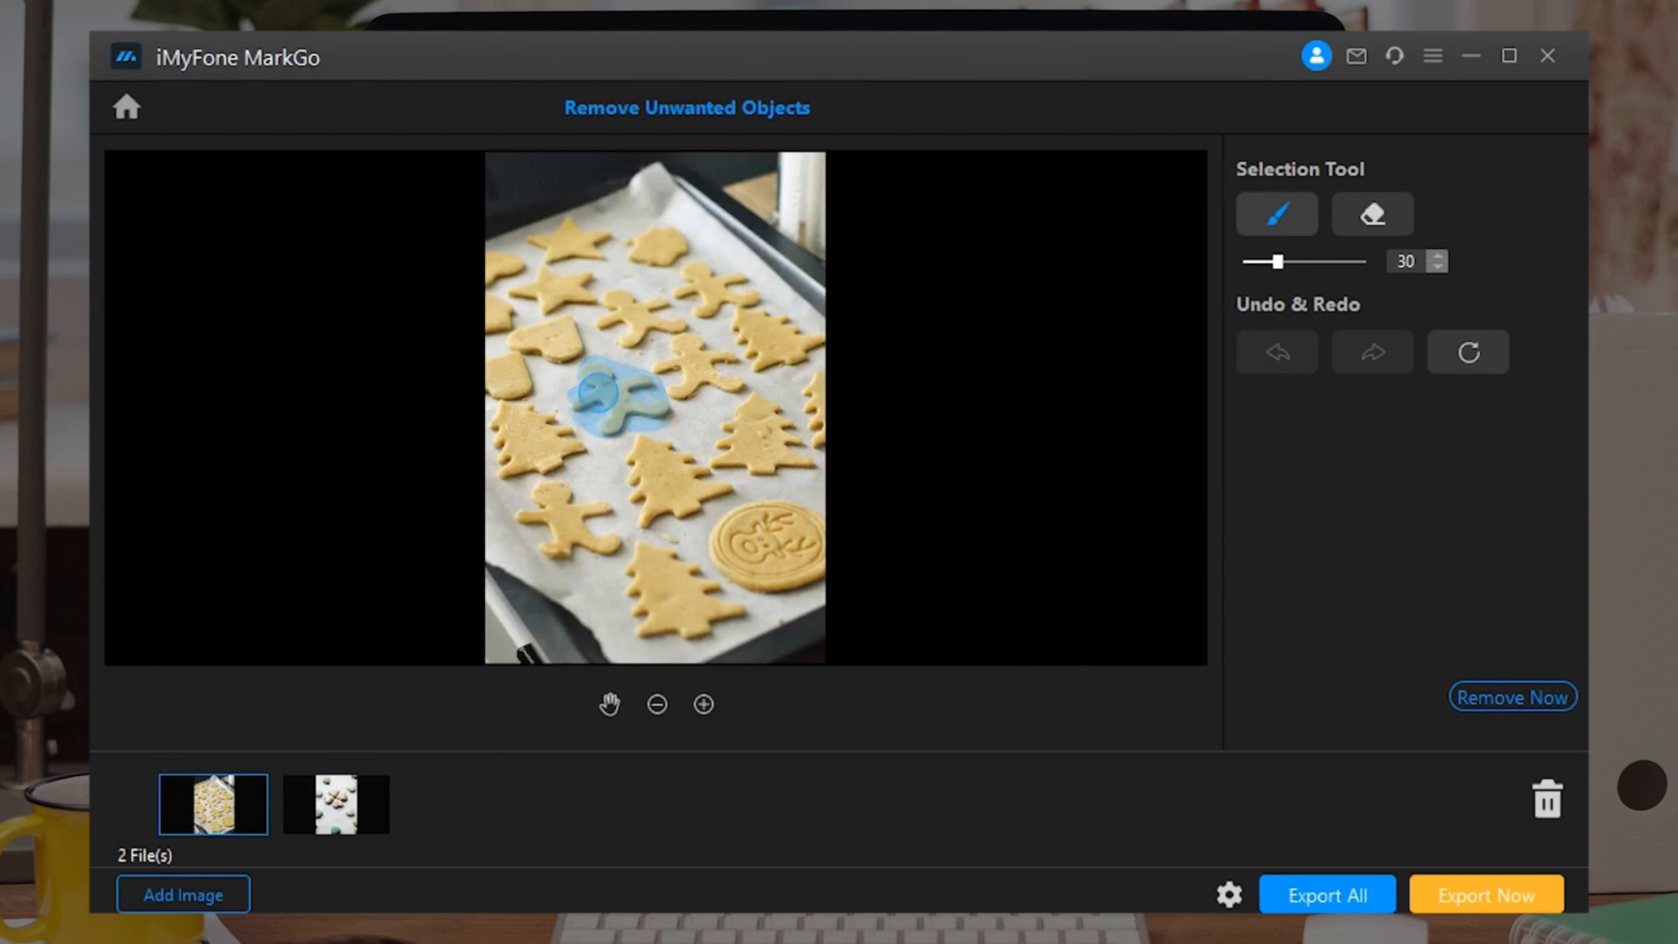
{"action": "left_click", "coordinate": [1511, 697]}
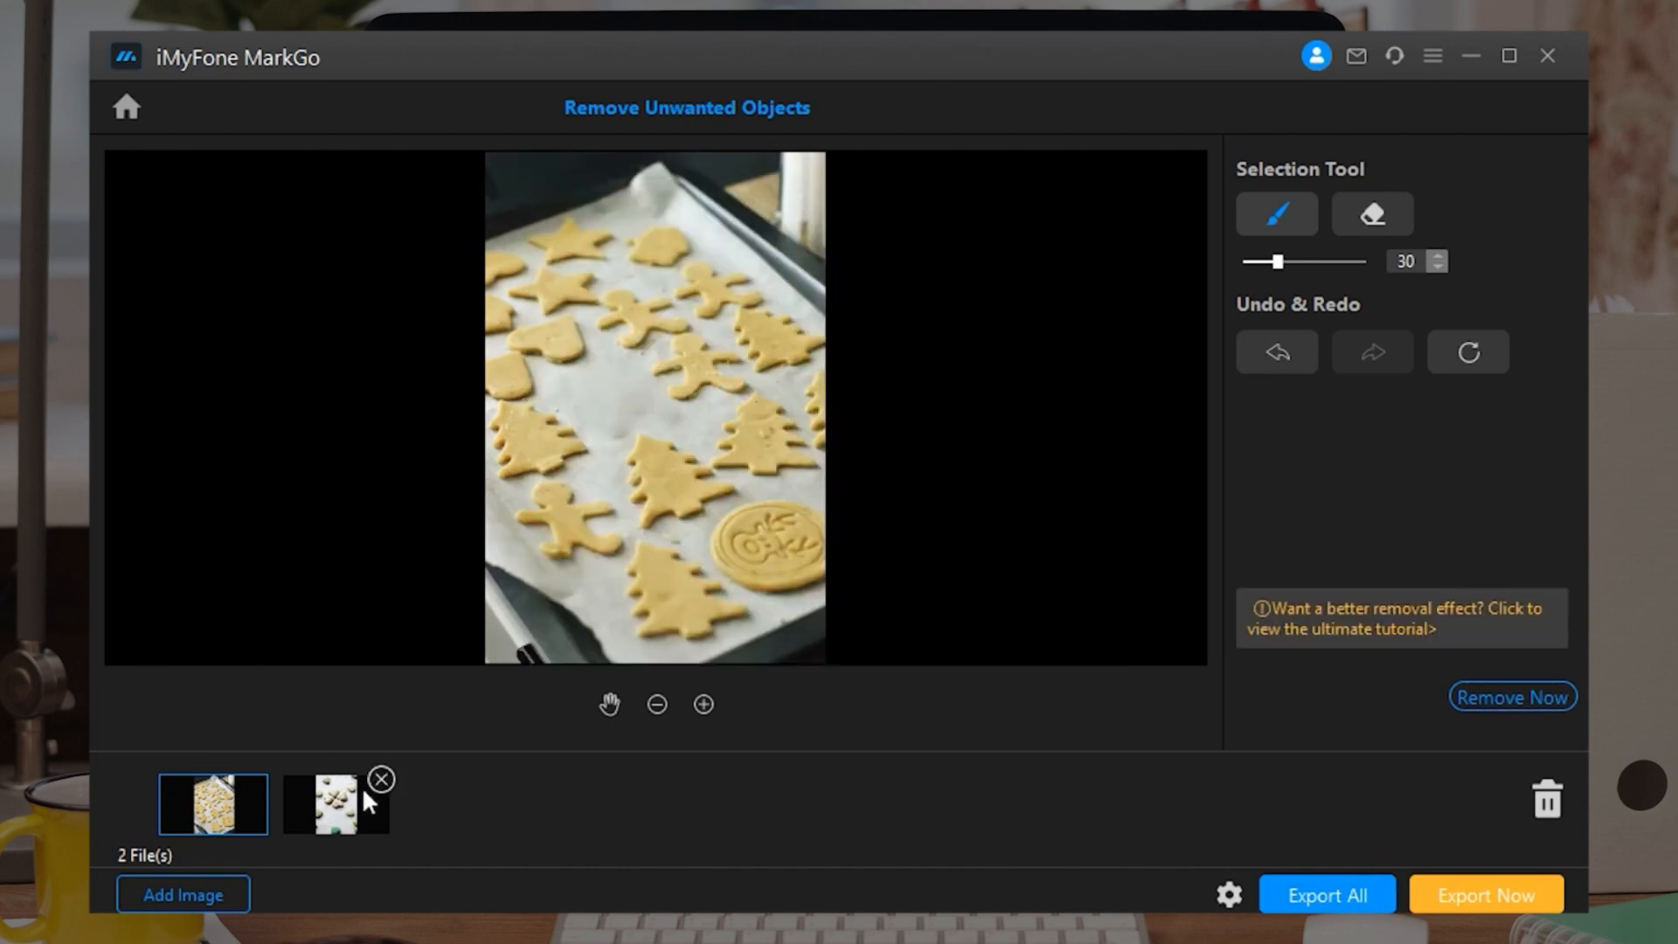
{"action": "left_click", "coordinate": [334, 802]}
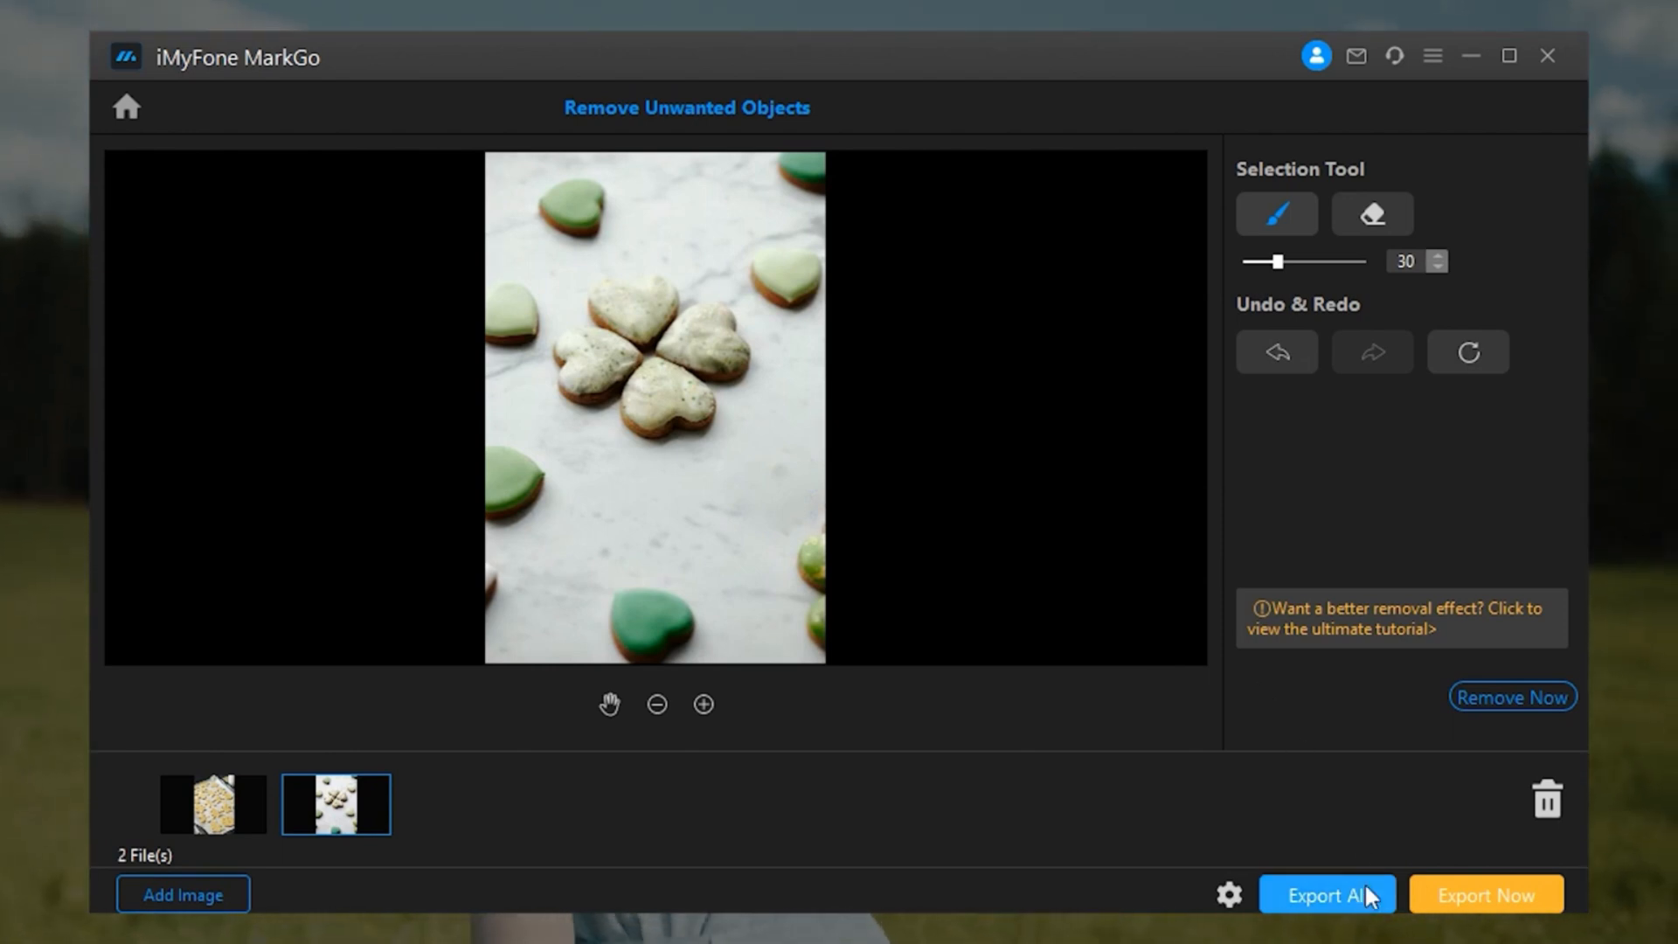
{"action": "left_click", "coordinate": [125, 106]}
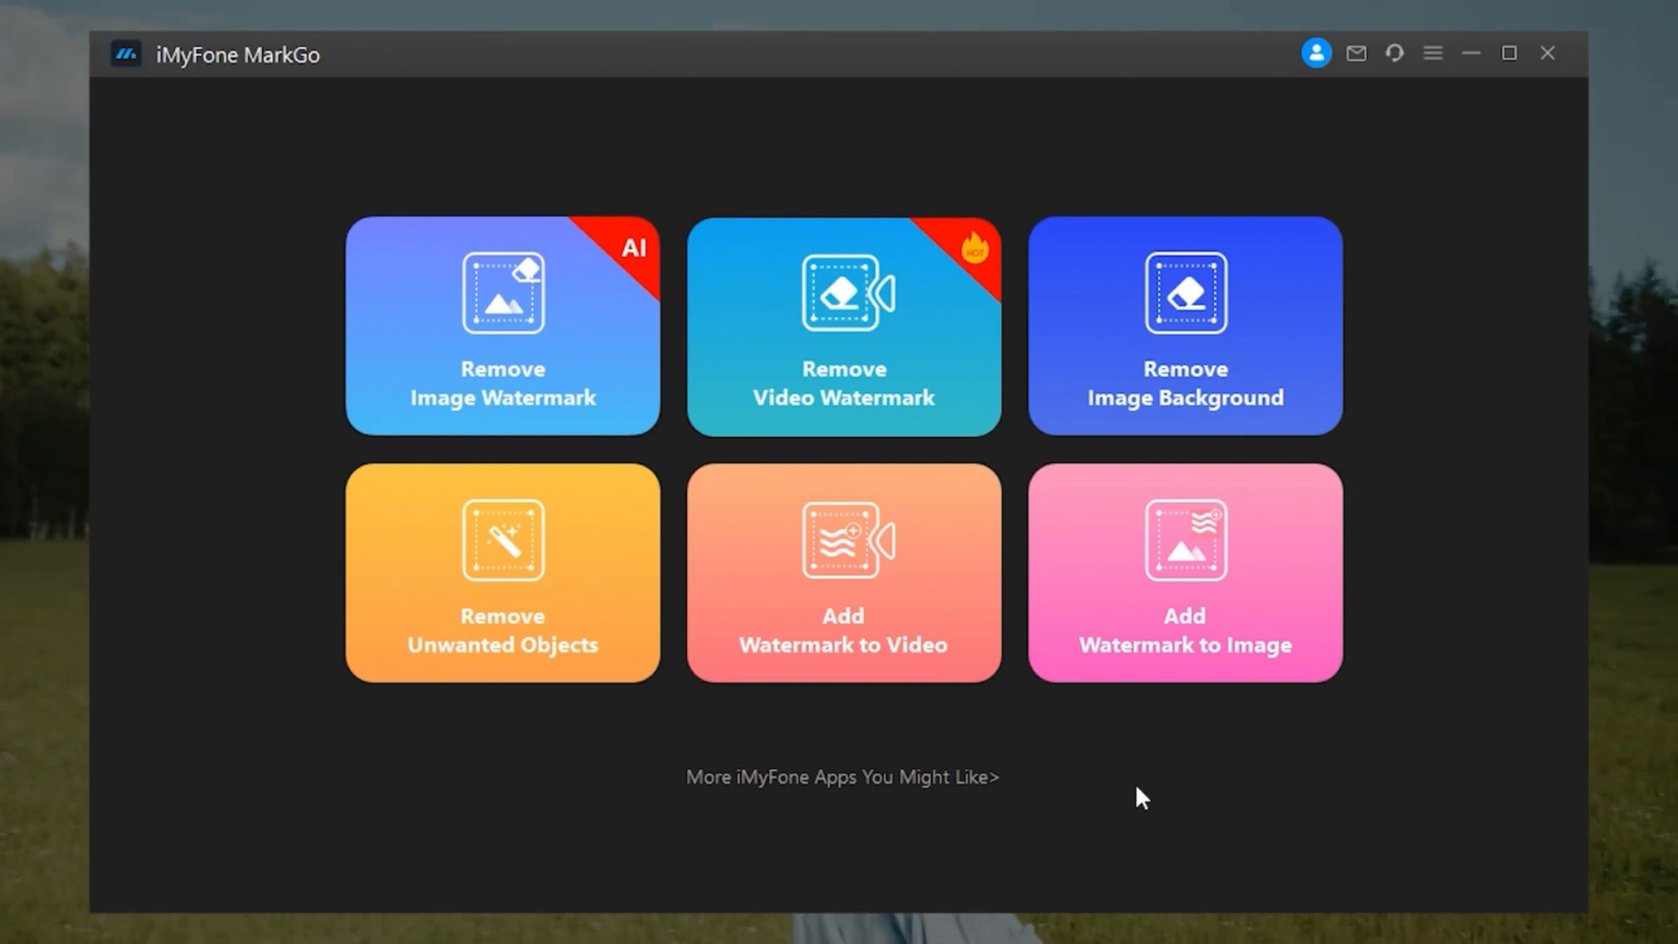
{"action": "mouse_move", "coordinate": [1122, 785]}
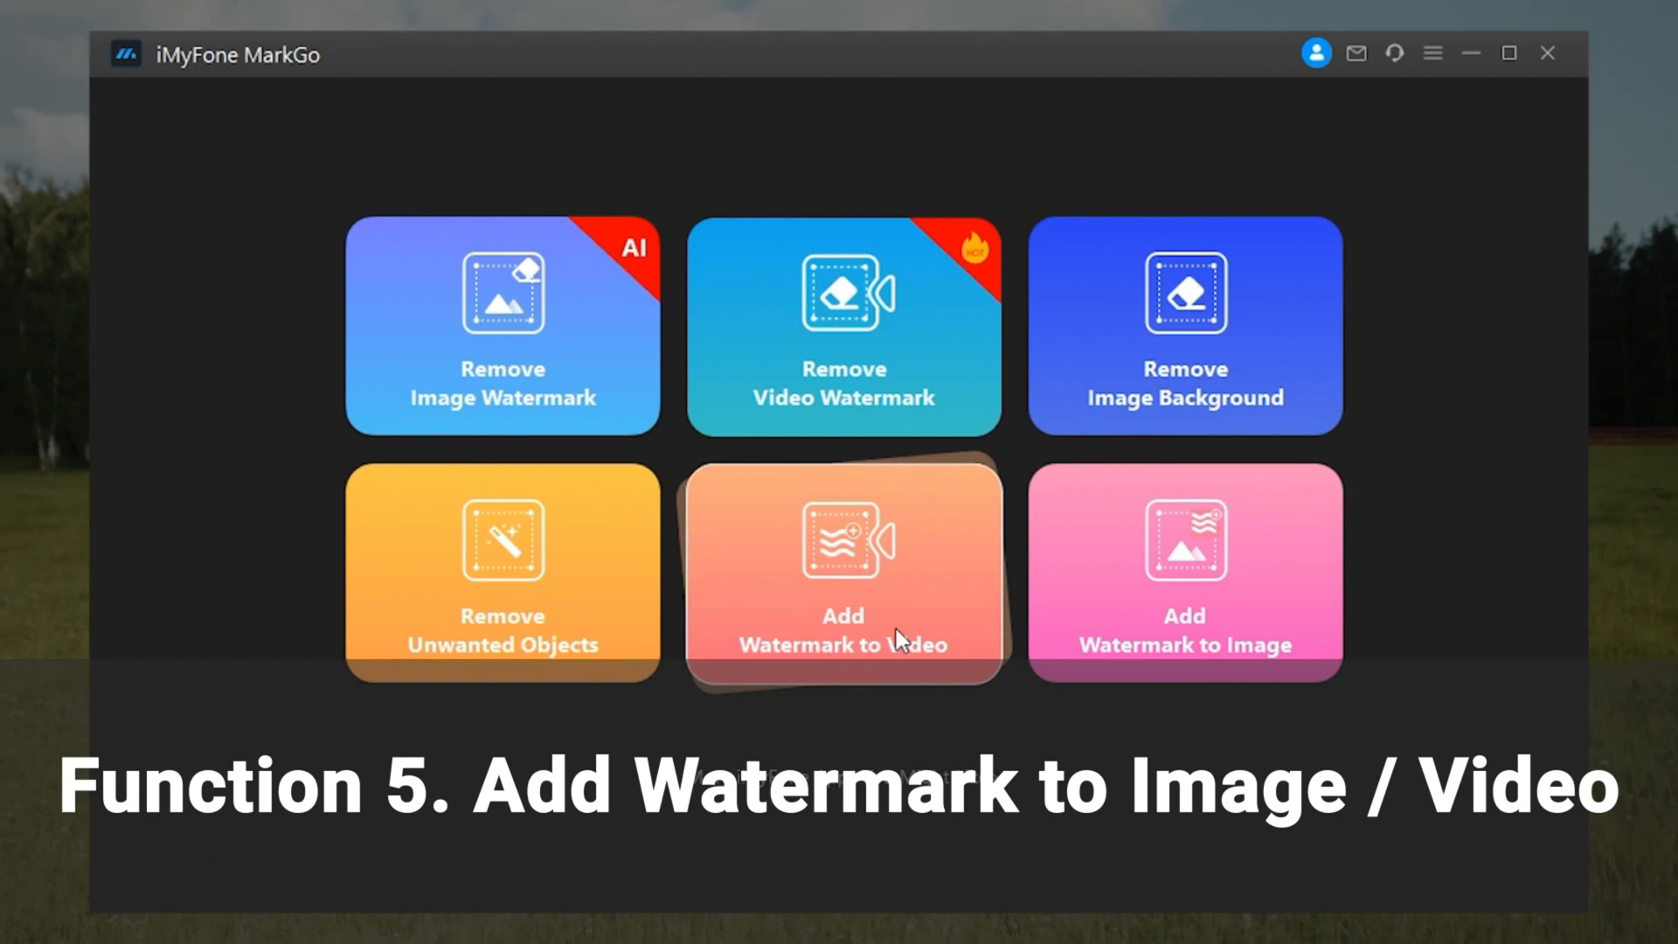
Choose the Add Watermark to Video tile on the MarkGo home screen.
{"action": "left_click", "coordinate": [842, 567]}
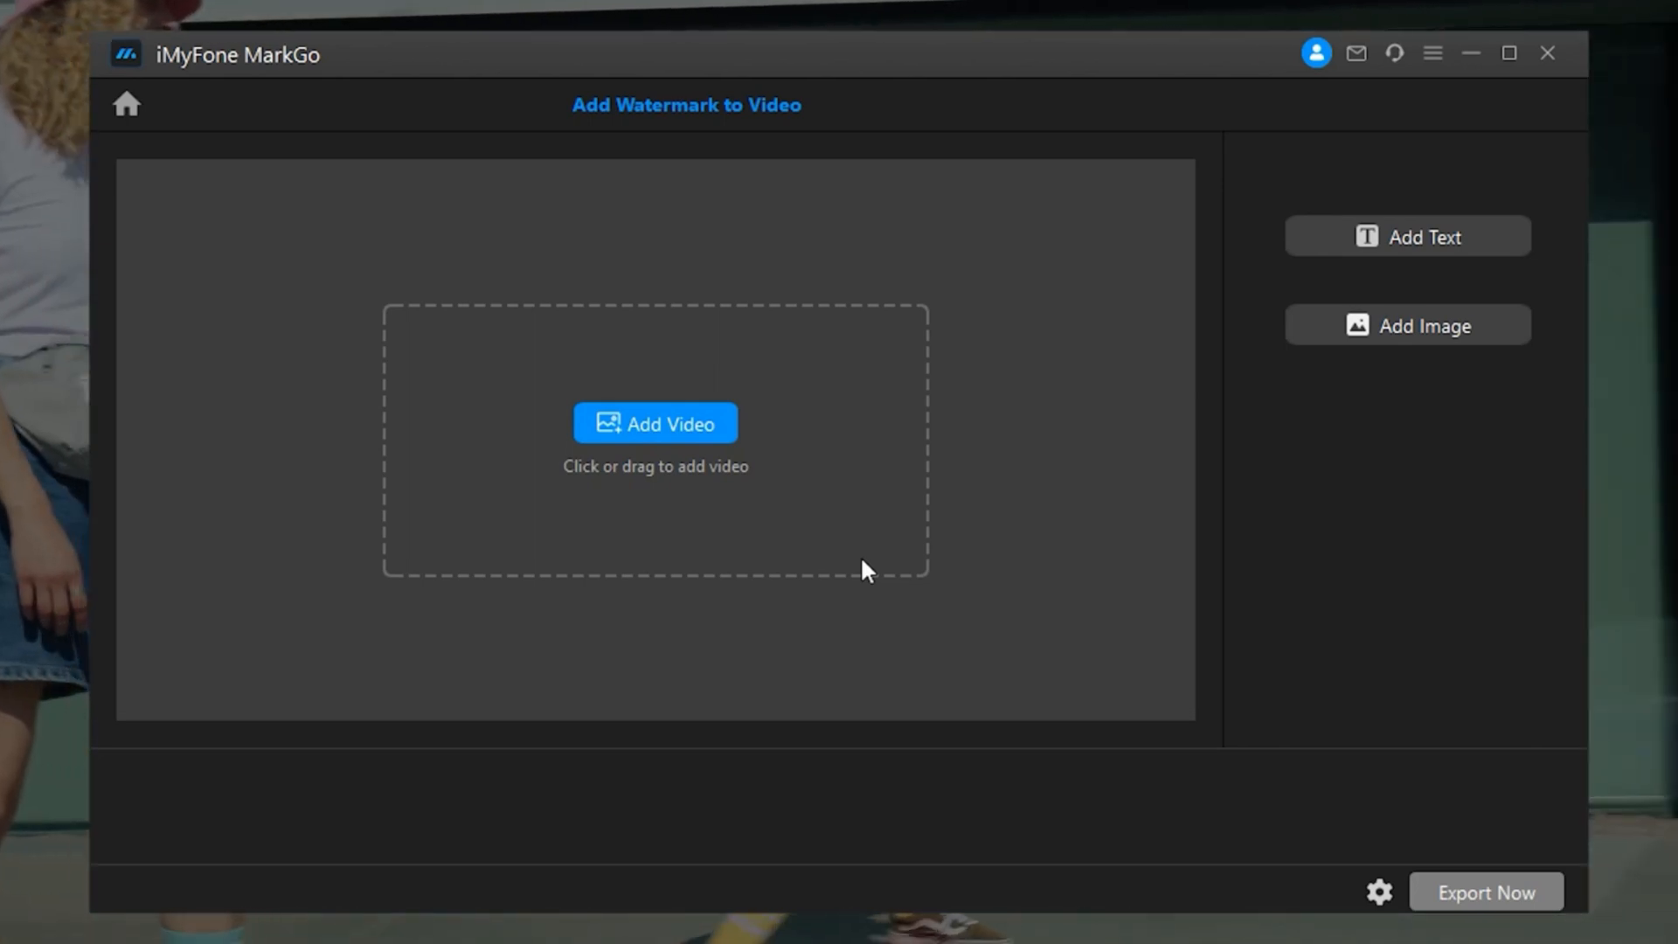
Load the skateboarding clip and add the MarkGo logo image as a top-right watermark.
{"action": "left_click", "coordinate": [654, 423]}
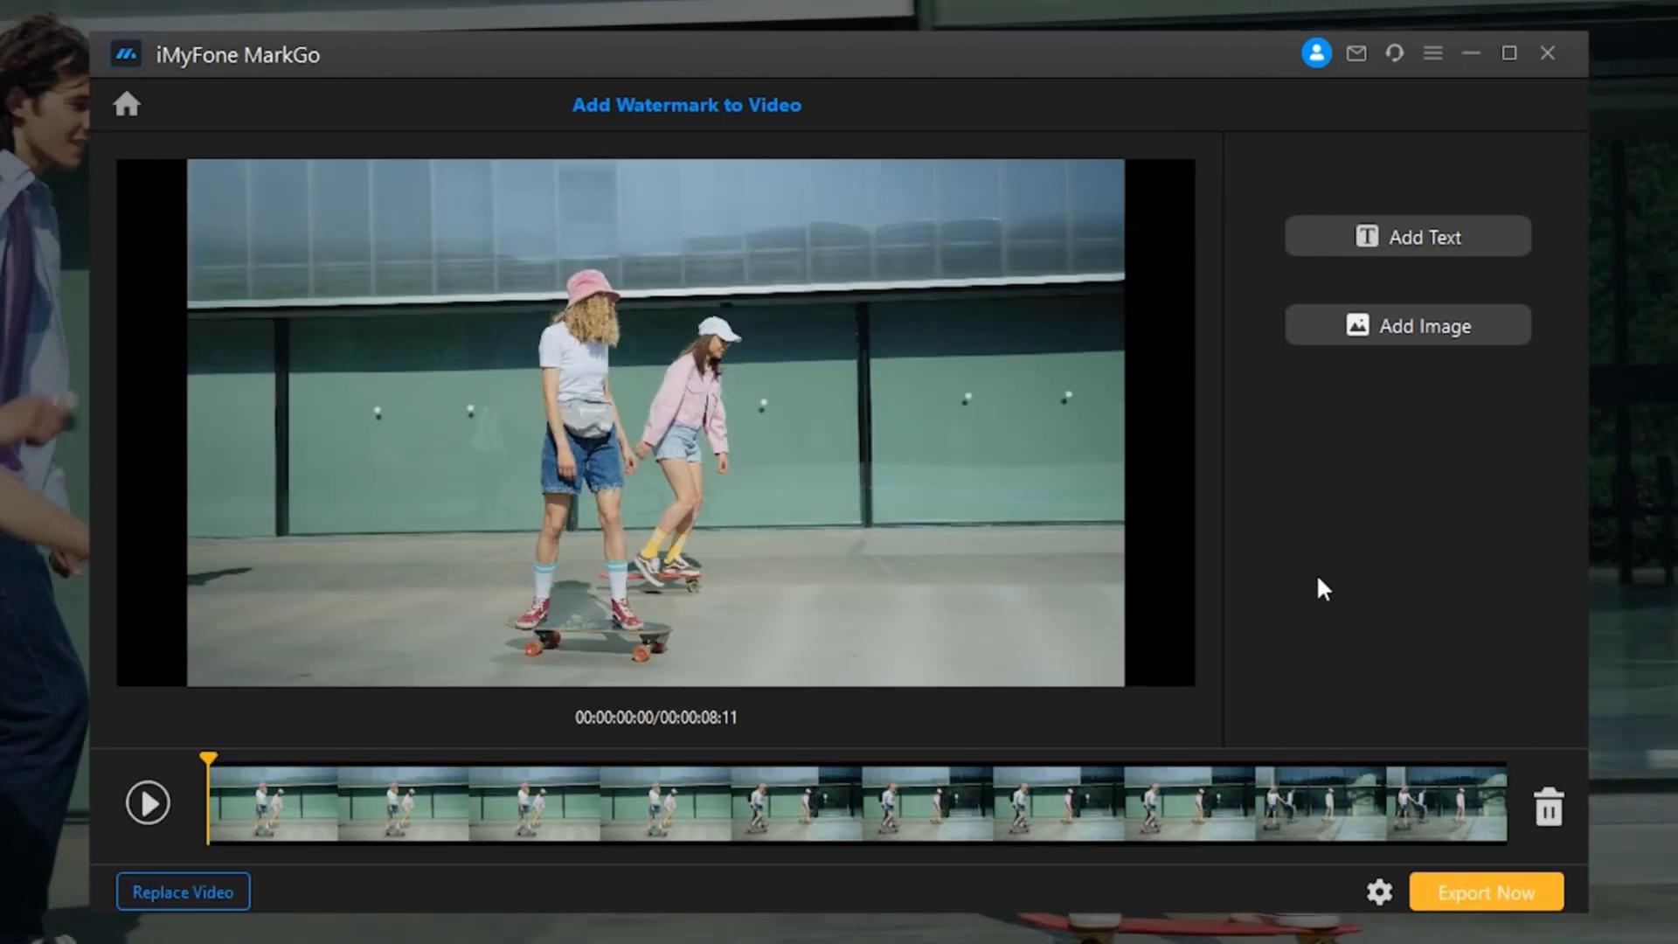
{"action": "mouse_move", "coordinate": [1281, 200]}
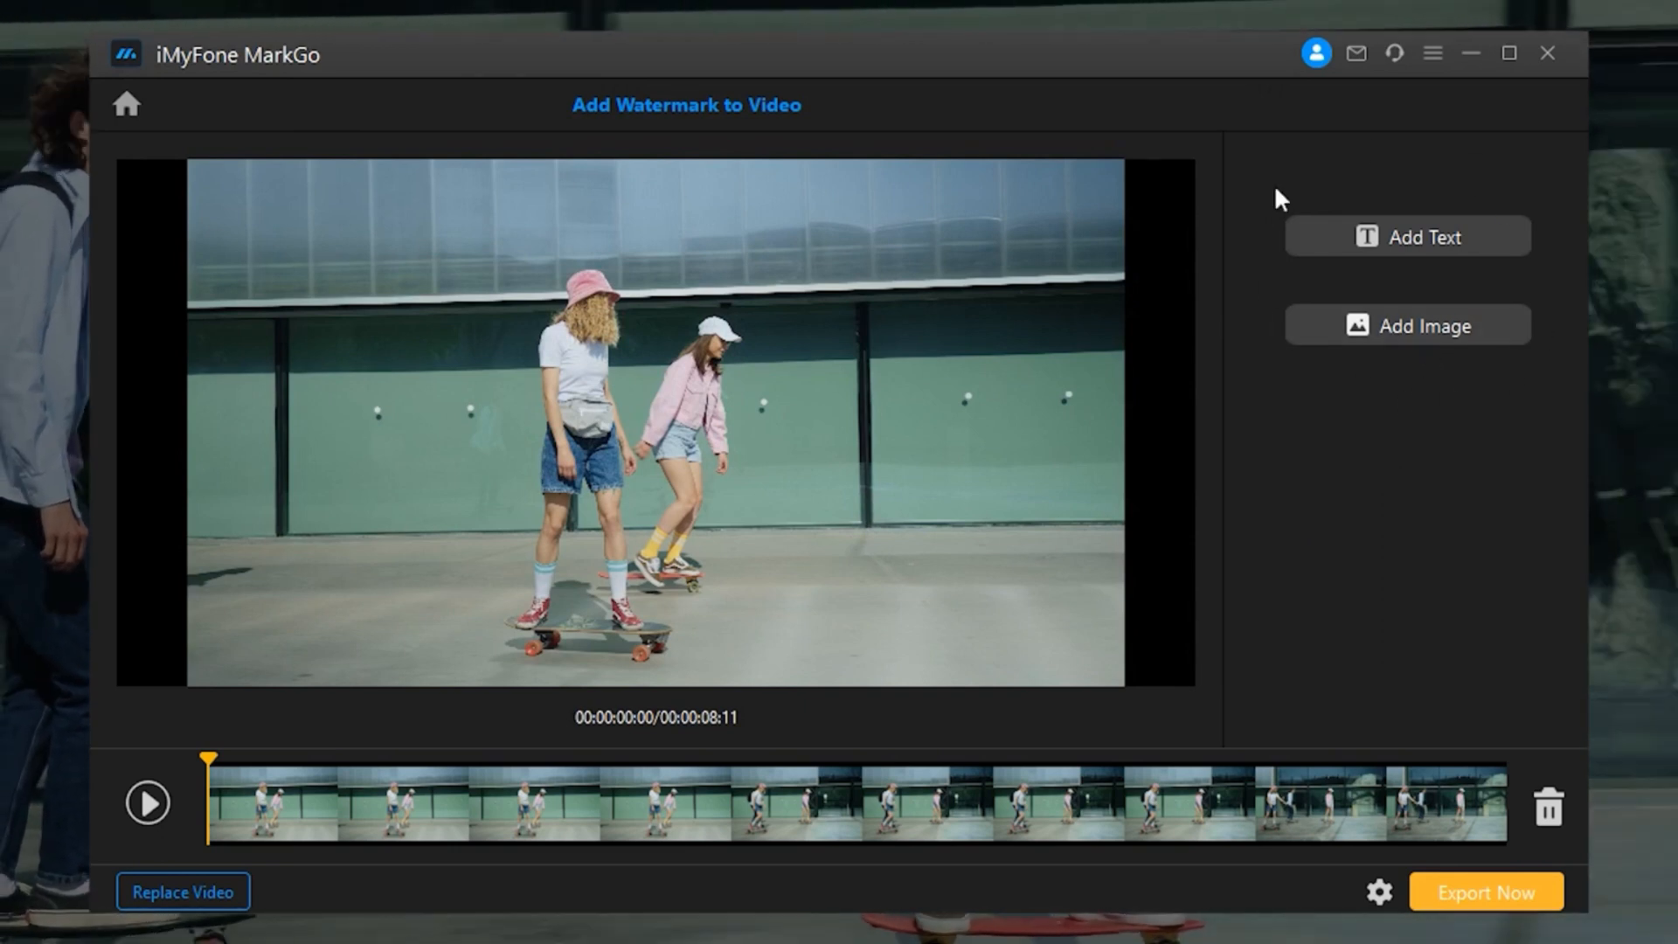
{"action": "mouse_move", "coordinate": [1394, 358]}
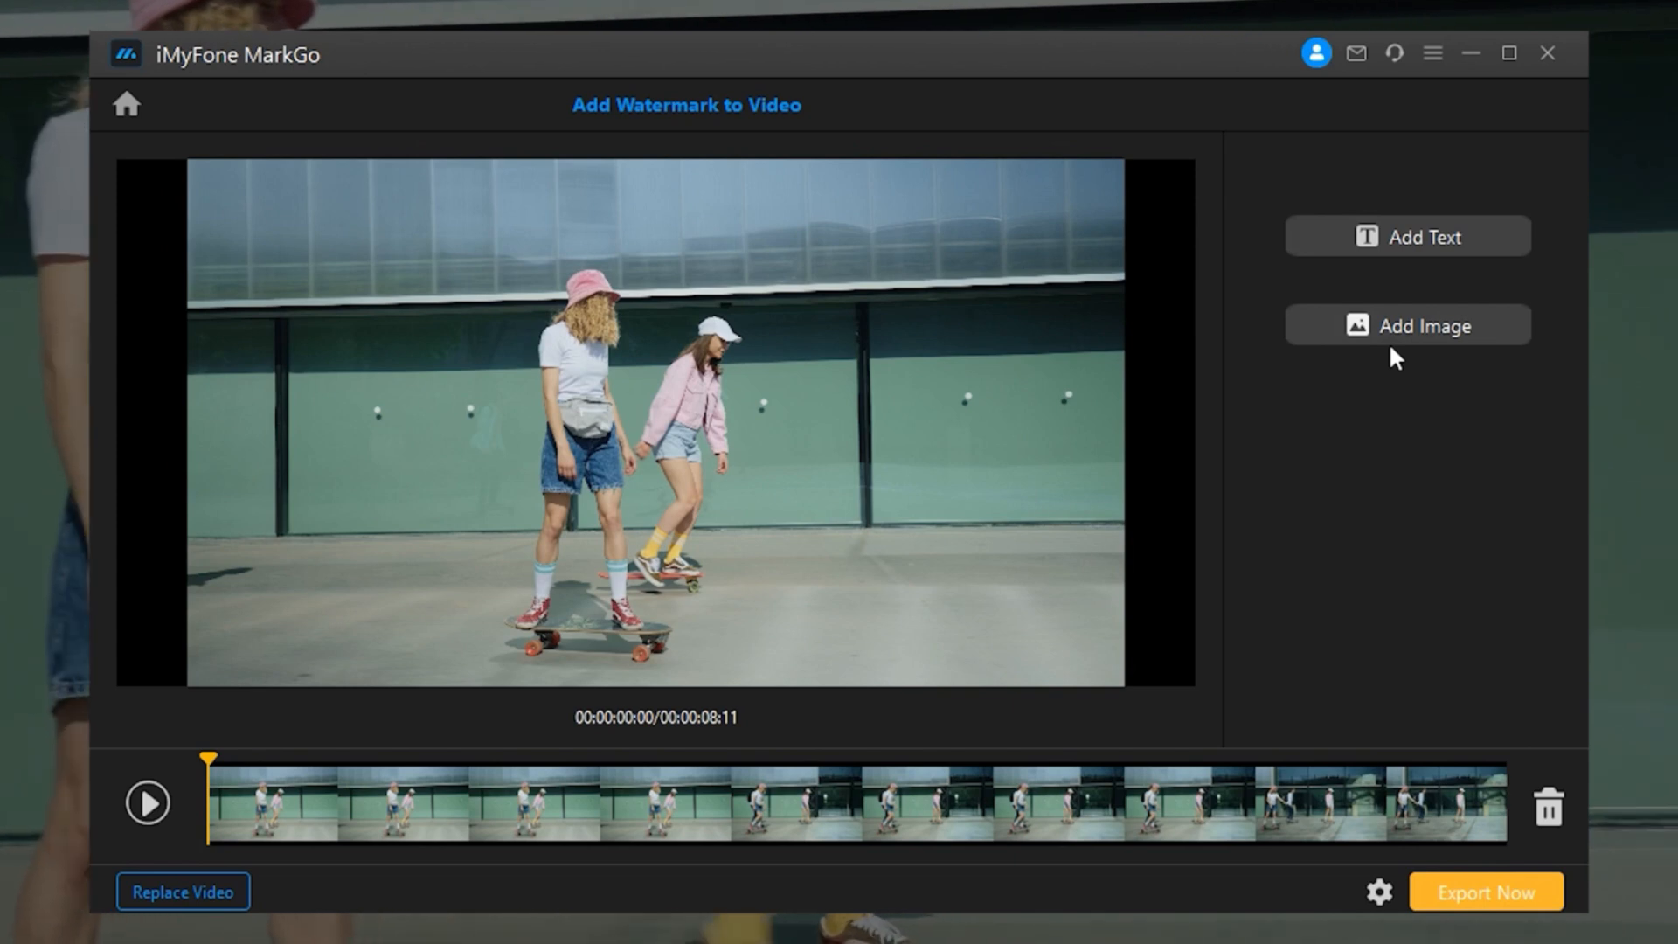
{"action": "left_click", "coordinate": [1407, 325]}
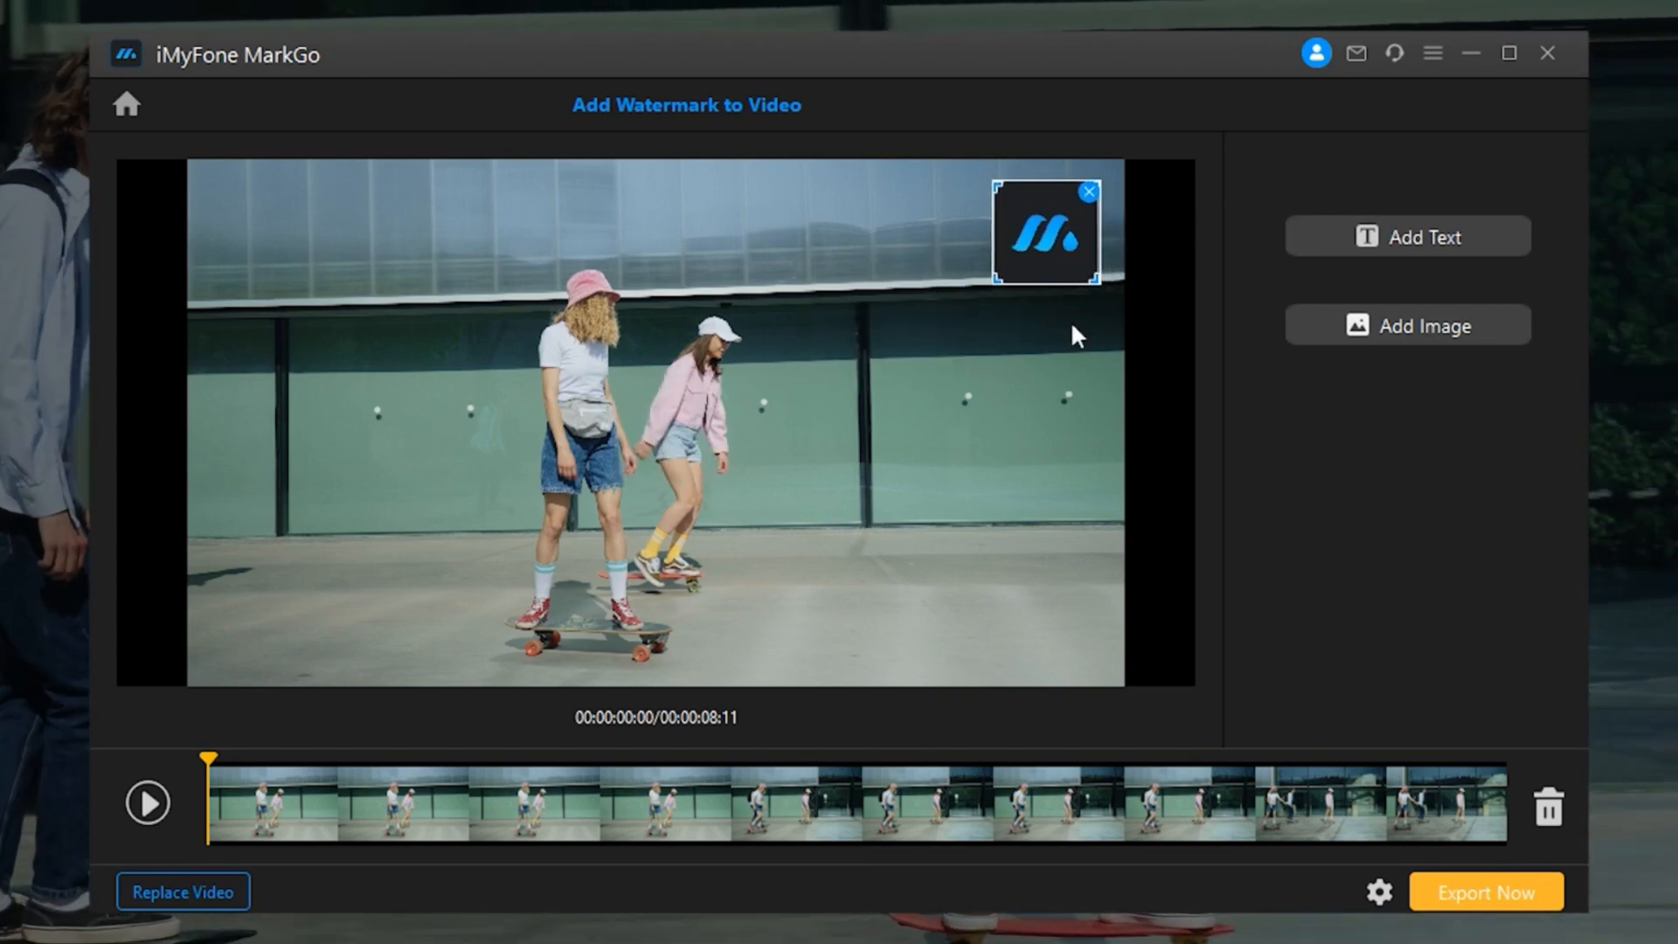
Add a 'MarkGo' text watermark at the lower right of the skatepark clip.
{"action": "left_click", "coordinate": [1407, 237]}
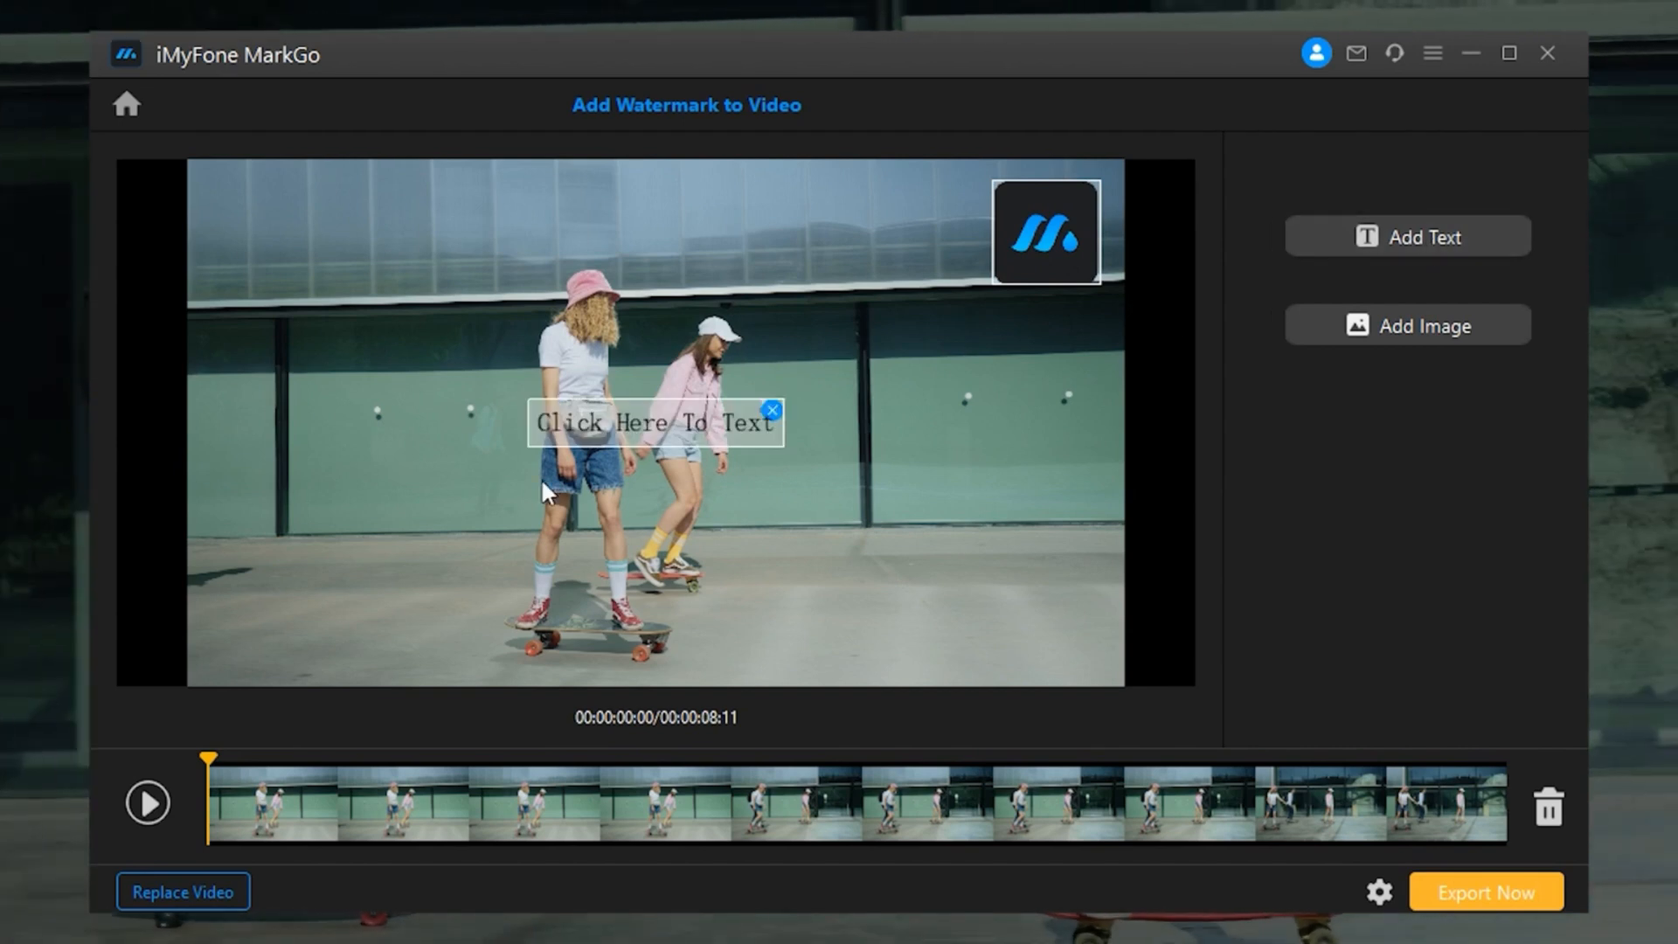
{"action": "mouse_move", "coordinate": [615, 428]}
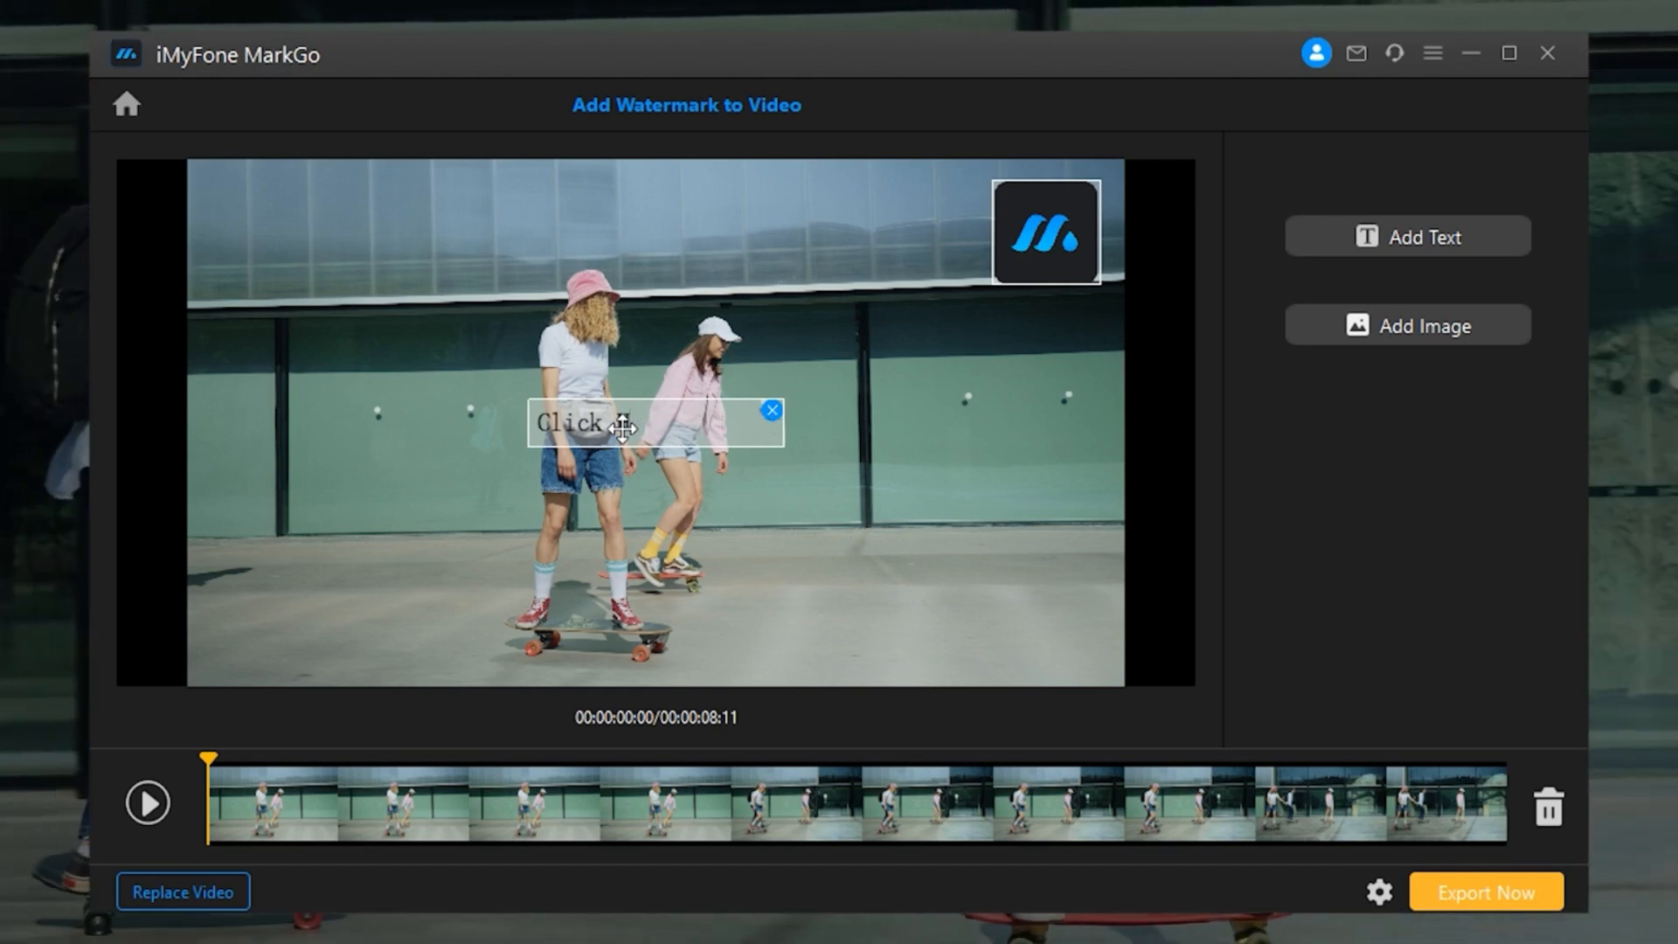
{"action": "type", "text": "Ma"}
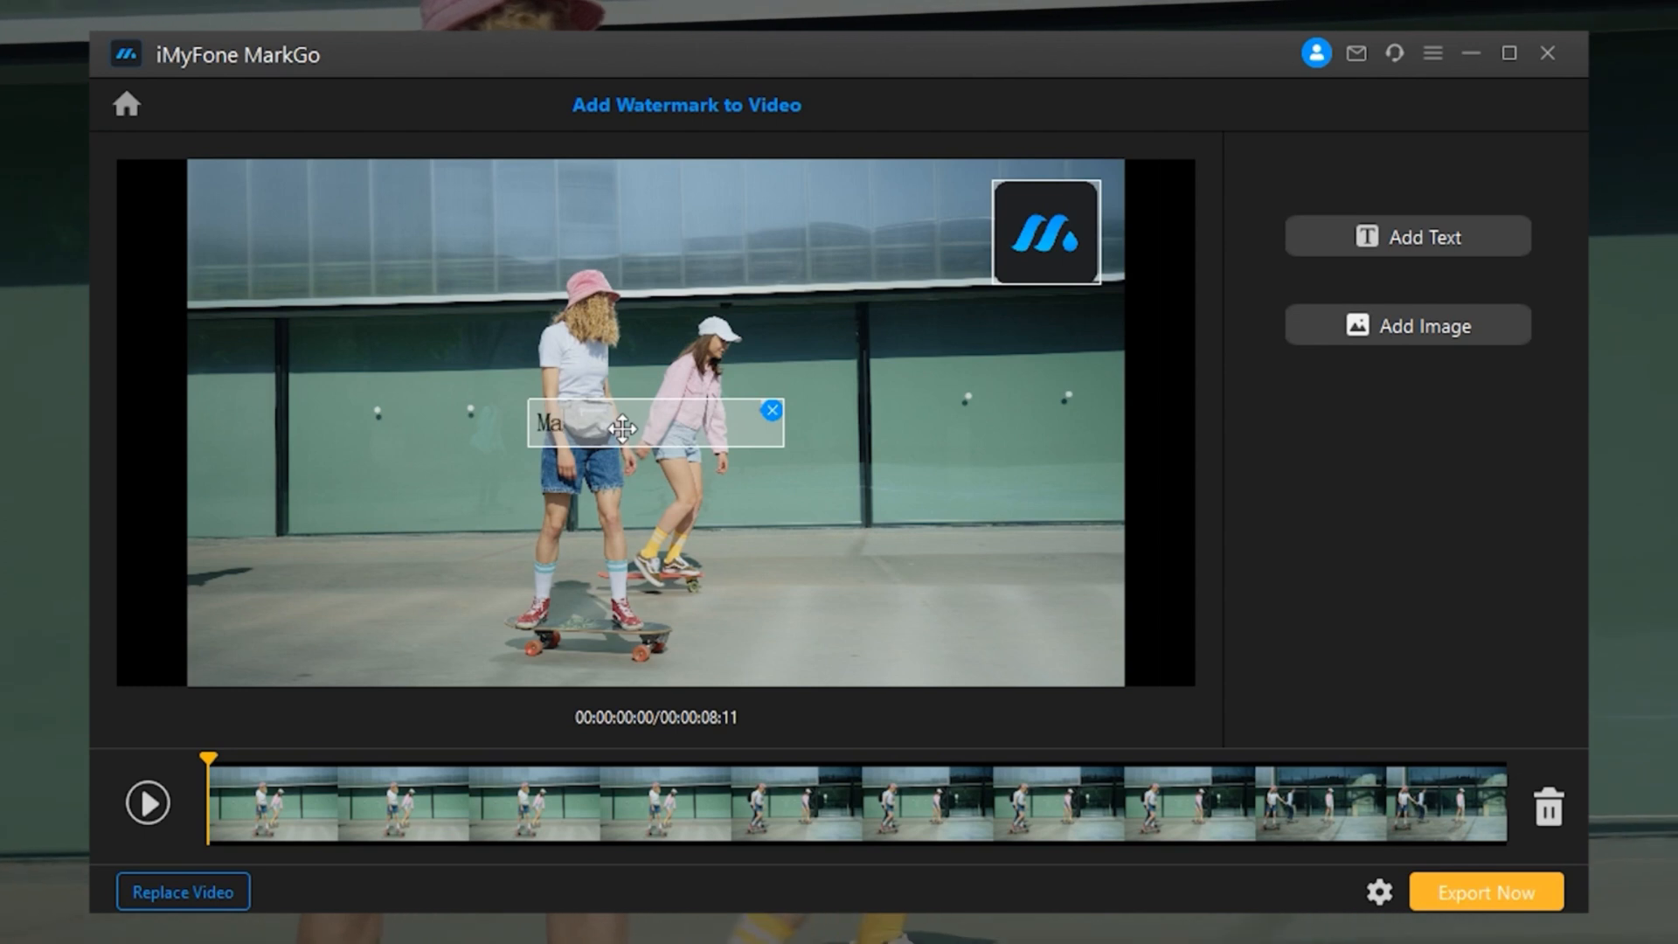
{"action": "type", "text": "rkGo"}
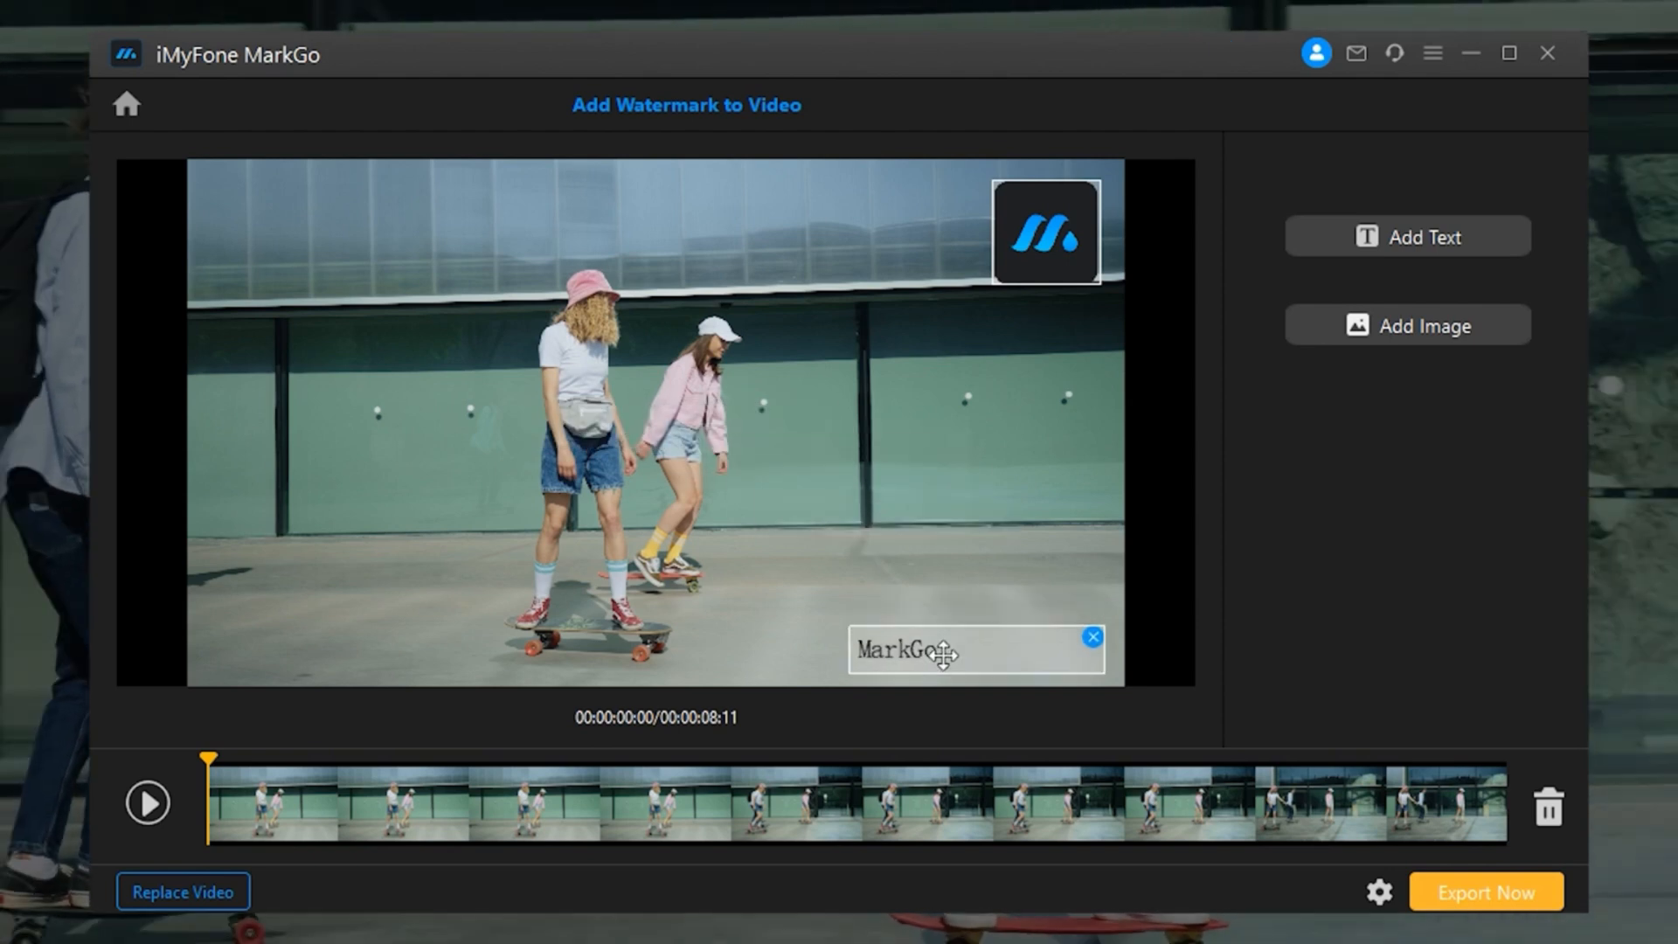
{"action": "left_click", "coordinate": [915, 548]}
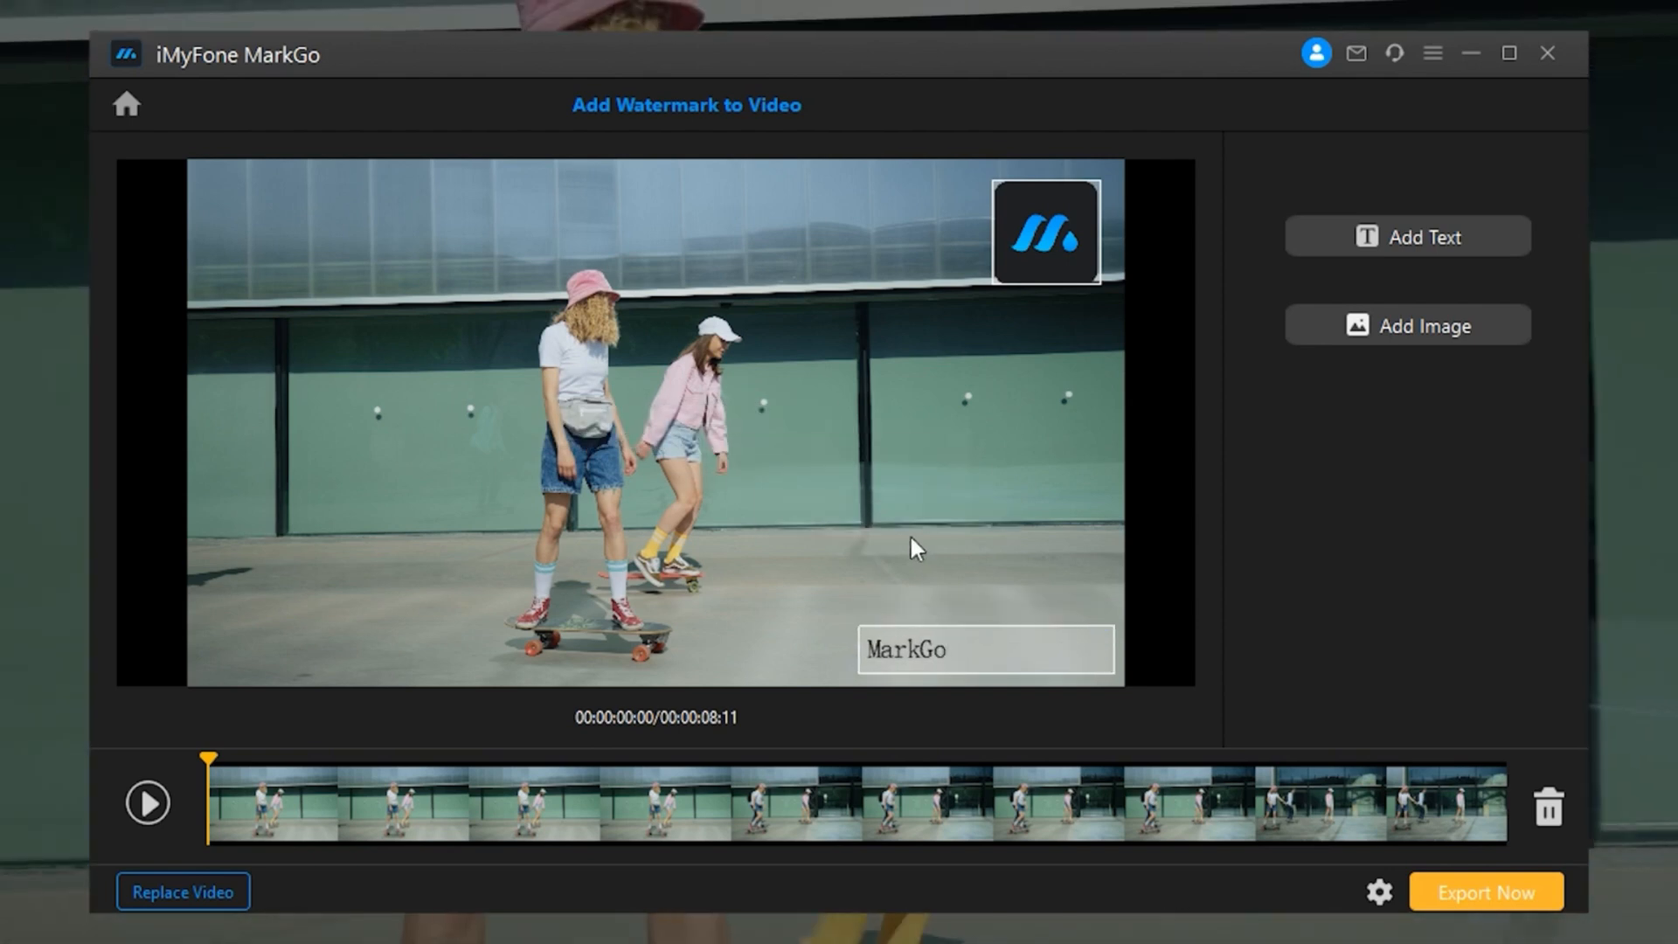
{"action": "left_click", "coordinate": [147, 802]}
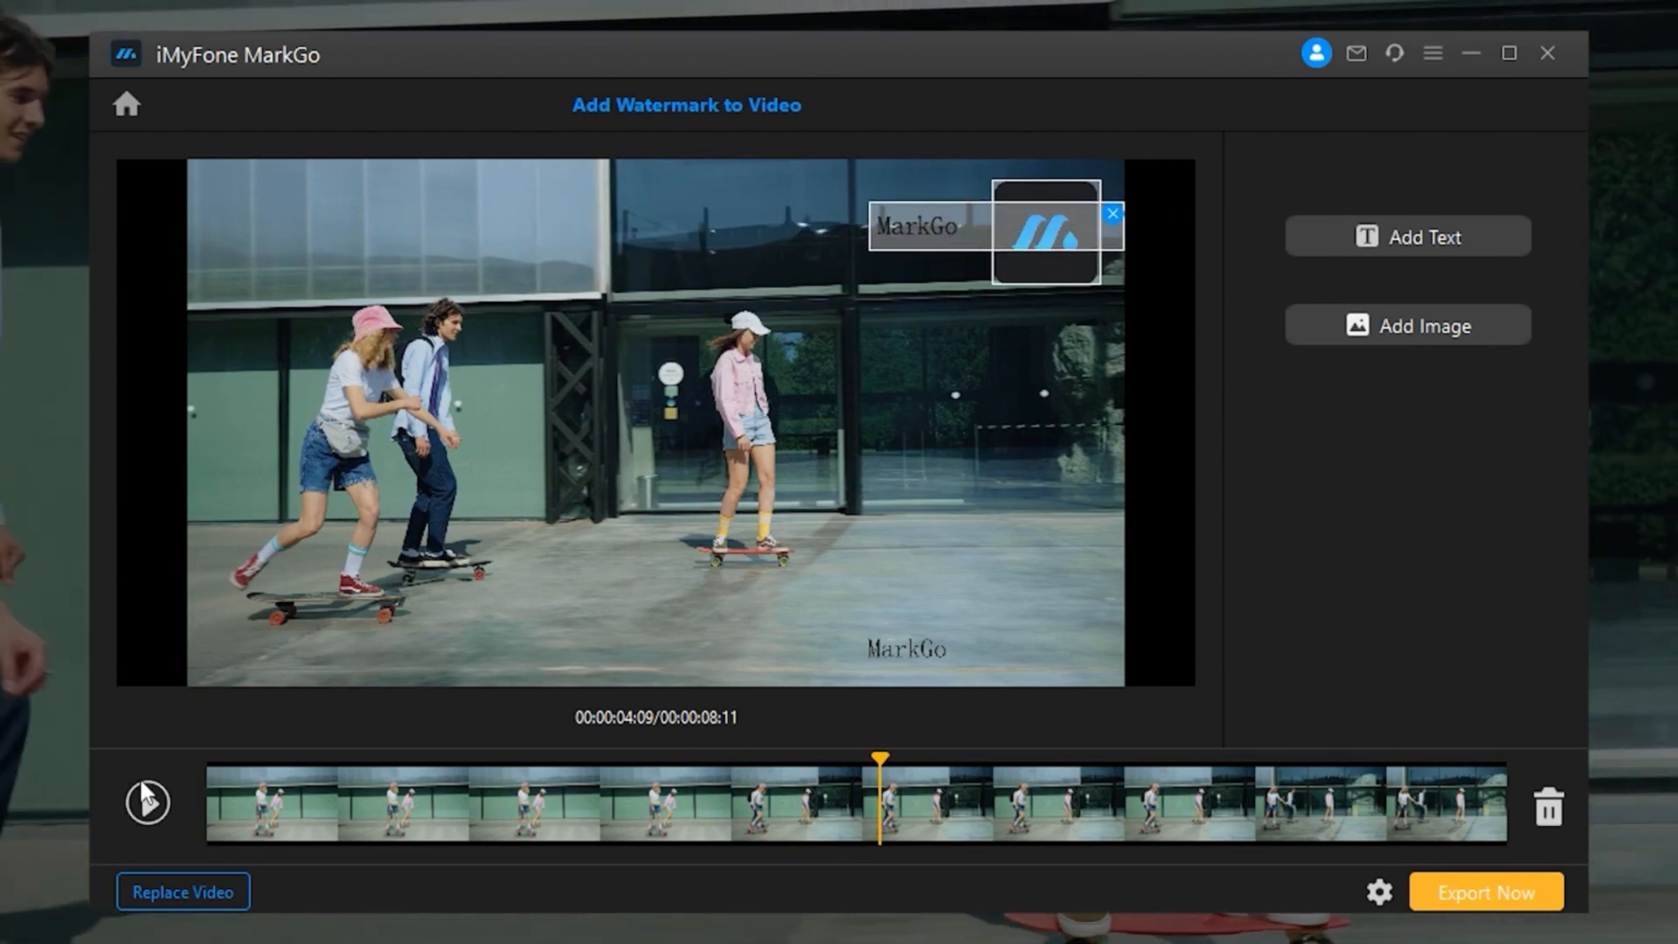
Play the watermarked clip, then pause near the end with both watermarks visible.
{"action": "left_click", "coordinate": [147, 802]}
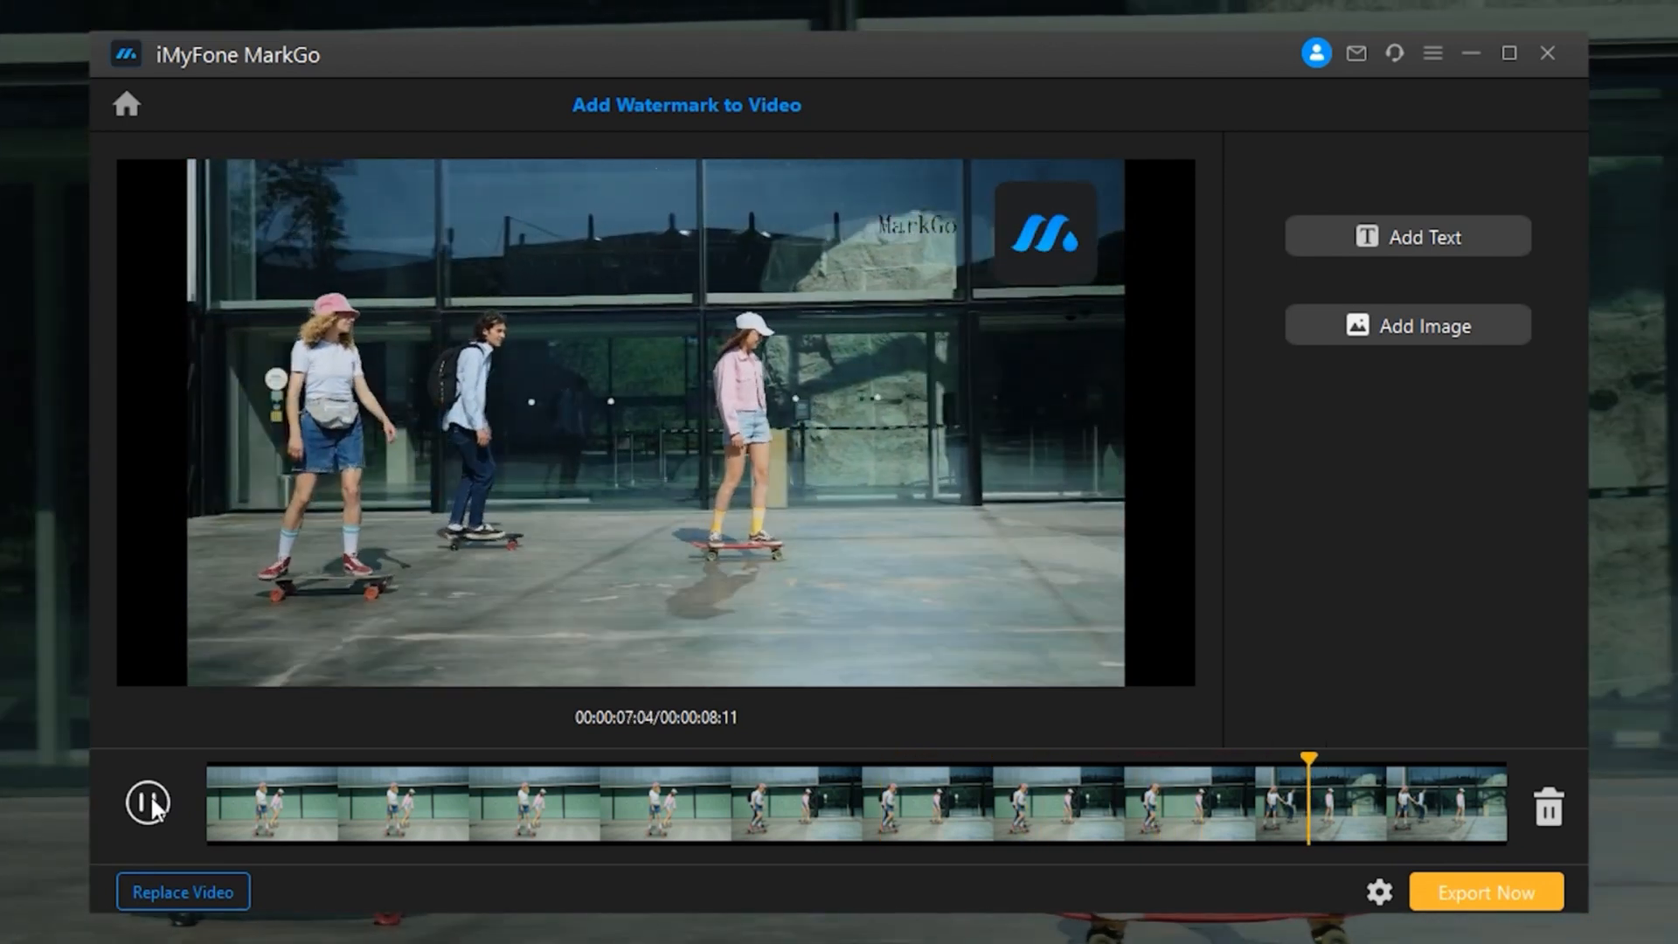
{"action": "left_click", "coordinate": [147, 802]}
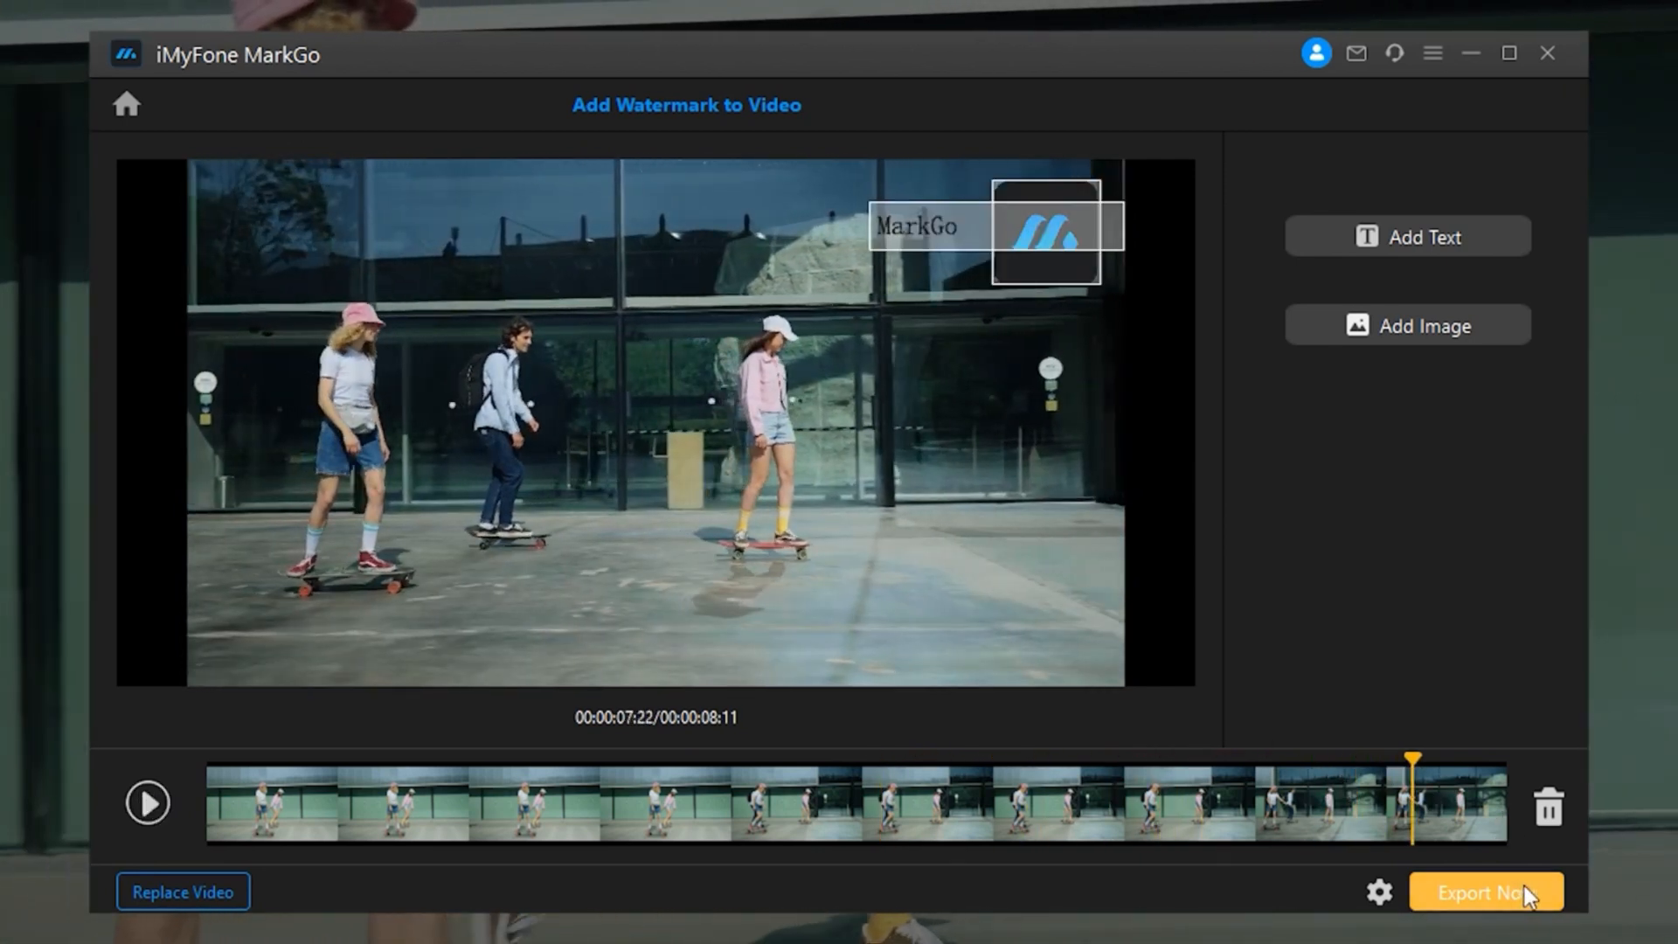